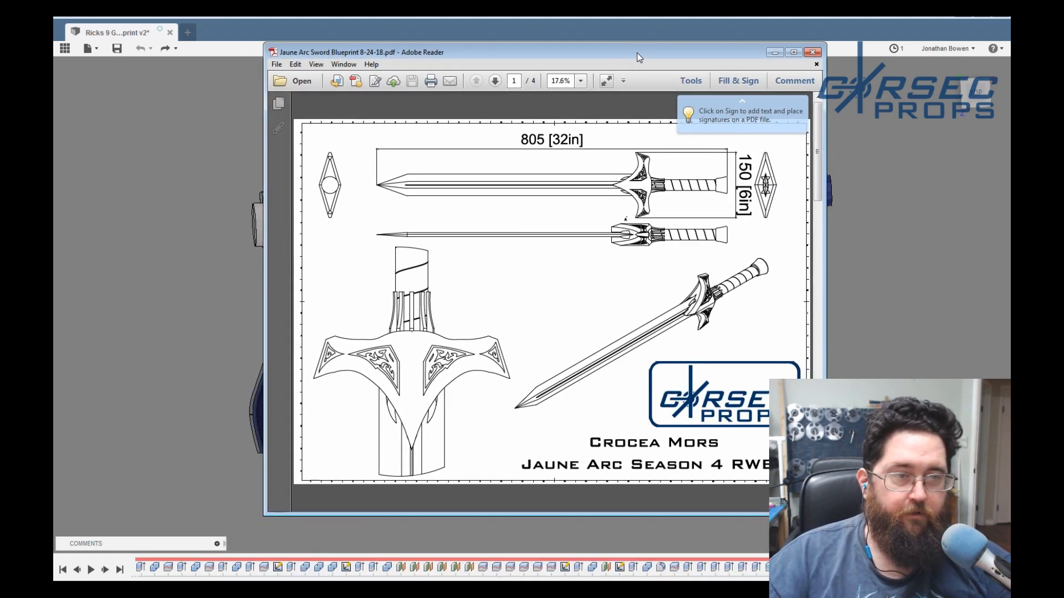
{"action": "mouse_move", "coordinate": [495, 244]}
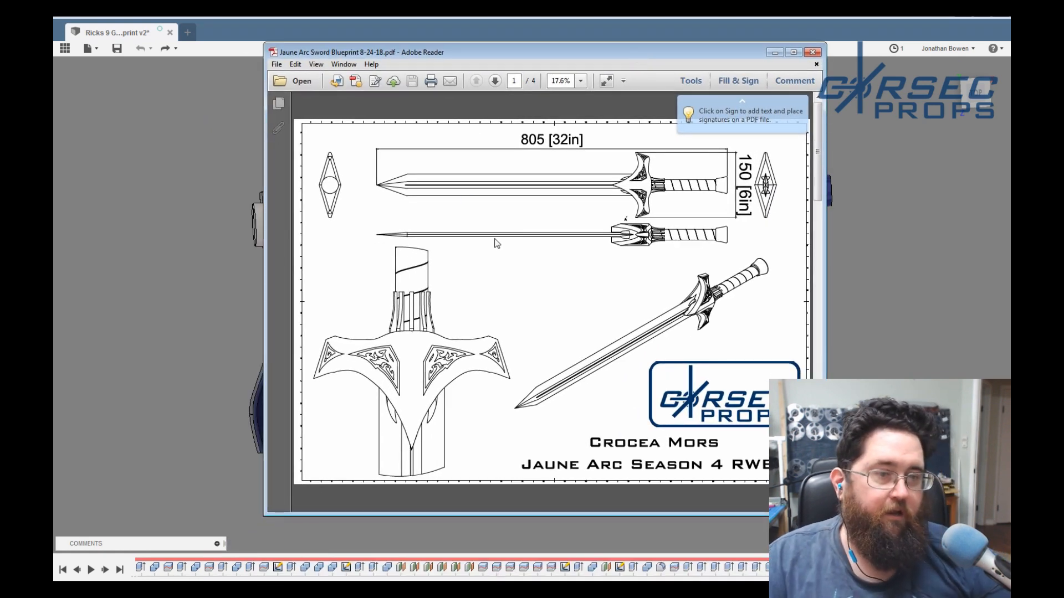
{"action": "mouse_move", "coordinate": [607, 395]}
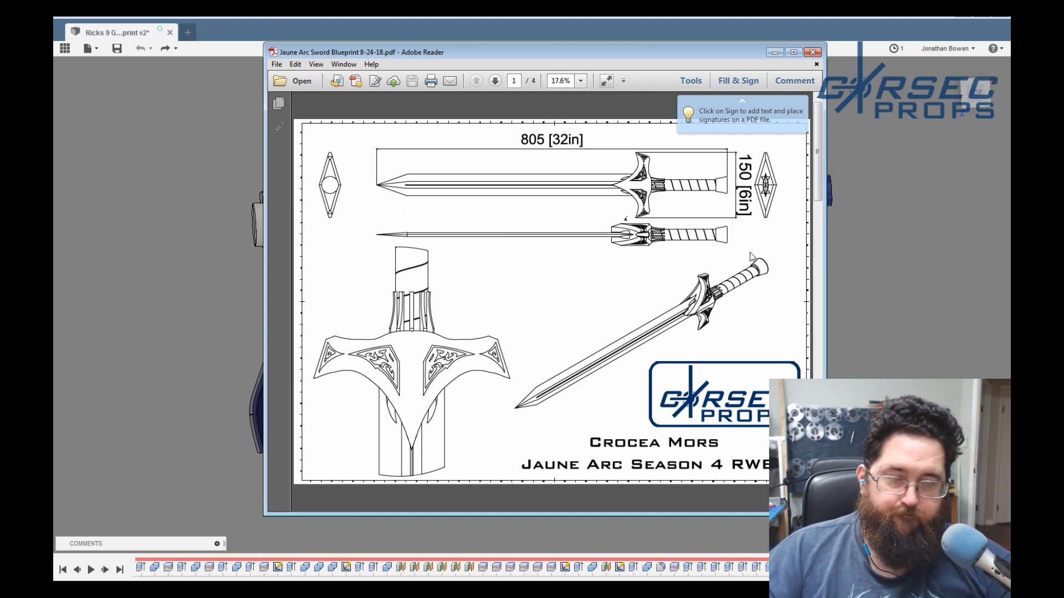
{"action": "mouse_move", "coordinate": [691, 170]}
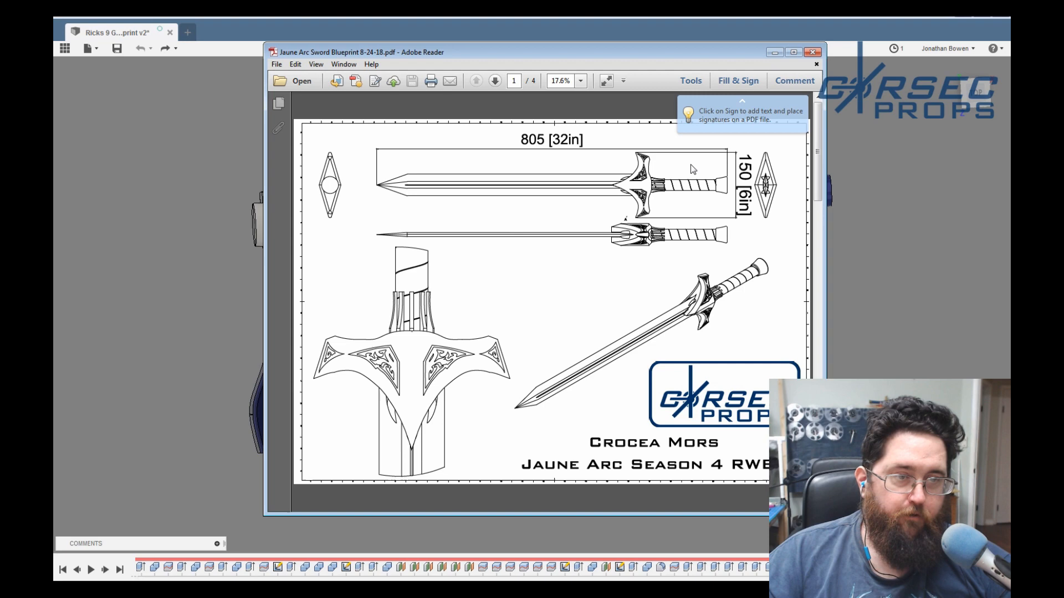
{"action": "mouse_move", "coordinate": [863, 269]}
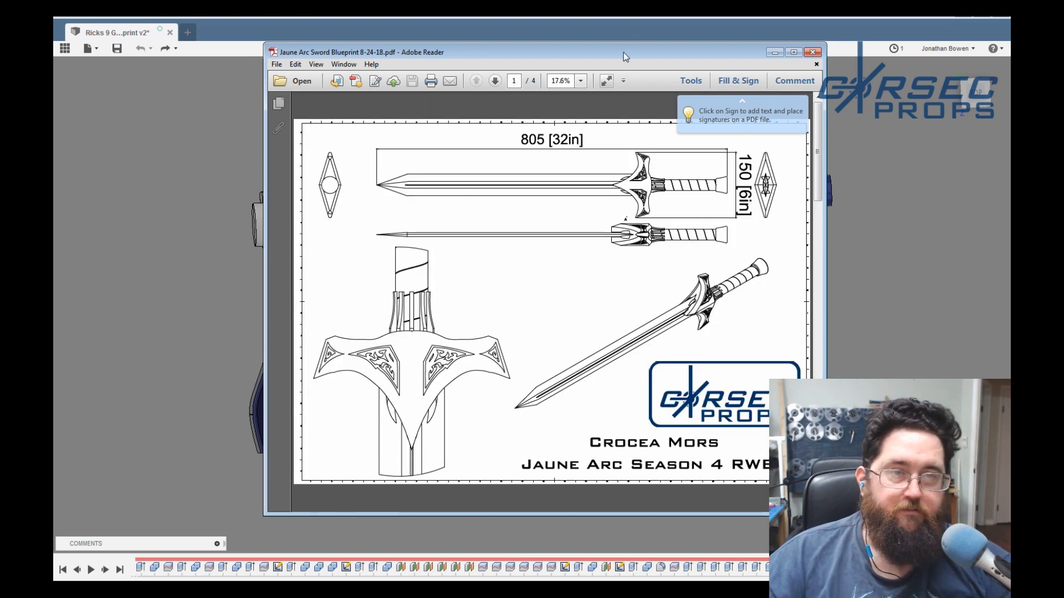
Inspect the gun model from several angles and join two of its bodies with Combine.
{"action": "left_click", "coordinate": [813, 52]}
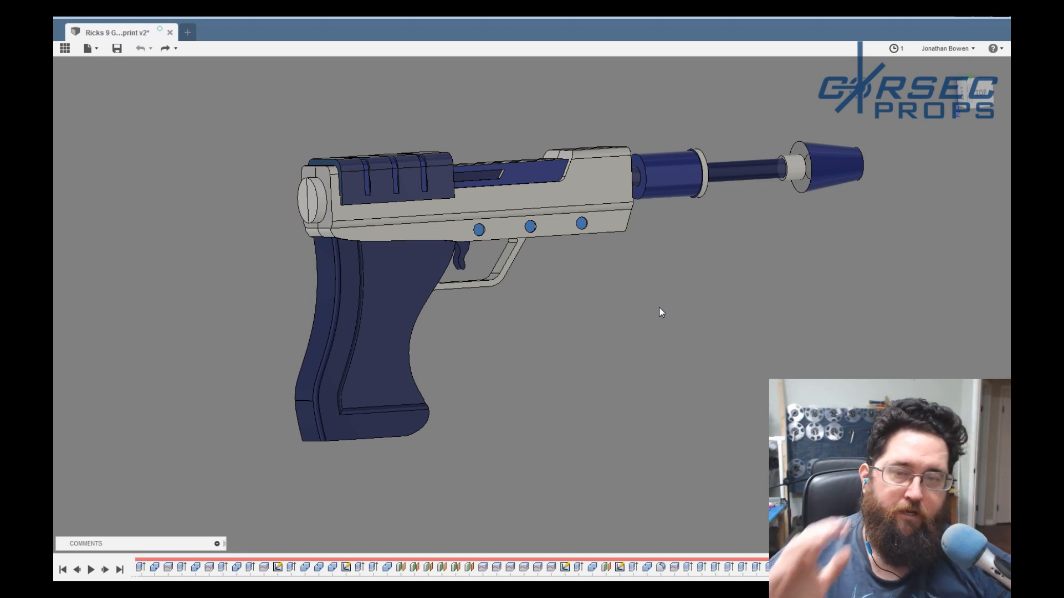
{"action": "left_click_drag", "start_coordinate": [661, 313], "coordinate": [649, 291]}
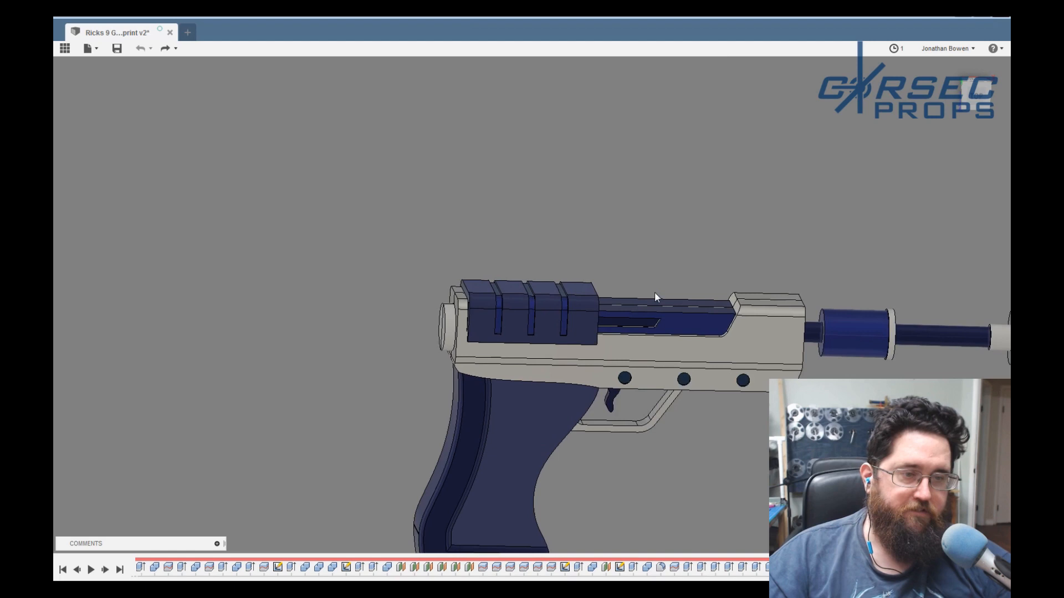
{"action": "left_click_drag", "start_coordinate": [655, 295], "coordinate": [665, 339]}
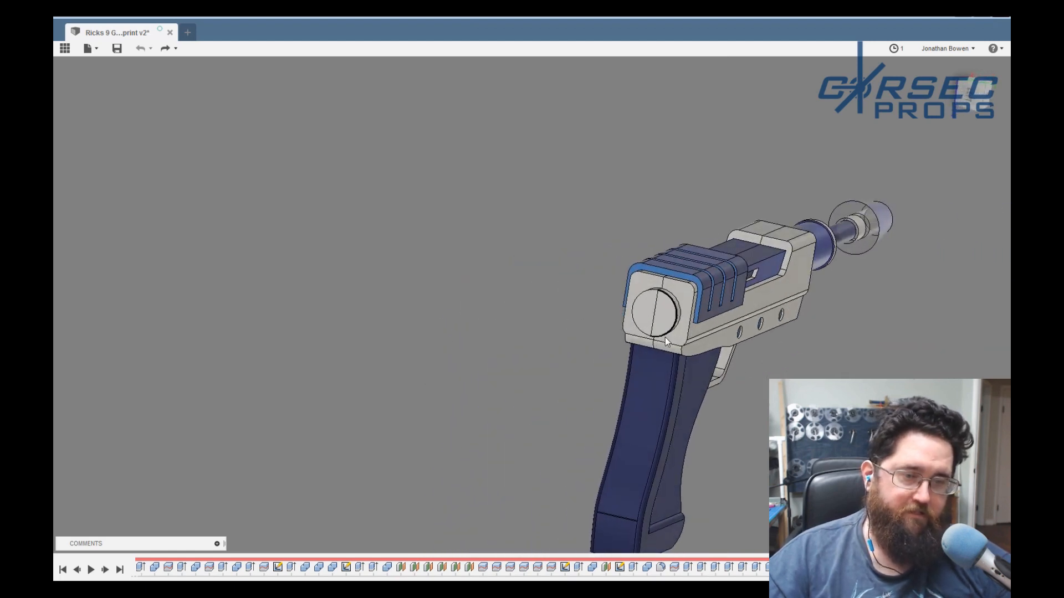
{"action": "left_click_drag", "start_coordinate": [665, 339], "coordinate": [658, 271]}
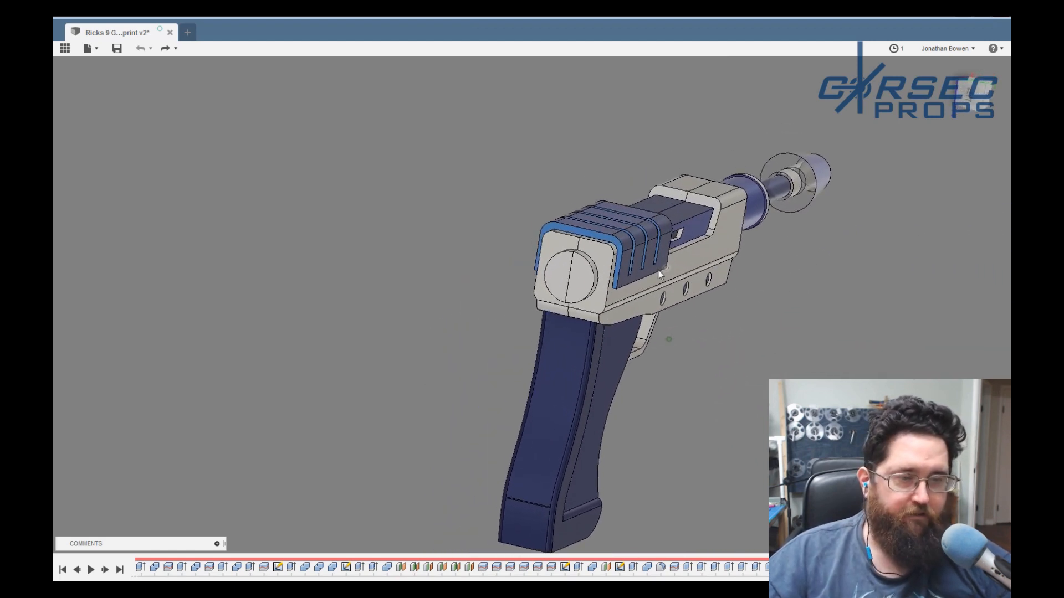
{"action": "left_click_drag", "start_coordinate": [658, 272], "coordinate": [590, 278]}
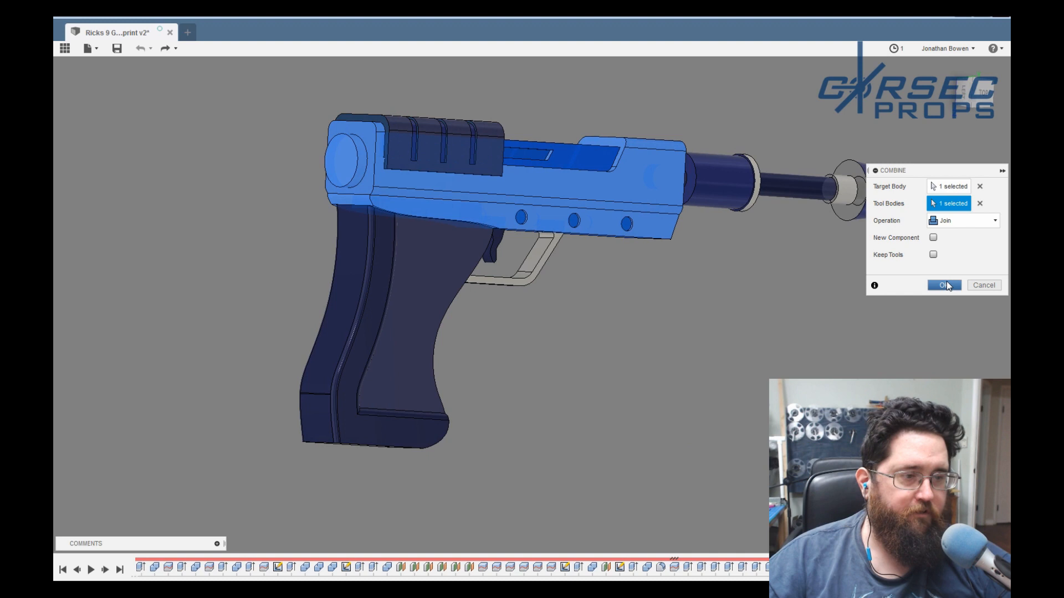
{"action": "left_click", "coordinate": [942, 285]}
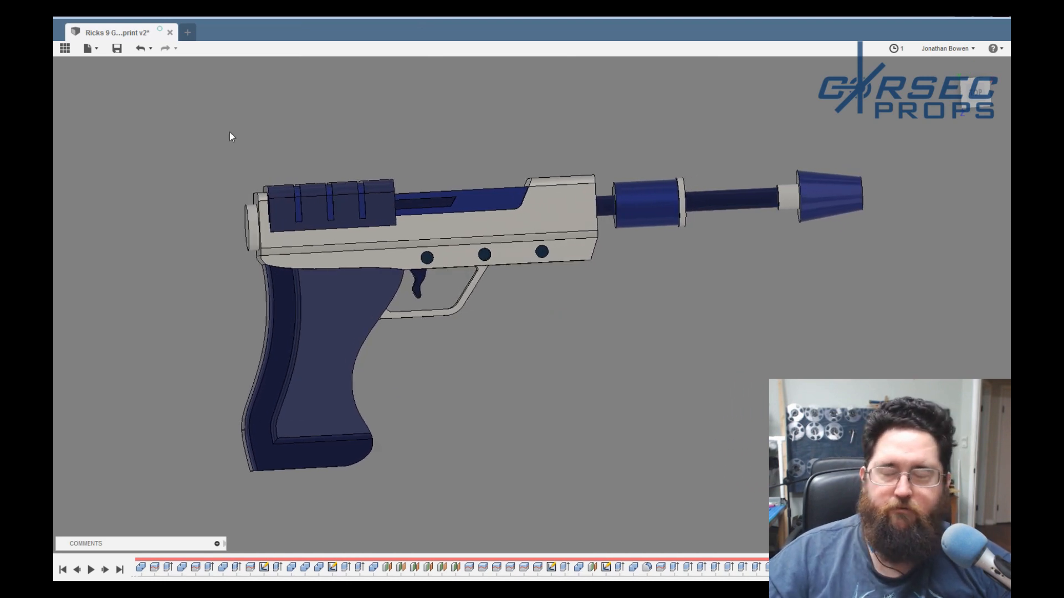
Start a New Drawing from the gun design, then cancel its setup for now.
{"action": "left_click", "coordinate": [87, 47]}
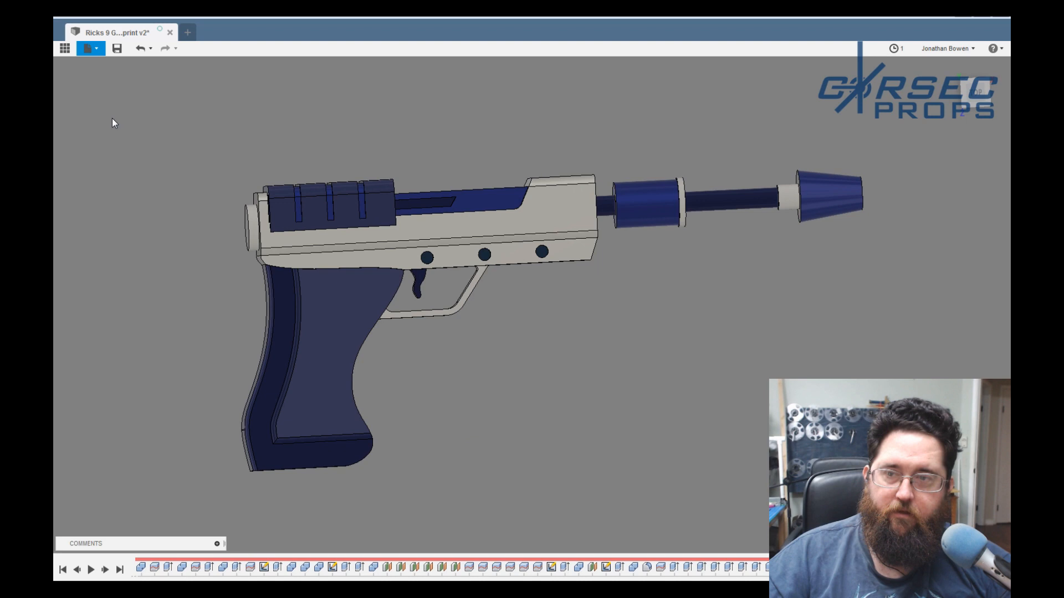
{"action": "left_click", "coordinate": [117, 48]}
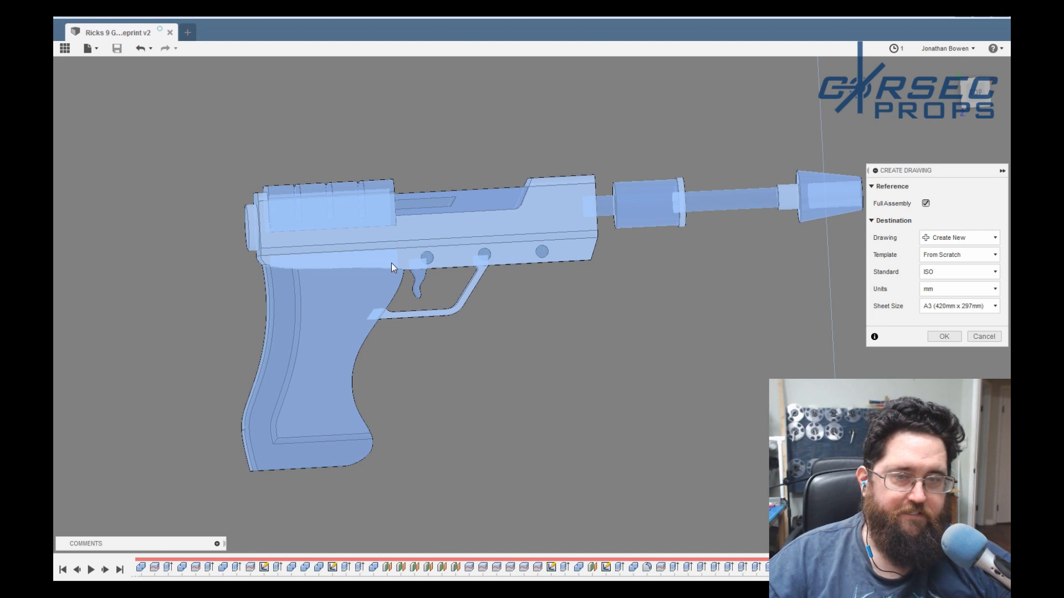
{"action": "mouse_move", "coordinate": [982, 351]}
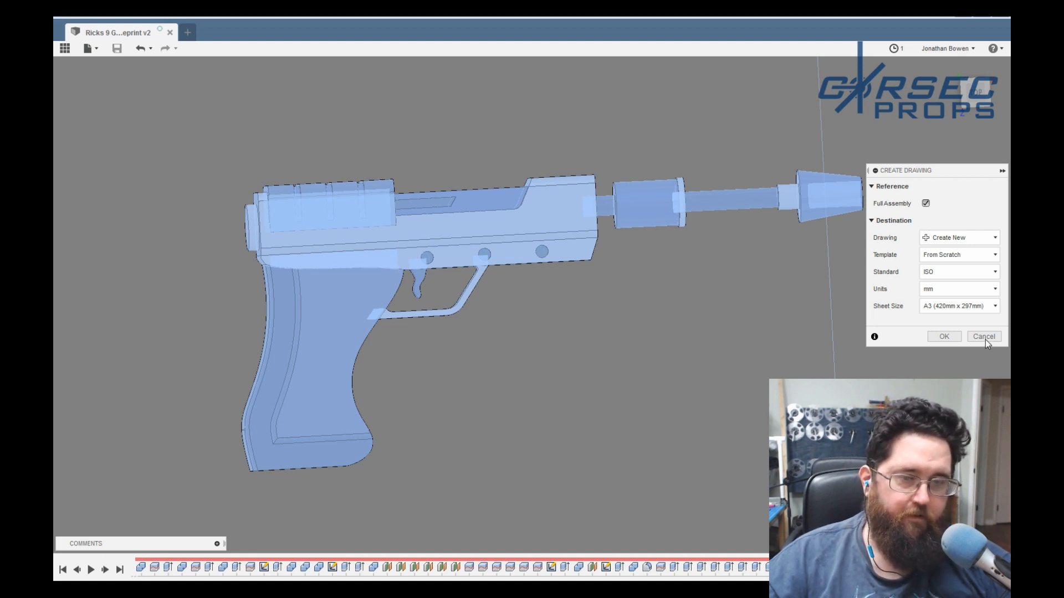
{"action": "left_click", "coordinate": [983, 337]}
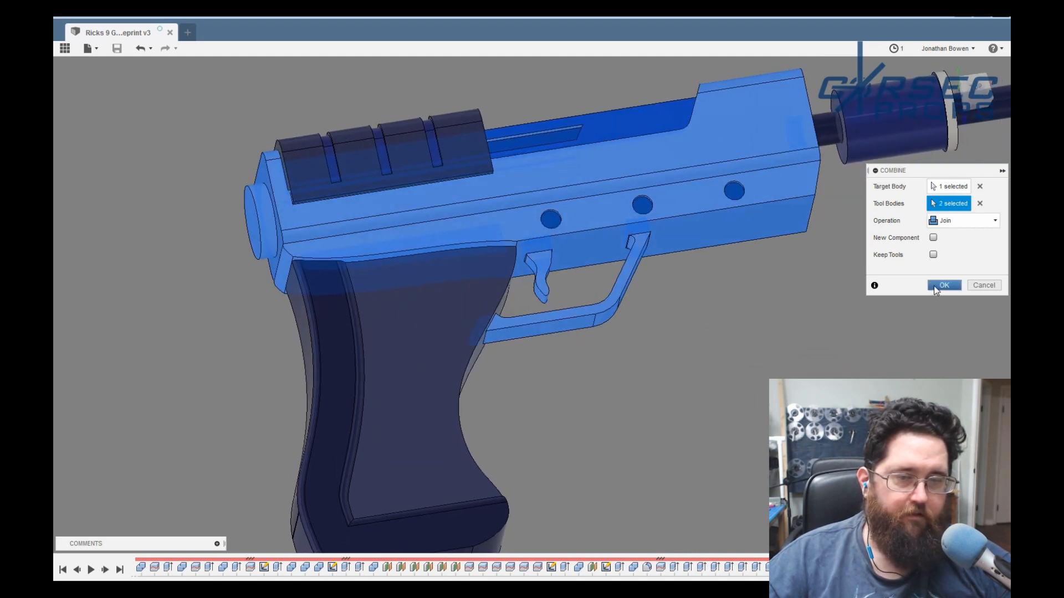
Join two more parts and then the grip into the gun's main body with Combine.
{"action": "left_click", "coordinate": [943, 285]}
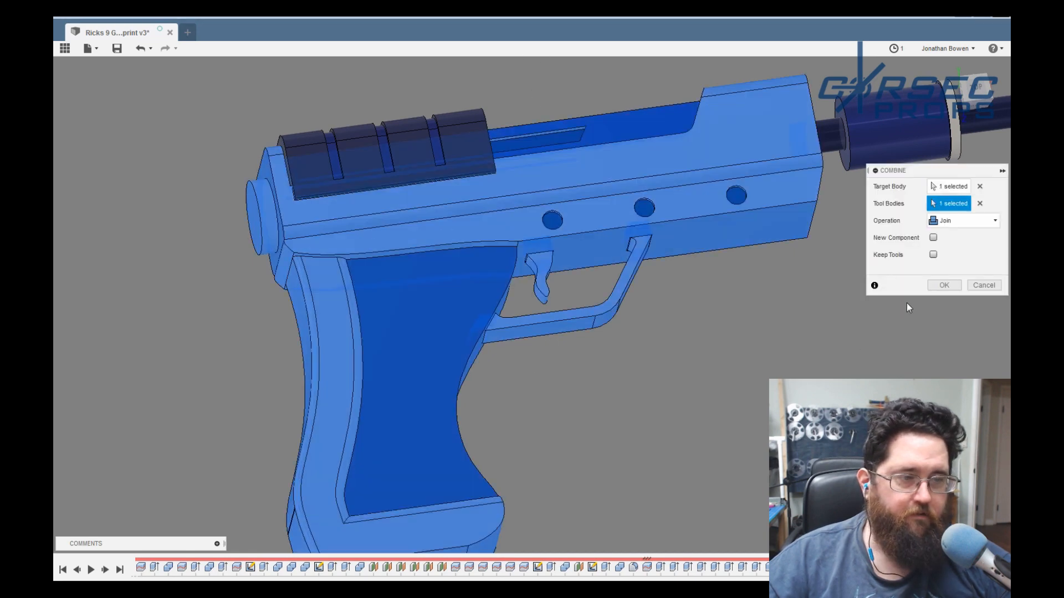
{"action": "left_click", "coordinate": [943, 285]}
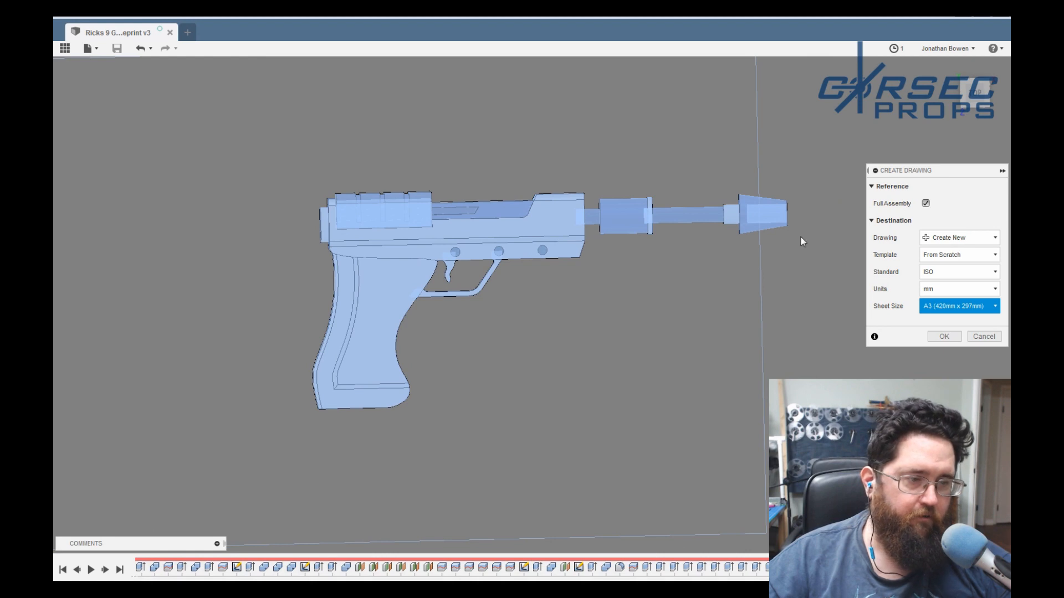
{"action": "mouse_move", "coordinate": [966, 366]}
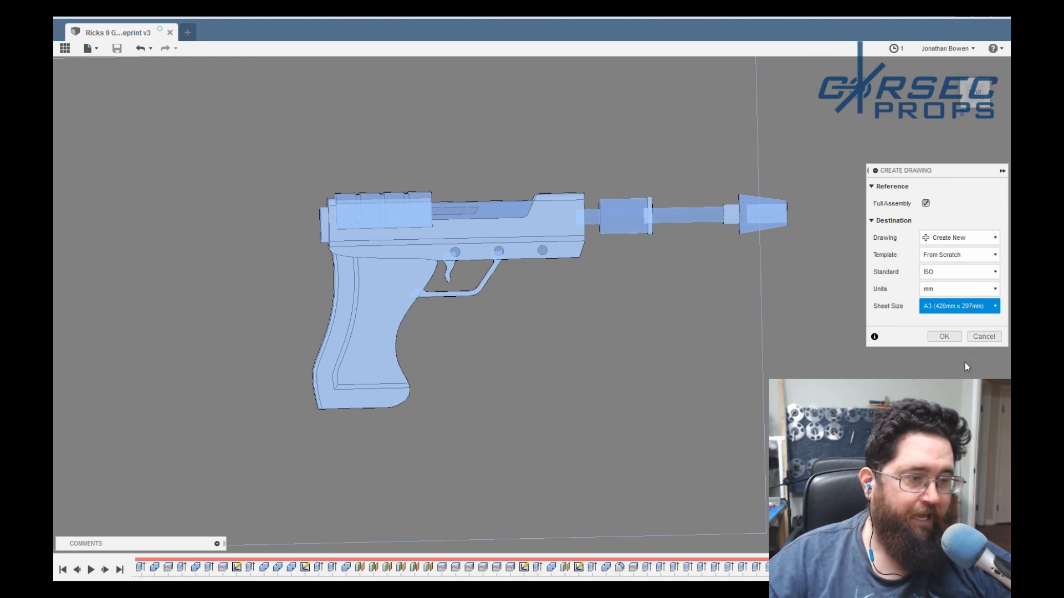
Create the full-assembly drawing on an A2 (594mm x 420mm) sheet.
{"action": "left_click", "coordinate": [959, 306]}
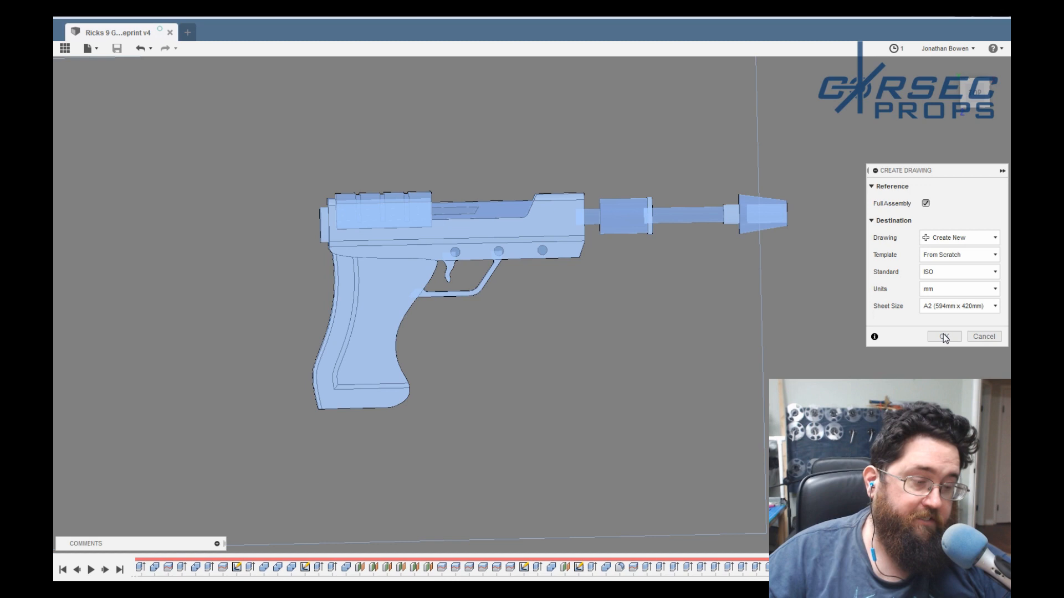
{"action": "left_click", "coordinate": [944, 336]}
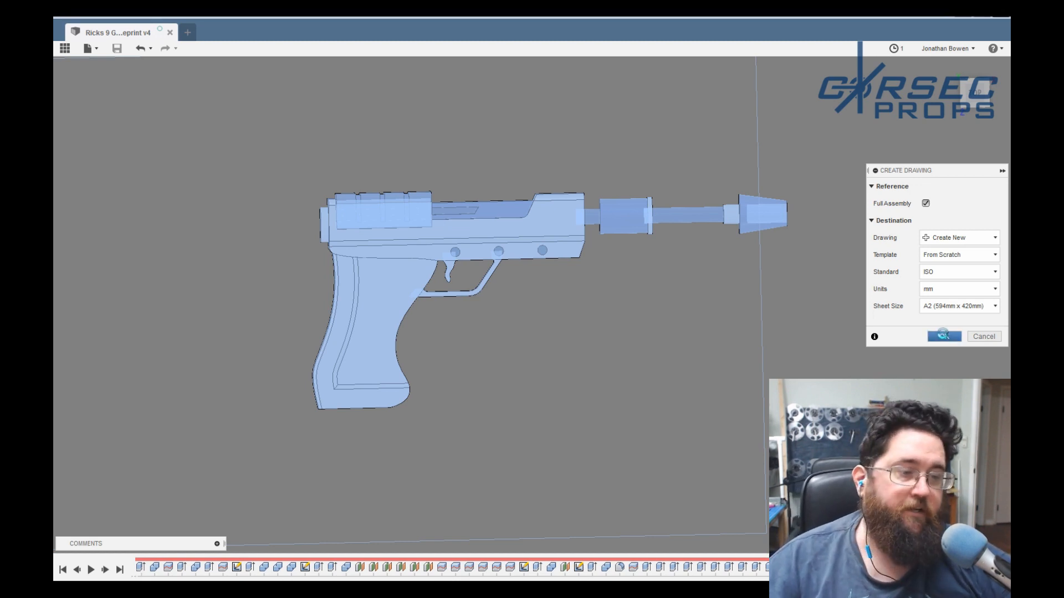
Place the gun's side base view at 1:1 scale near the top centre of the sheet.
{"action": "left_click", "coordinate": [944, 337]}
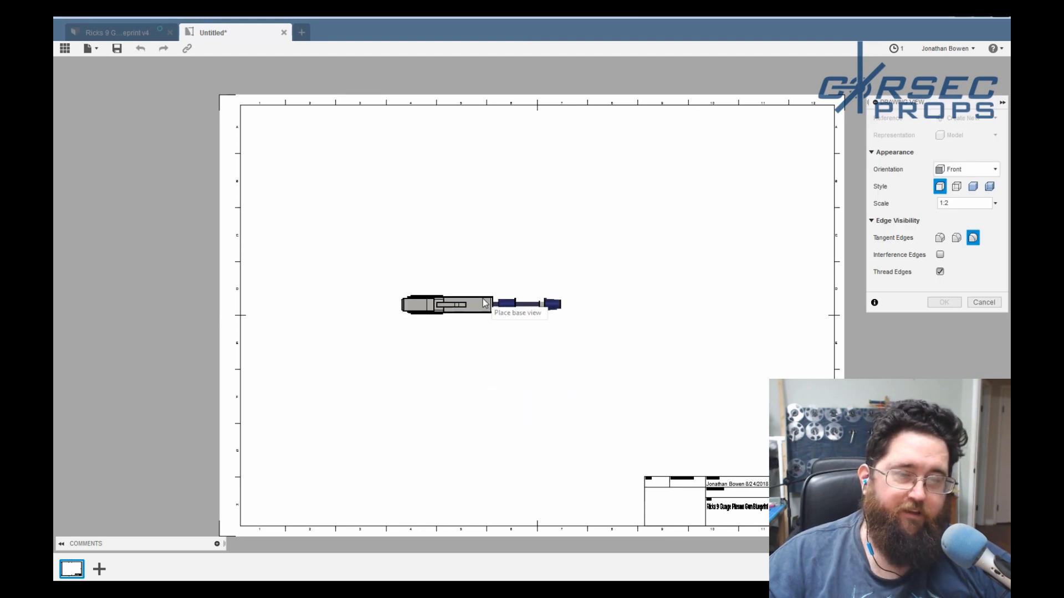
{"action": "mouse_move", "coordinate": [634, 281]}
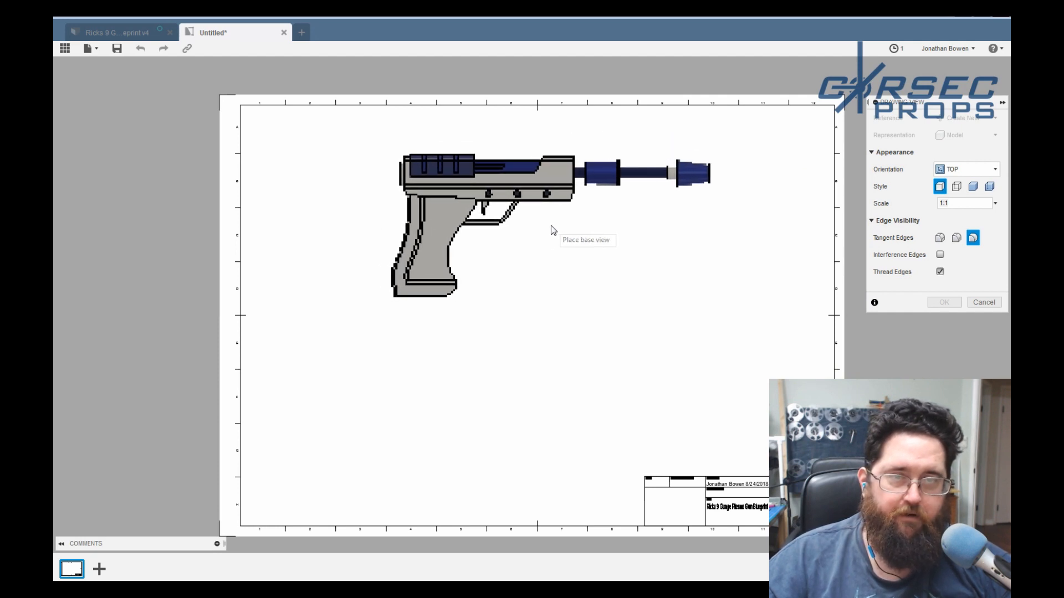
{"action": "left_click", "coordinate": [551, 225]}
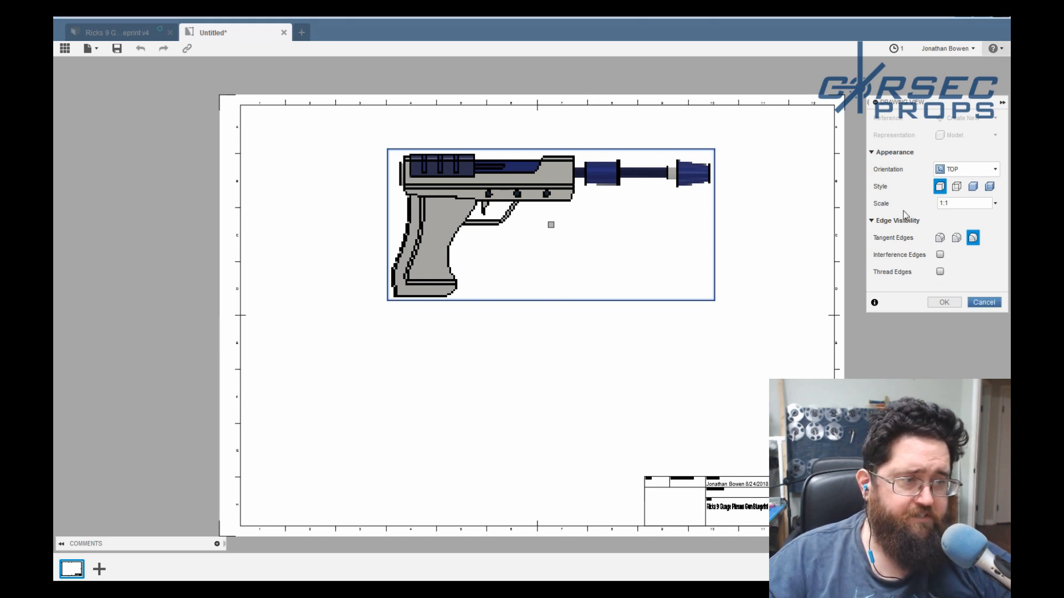
{"action": "mouse_move", "coordinate": [438, 310]}
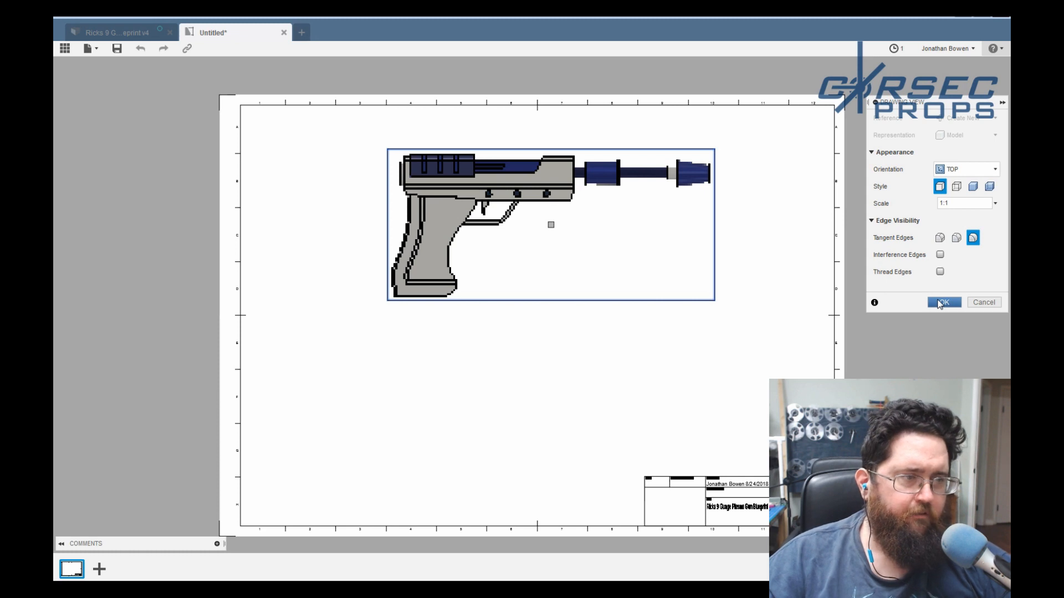
{"action": "left_click", "coordinate": [943, 302]}
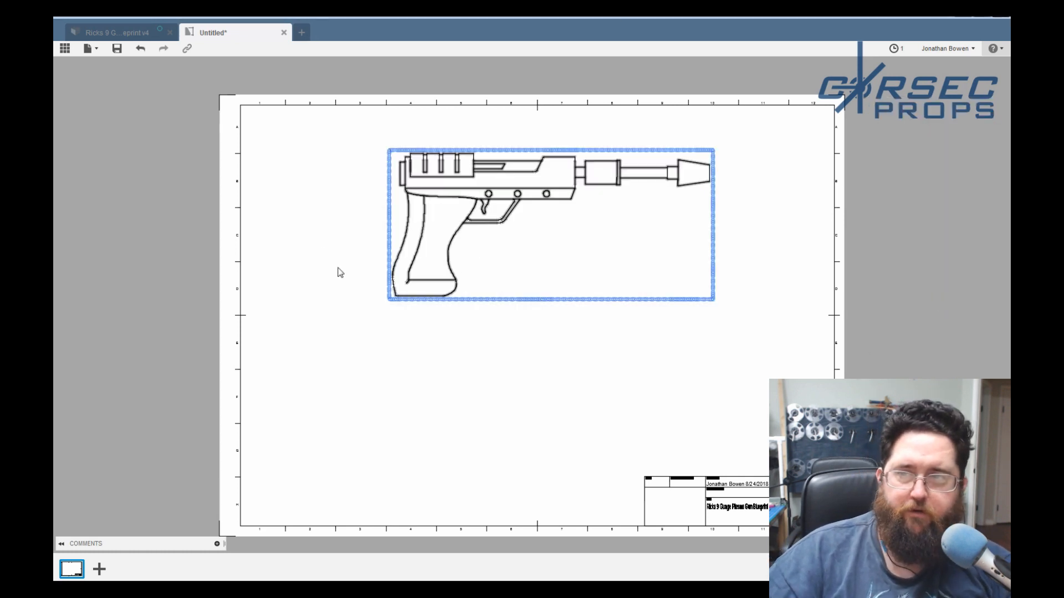
Begin projecting additional views from the gun's main view.
{"action": "left_click", "coordinate": [150, 290]}
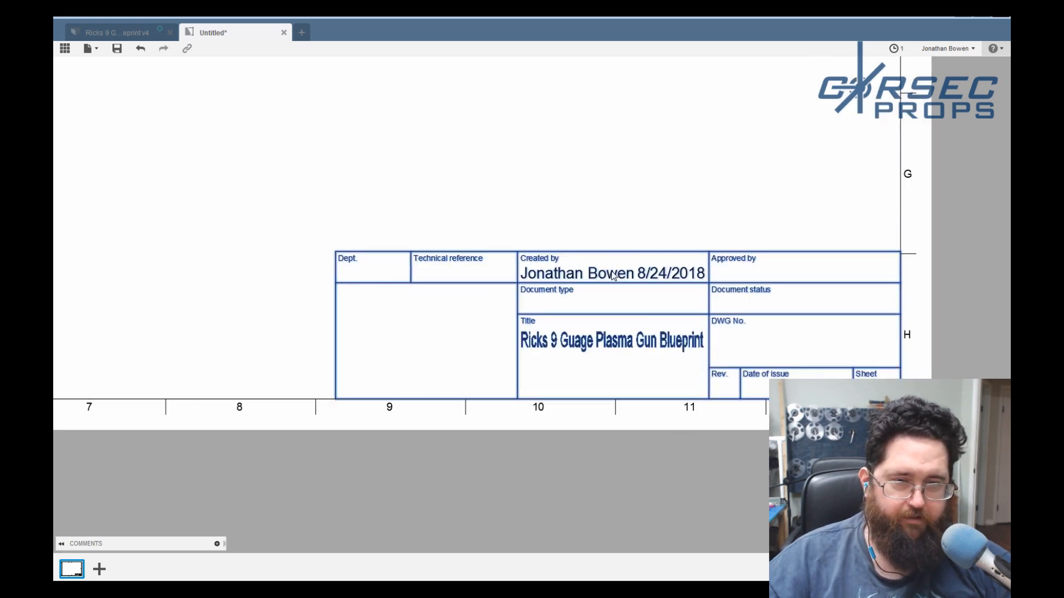
{"action": "mouse_move", "coordinate": [519, 246]}
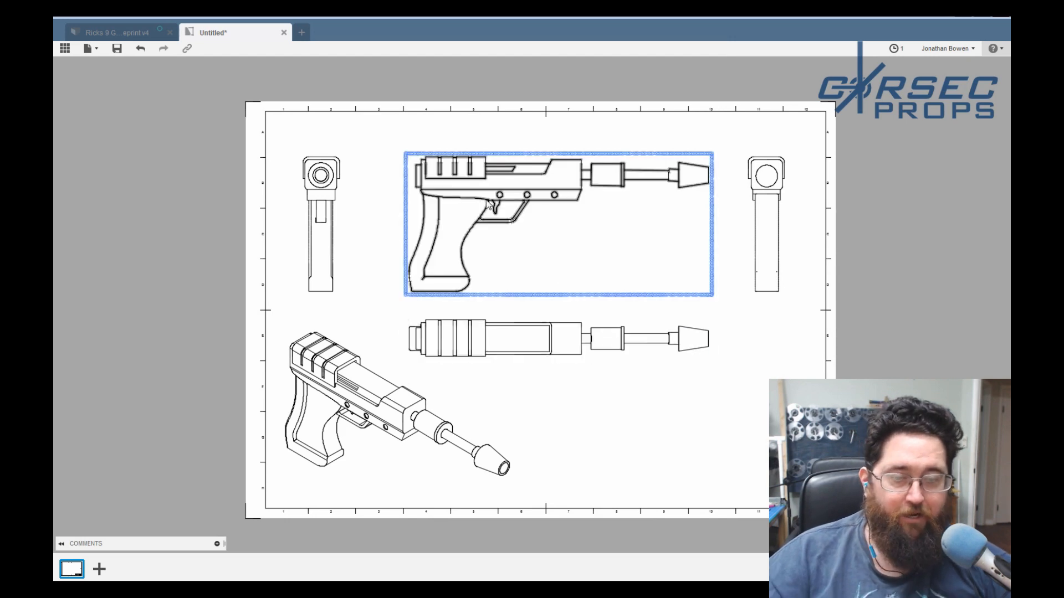
{"action": "mouse_move", "coordinate": [404, 180]}
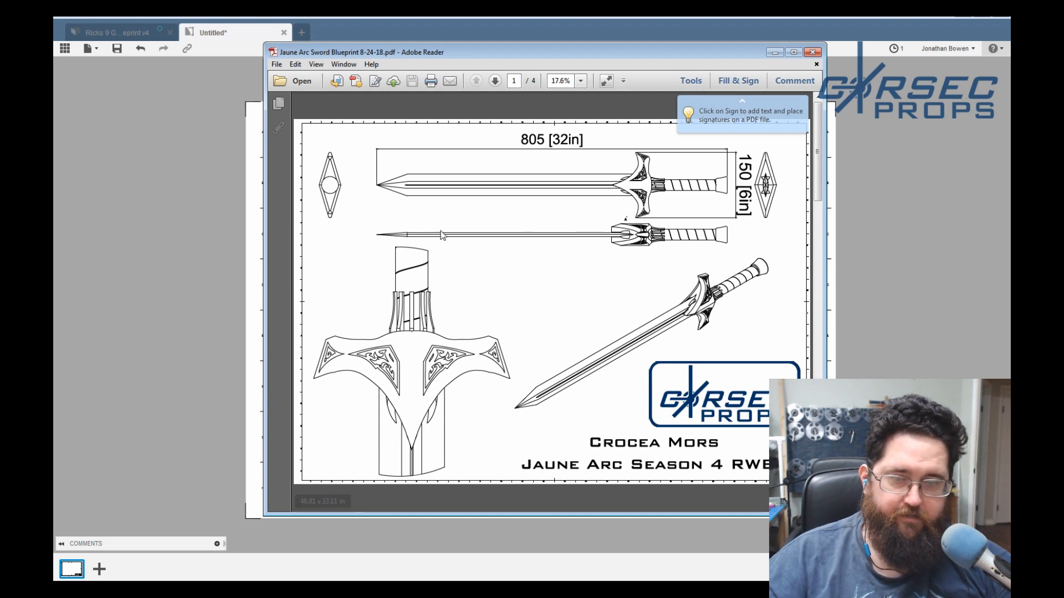
{"action": "mouse_move", "coordinate": [343, 351]}
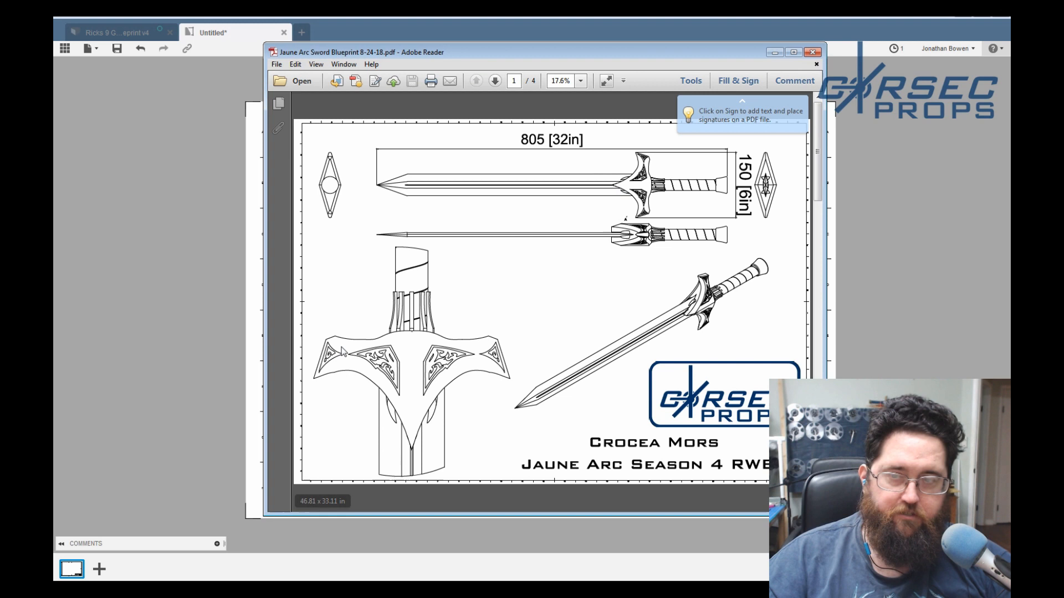
{"action": "mouse_move", "coordinate": [155, 82]}
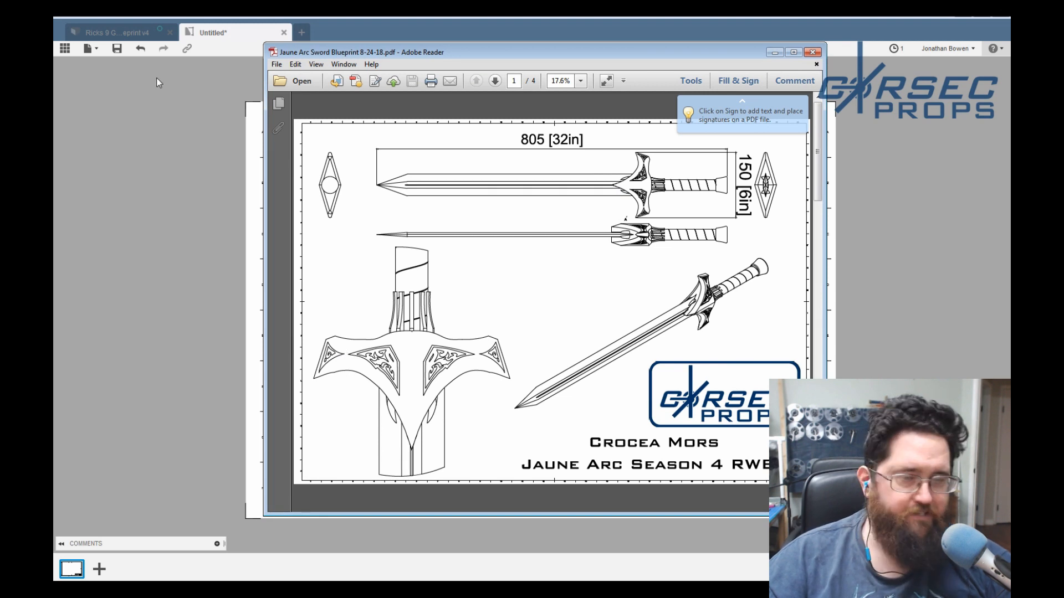
{"action": "mouse_move", "coordinate": [331, 374]}
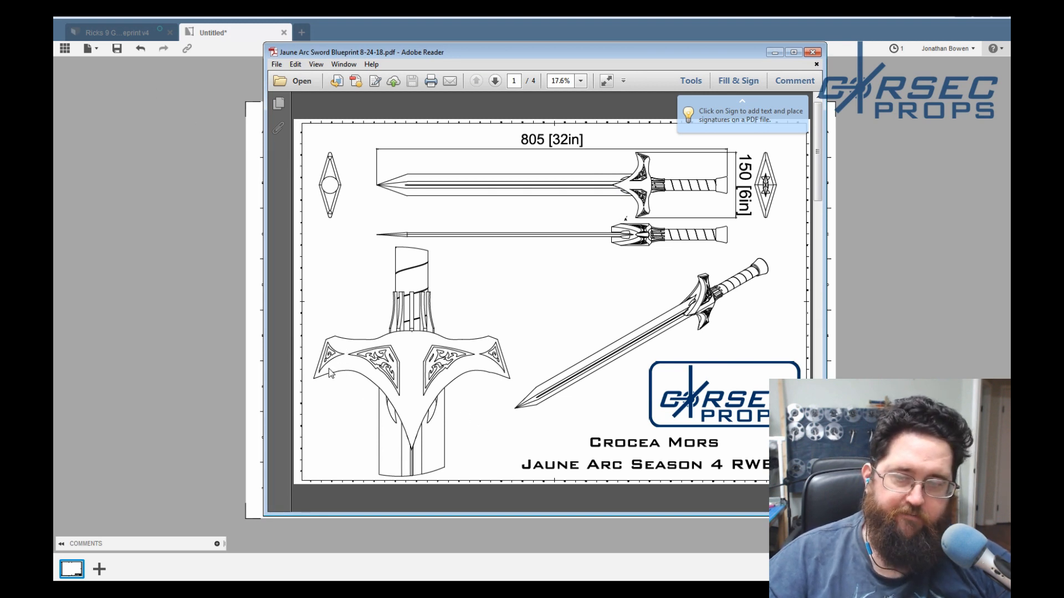
{"action": "mouse_move", "coordinate": [377, 386]}
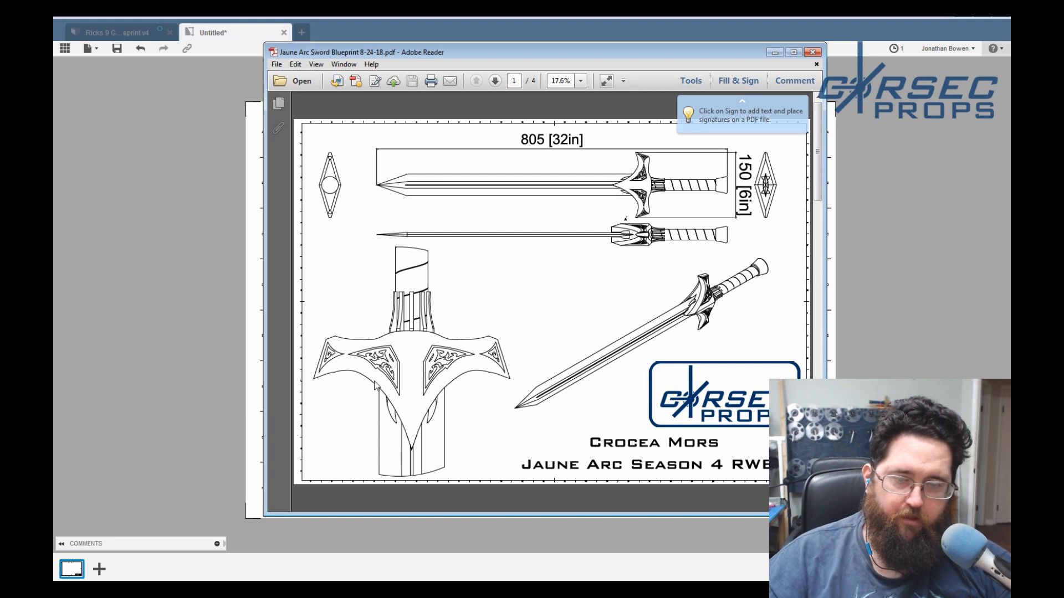
{"action": "mouse_move", "coordinate": [623, 183]}
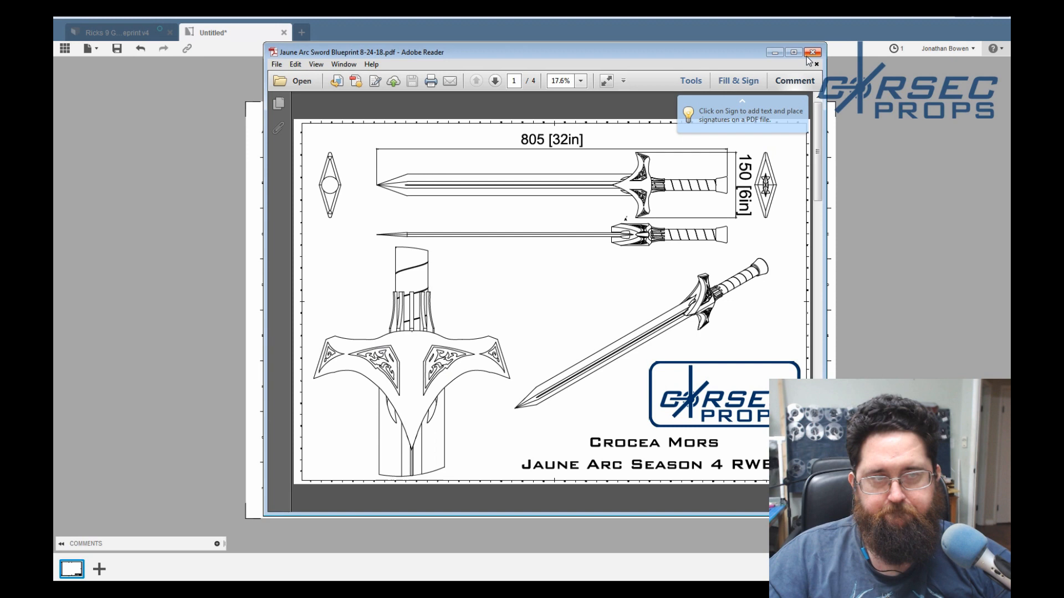
{"action": "mouse_move", "coordinate": [813, 52]}
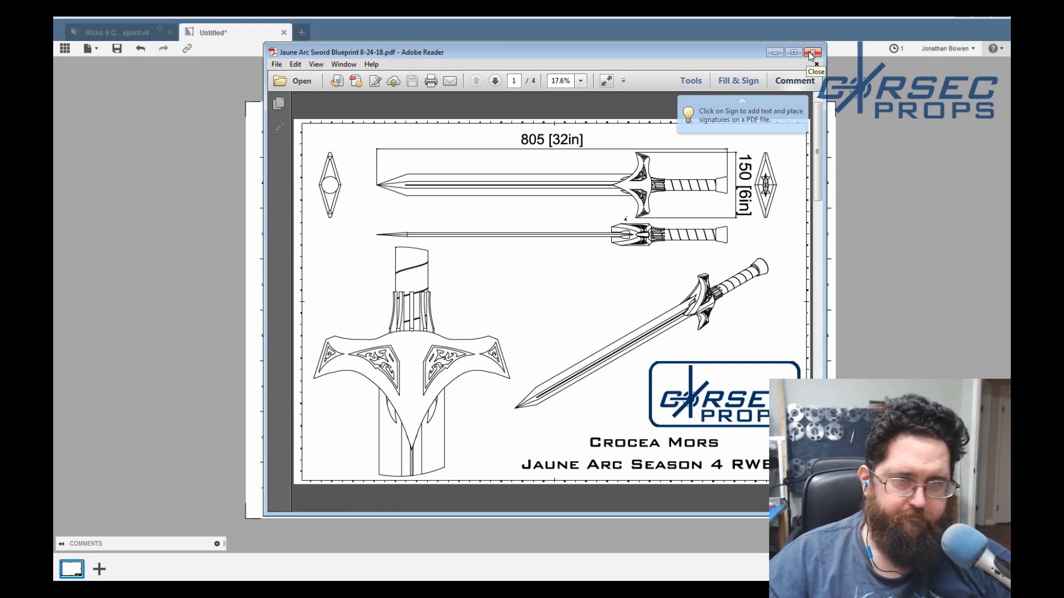
Close the reference PDF and place a 2:1 detail view A of the pistol's upper body bottom-right.
{"action": "left_click", "coordinate": [812, 52]}
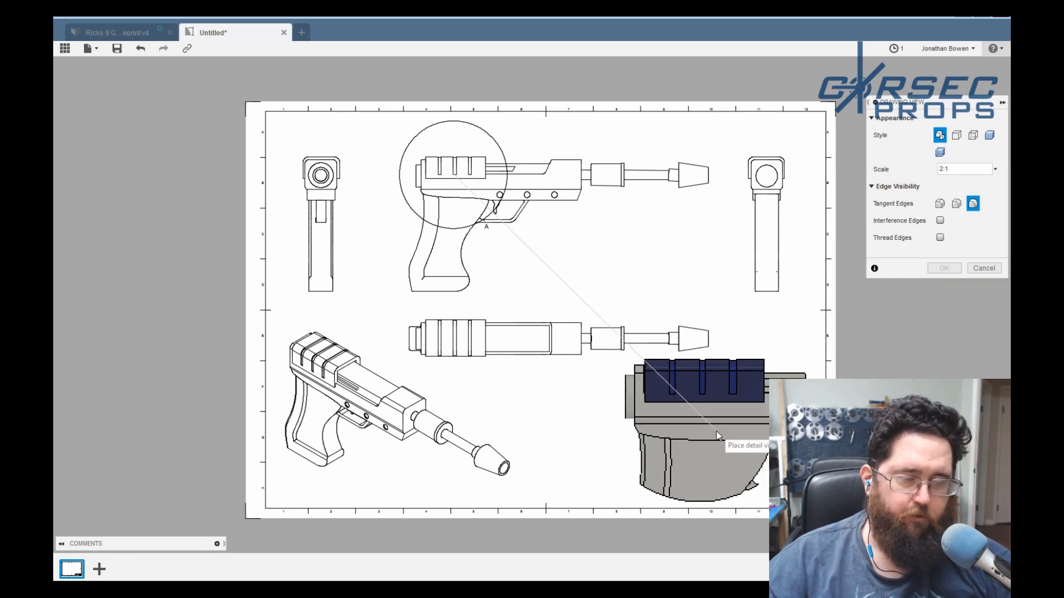
{"action": "left_click", "coordinate": [703, 435]}
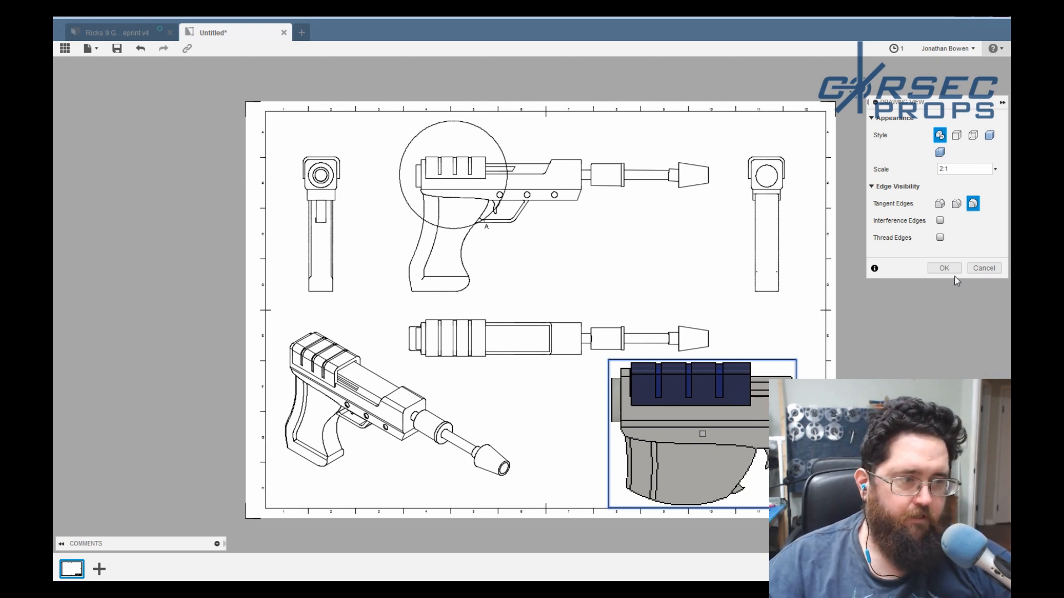
{"action": "left_click", "coordinate": [943, 267]}
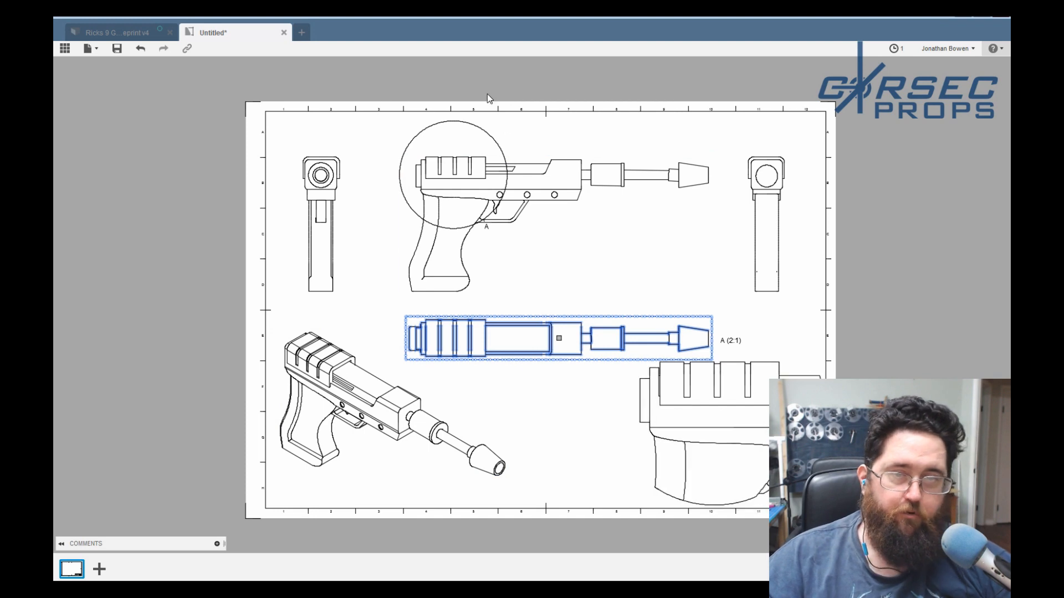
{"action": "mouse_move", "coordinate": [522, 63]}
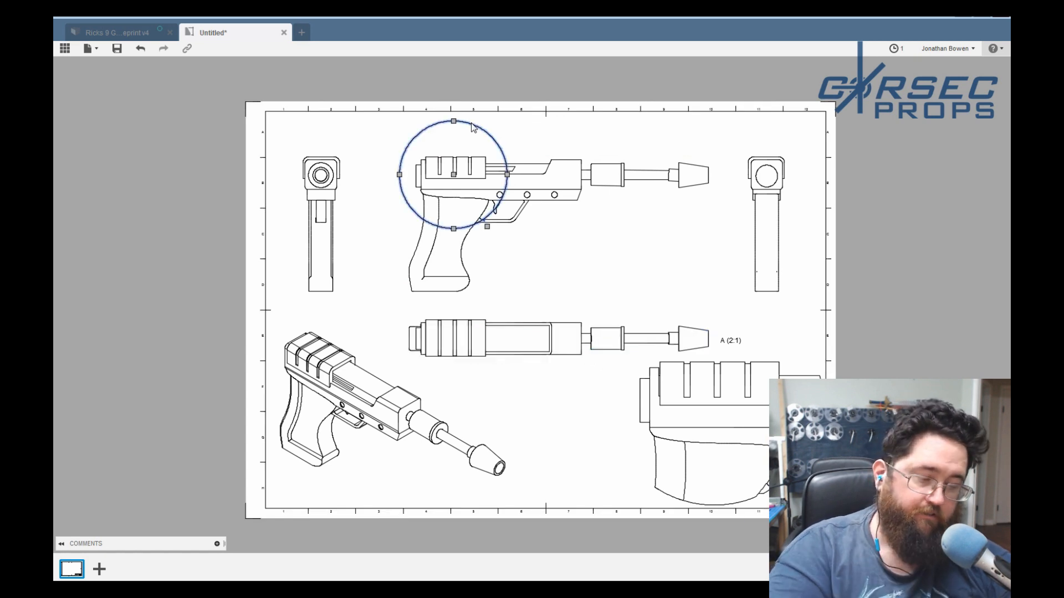
Delete the detail view and cut a section A–A through the pistol, placed beside the side view.
{"action": "left_click", "coordinate": [214, 89]}
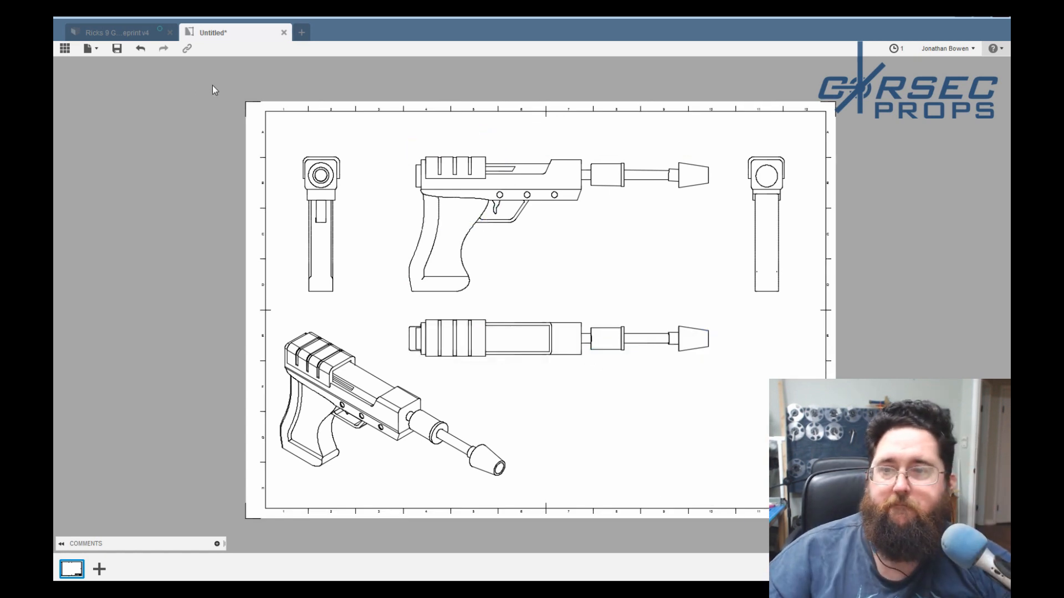
{"action": "mouse_move", "coordinate": [138, 83]}
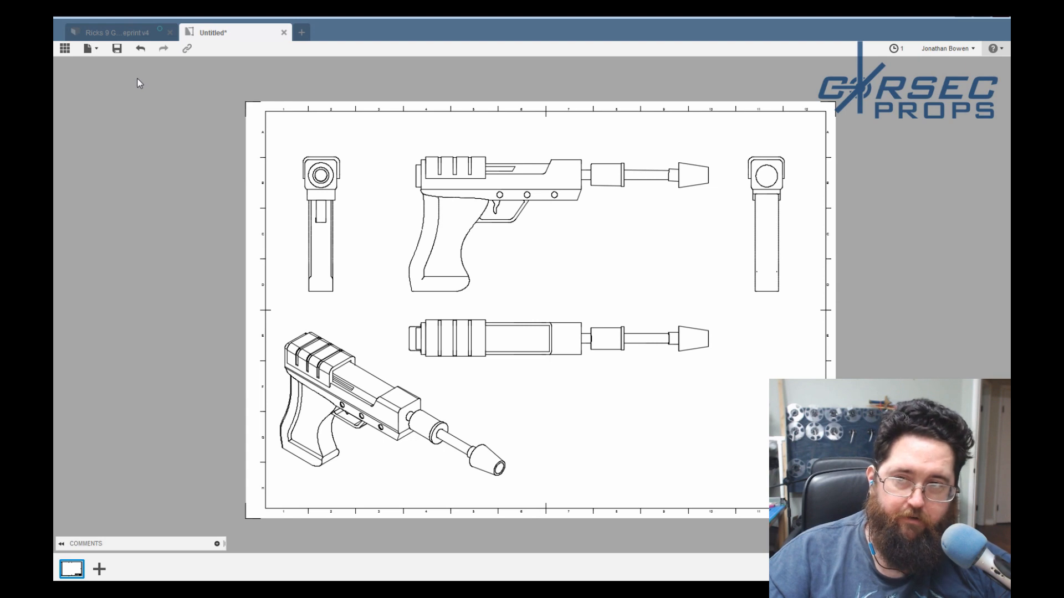
{"action": "left_click", "coordinate": [569, 163]}
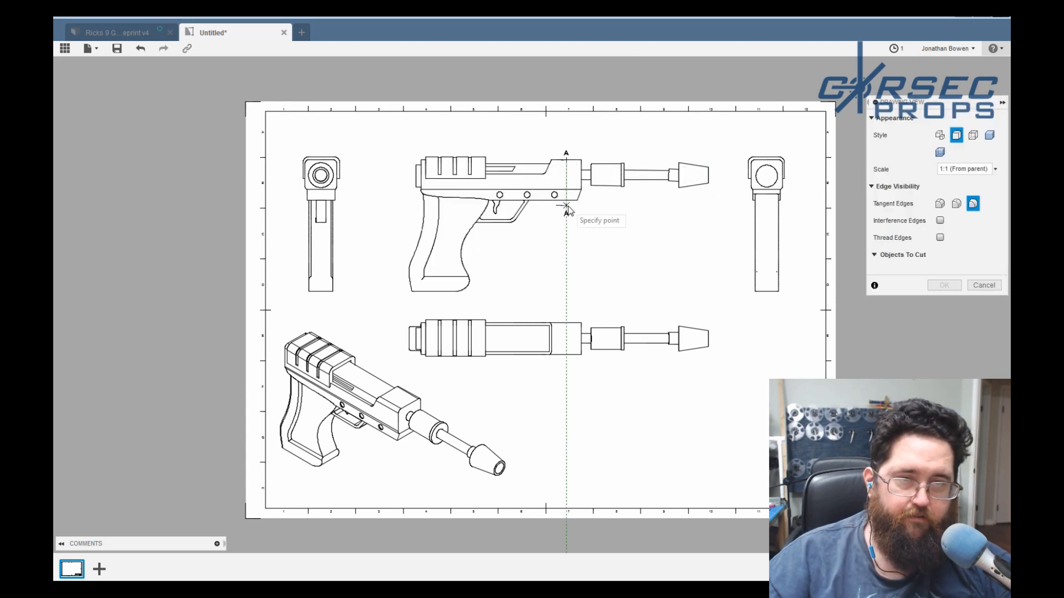
{"action": "left_click", "coordinate": [566, 205]}
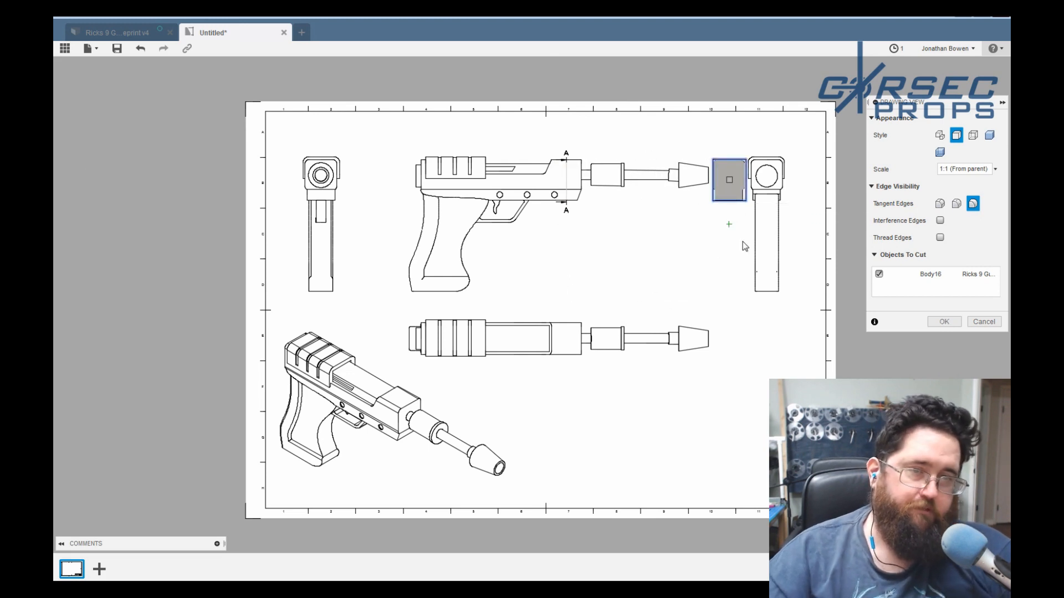
{"action": "mouse_move", "coordinate": [506, 161]}
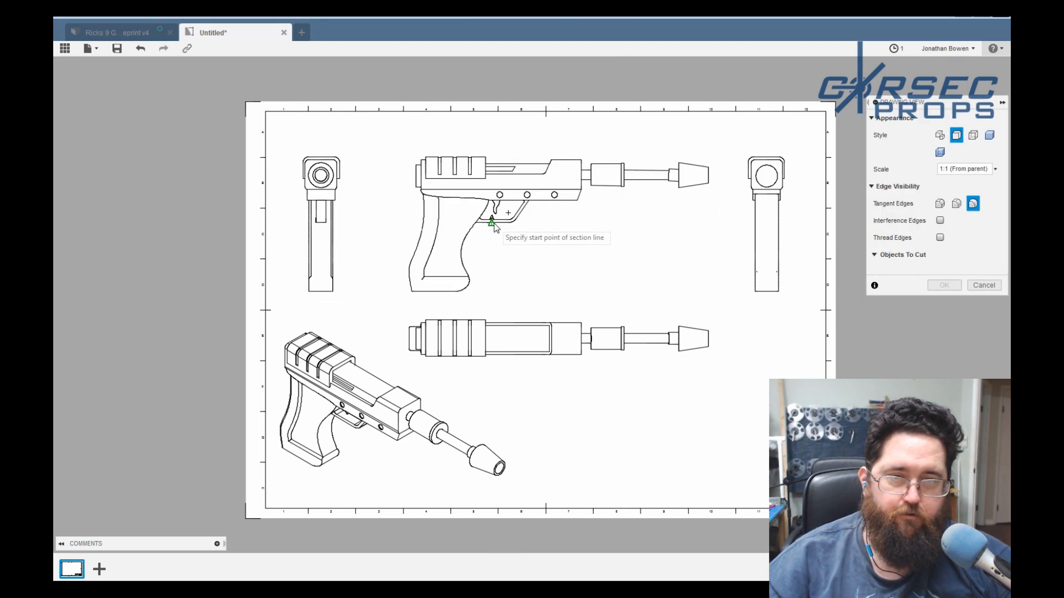
{"action": "left_click", "coordinate": [492, 224]}
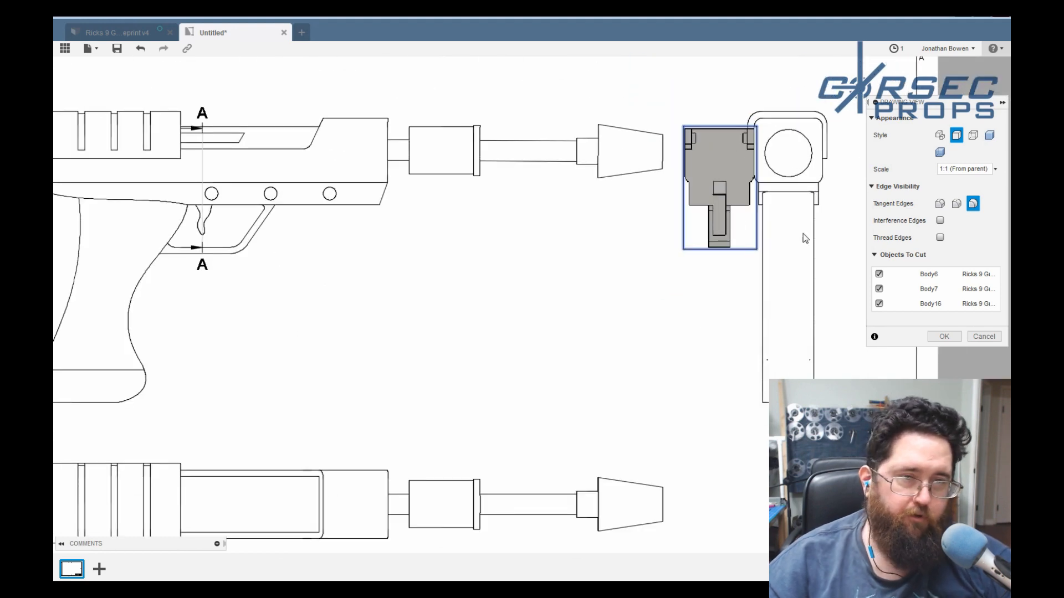
{"action": "left_click", "coordinate": [944, 336]}
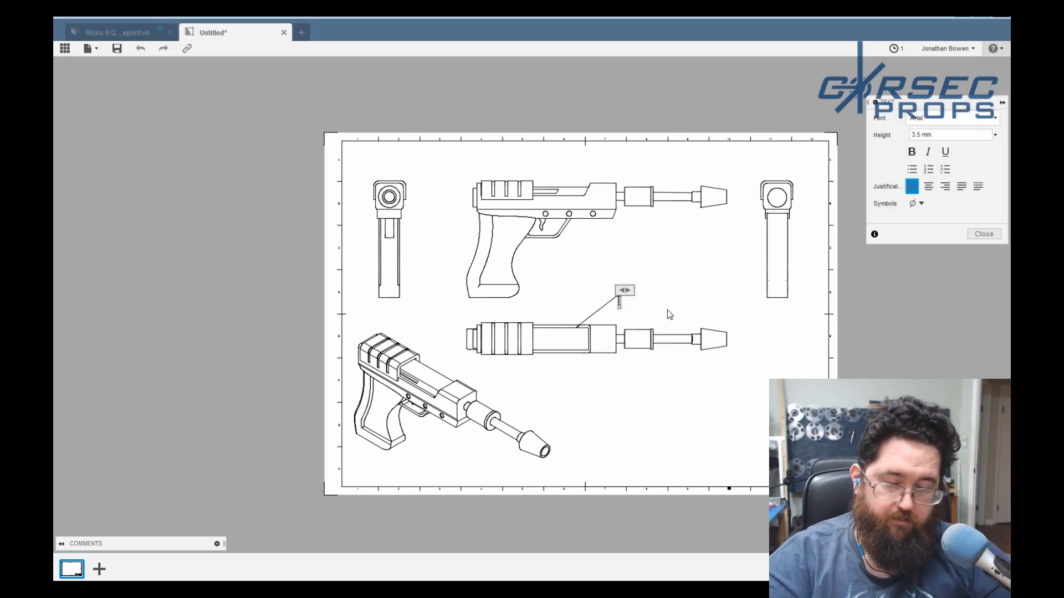
Write the leader note text 'ricks gun isn't fake' on the barrel view.
{"action": "type", "text": "ricks gun"}
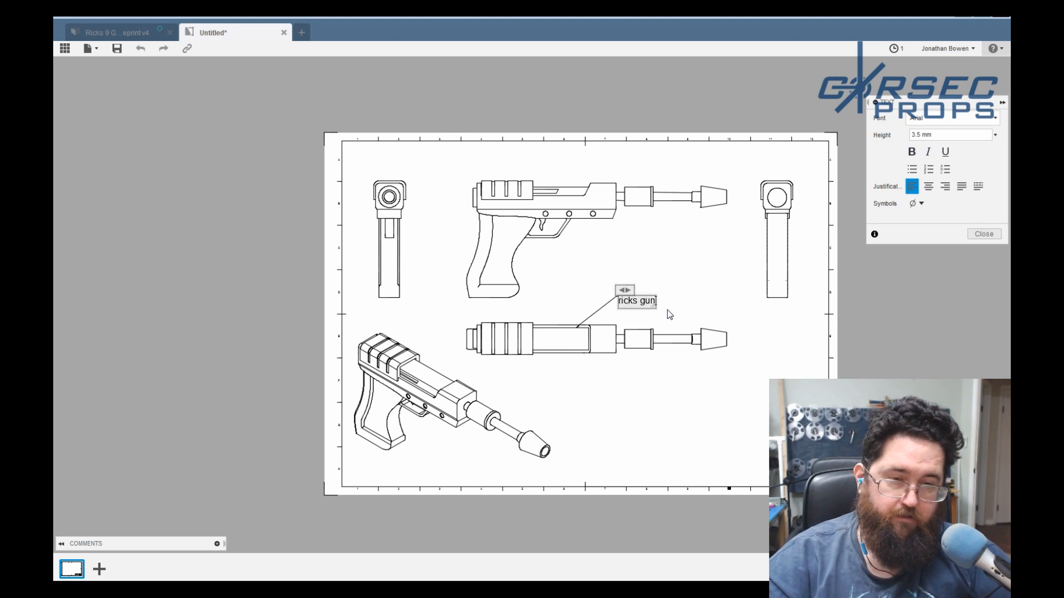
{"action": "type", "text": "isn't"}
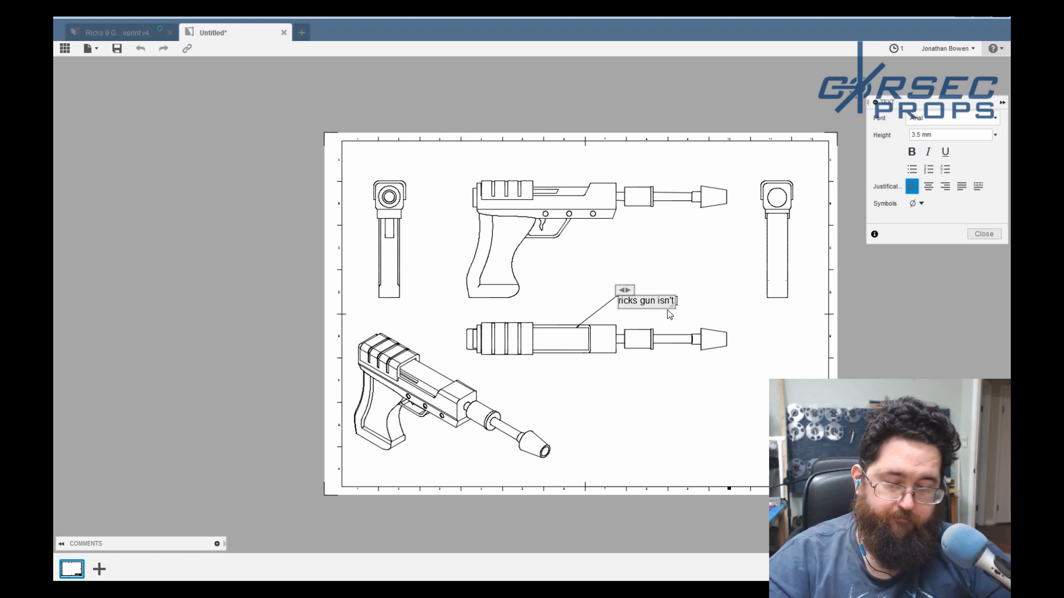
{"action": "type", "text": "fake"}
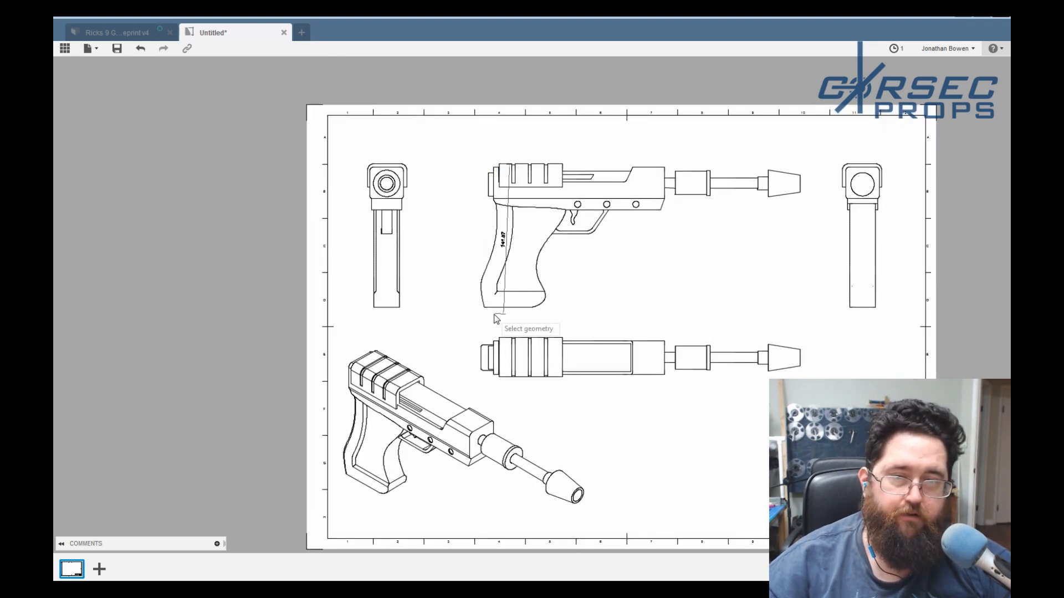
Dimension the pistol's overall length as 294.32, placed above the side view.
{"action": "left_click", "coordinate": [495, 319]}
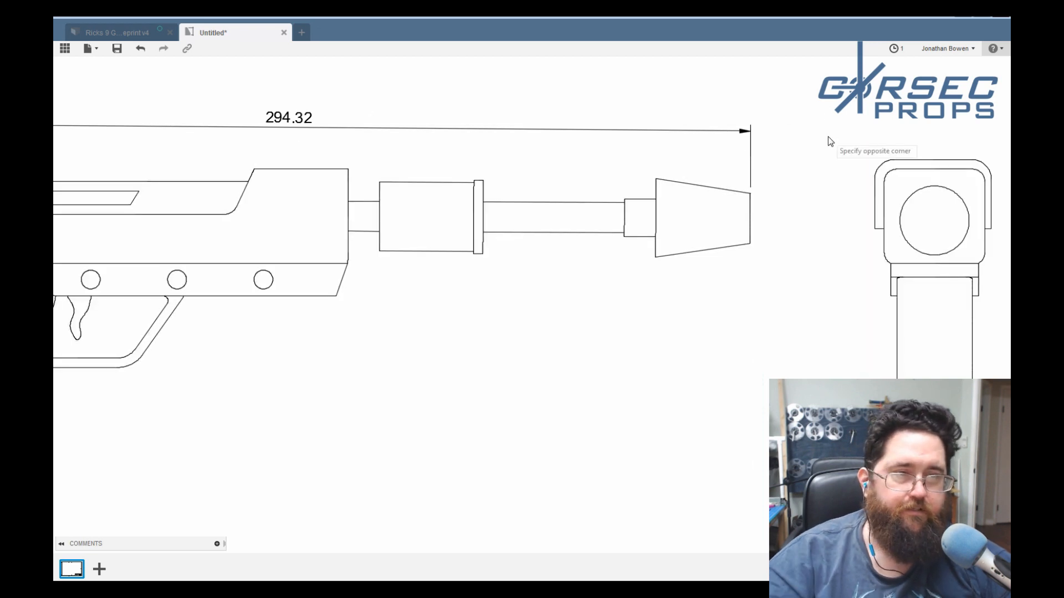
{"action": "left_click", "coordinate": [750, 131]}
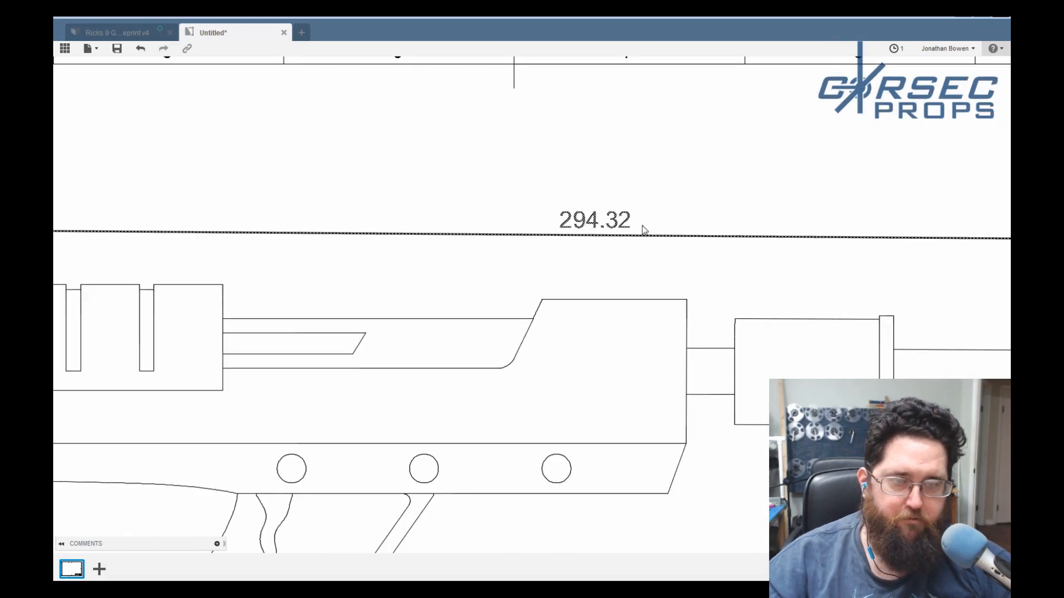
Set length and height dimensions to 0 precision with alternate inch units at 0.1 precision.
{"action": "double_click", "coordinate": [594, 219]}
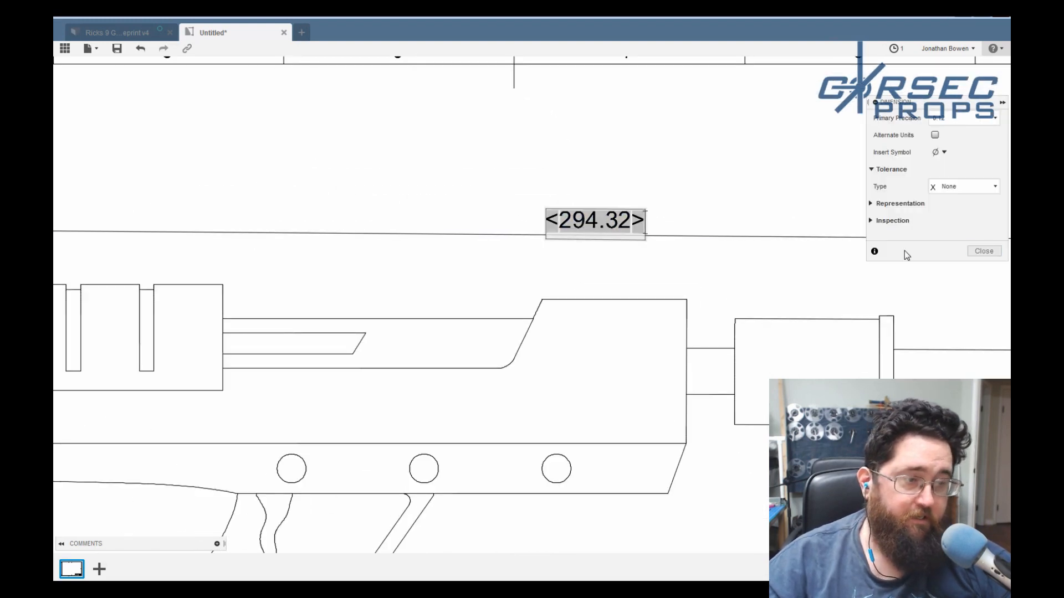
{"action": "left_click", "coordinate": [962, 118]}
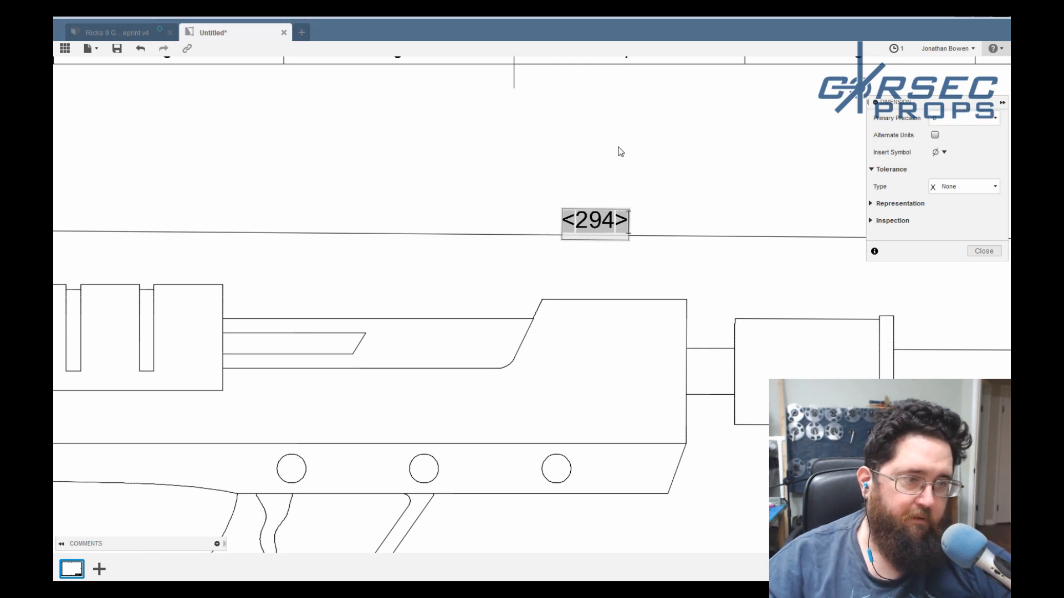
{"action": "left_click", "coordinate": [936, 134]}
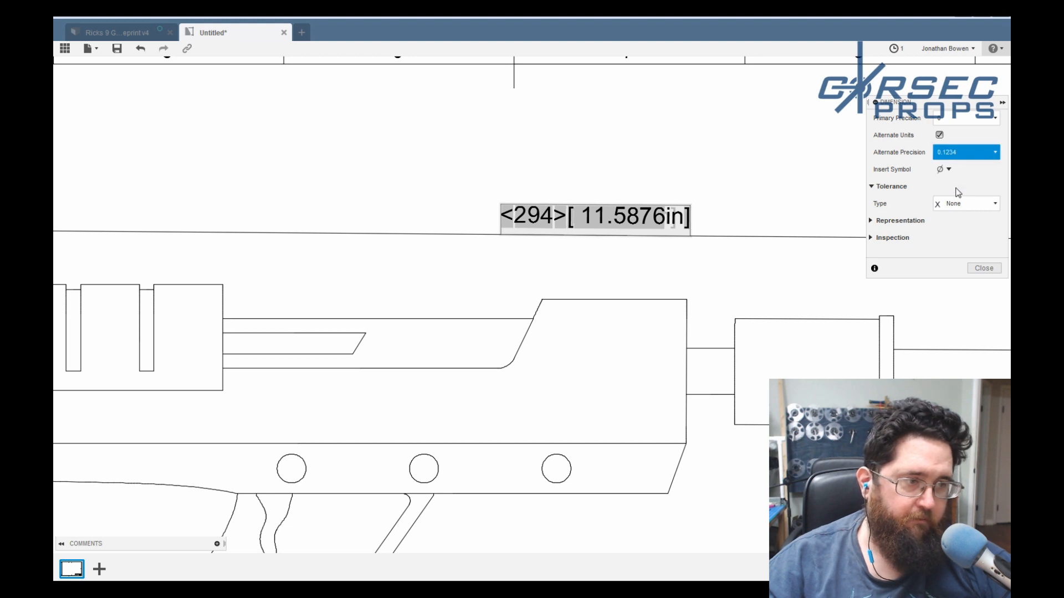
{"action": "left_click", "coordinate": [963, 152]}
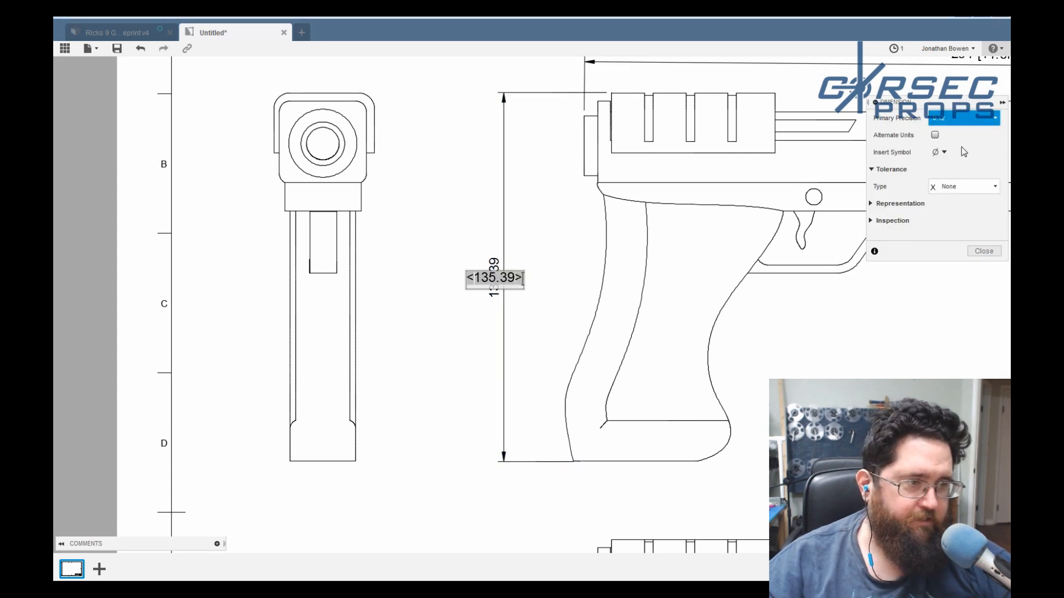
{"action": "left_click", "coordinate": [935, 134]}
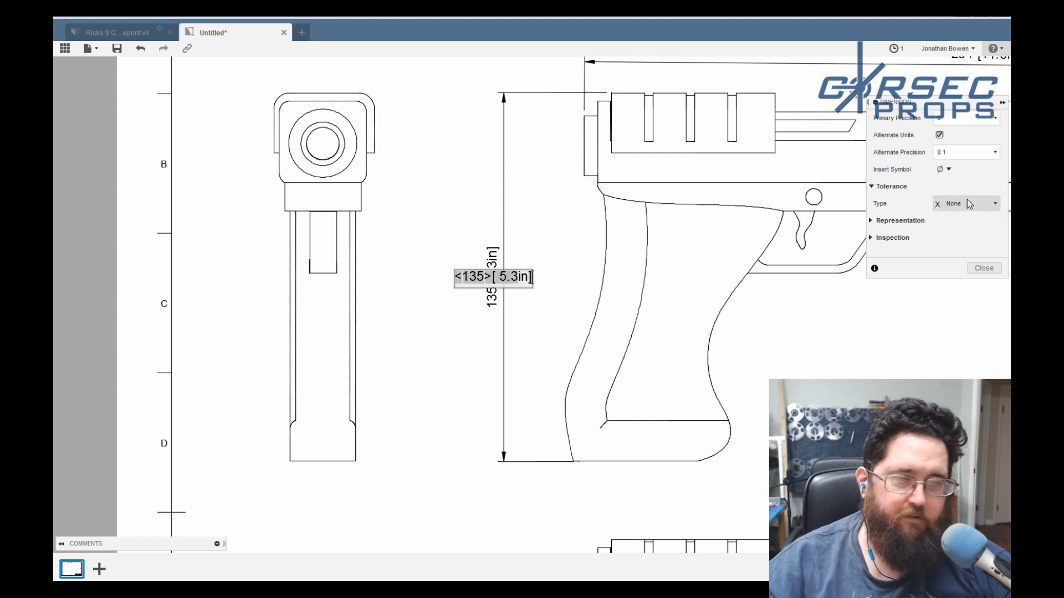
{"action": "left_click", "coordinate": [983, 267]}
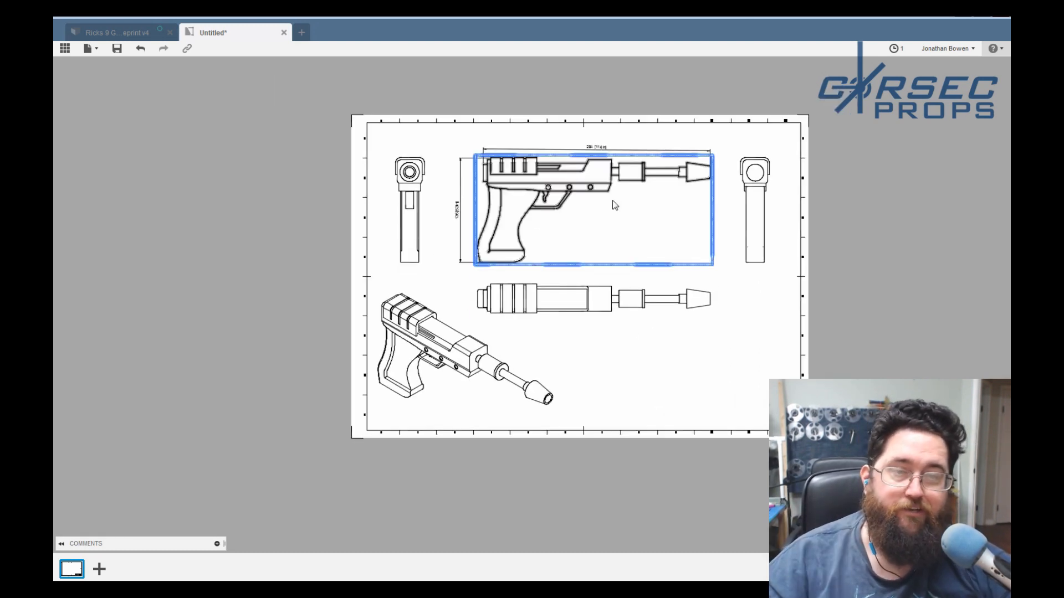
Output the drawing as PDF over the existing Rick and Morty Blueprint Export.pdf, confirming the replace.
{"action": "left_click", "coordinate": [614, 73]}
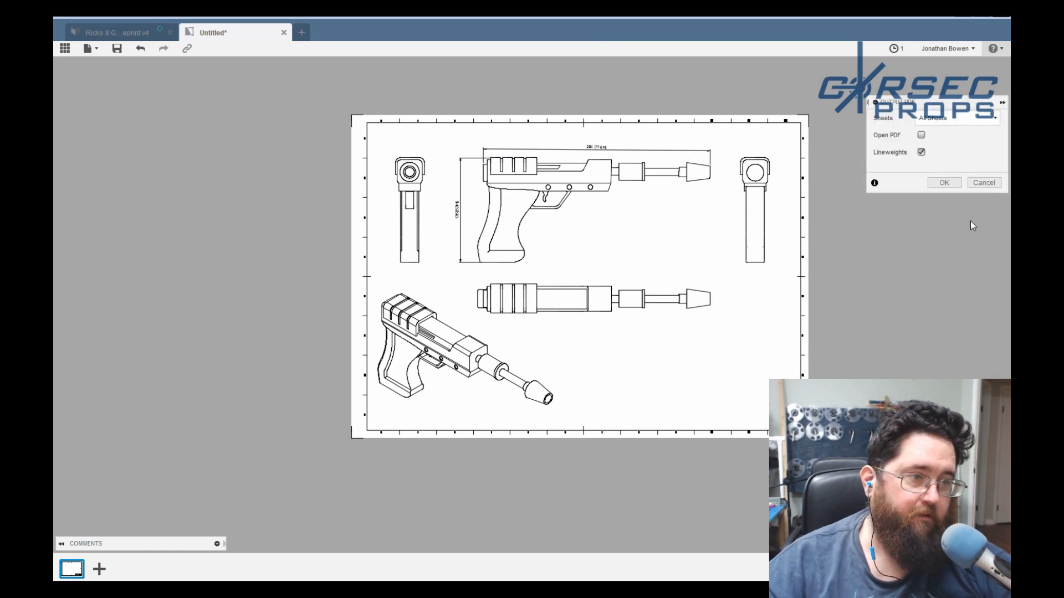
{"action": "left_click", "coordinate": [943, 183]}
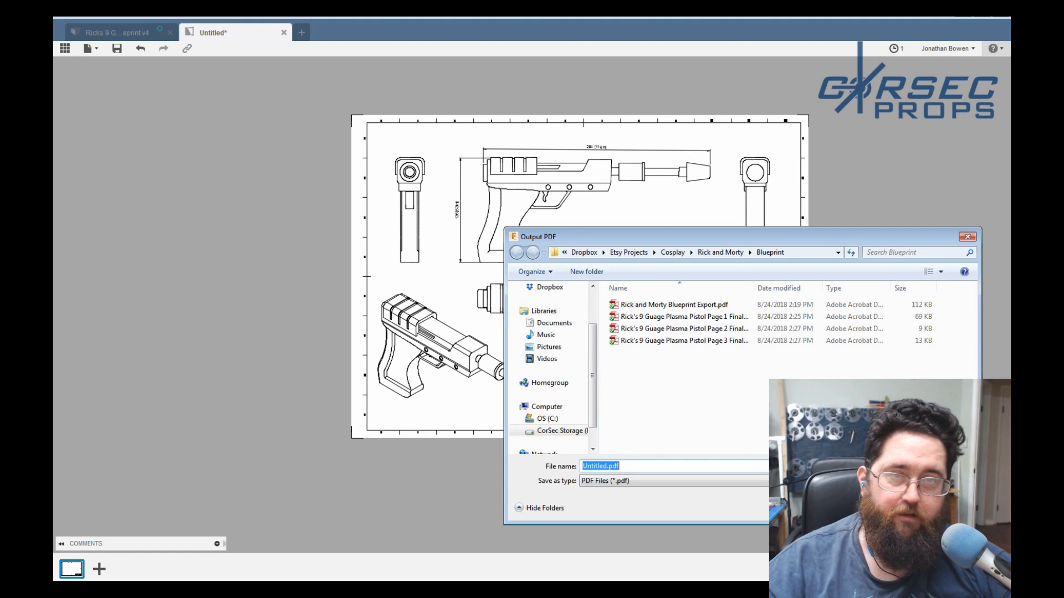
{"action": "left_click", "coordinate": [675, 303]}
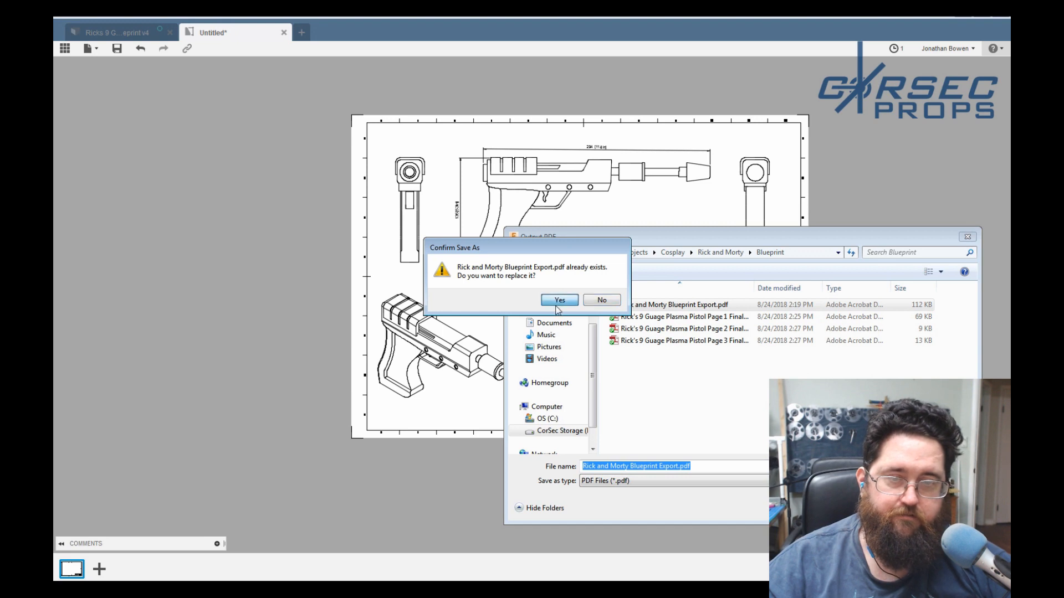
{"action": "left_click", "coordinate": [558, 301]}
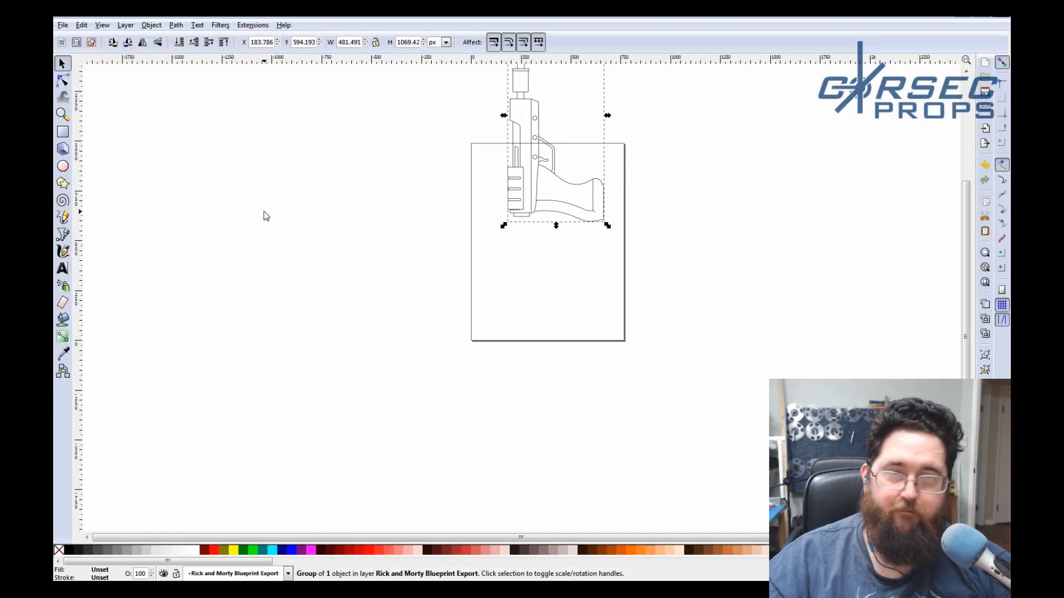
Remove the previously imported pistol graphic from the page.
{"action": "key", "text": "Delete"}
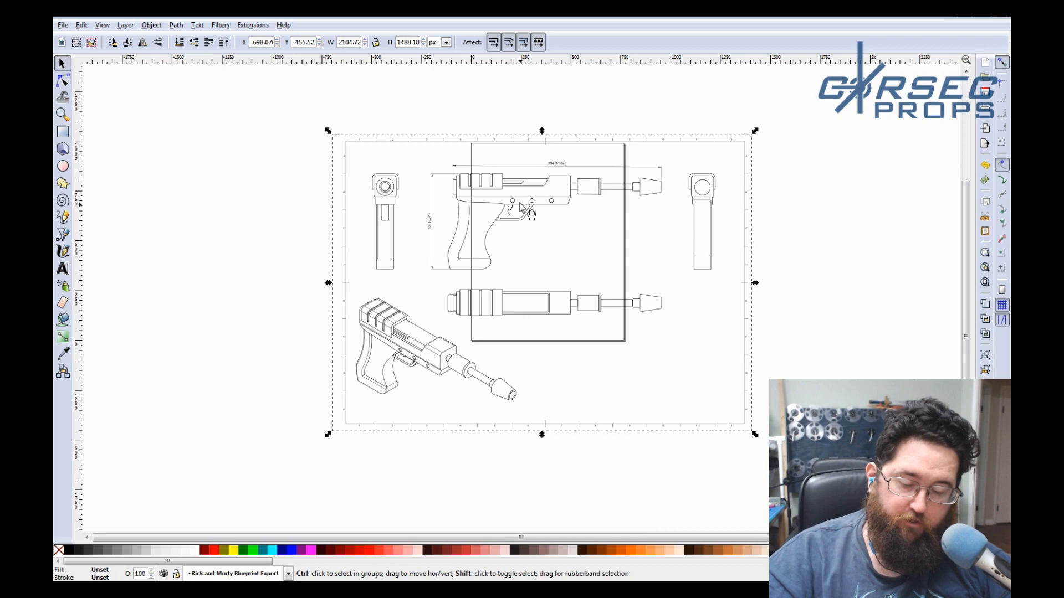
{"action": "mouse_move", "coordinate": [526, 211]}
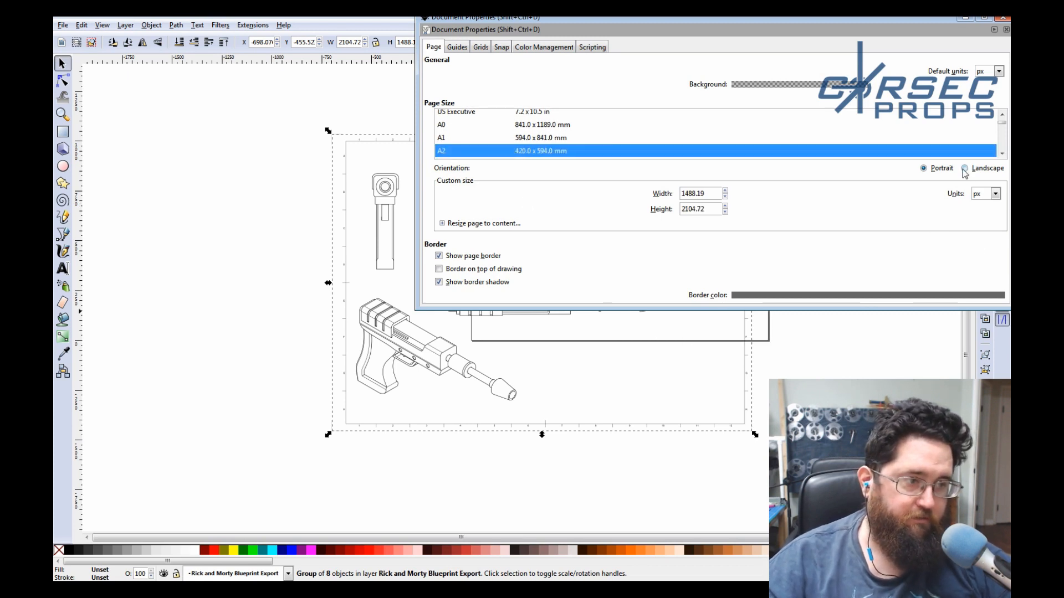
Set the A2 page to landscape orientation and leave Document Properties.
{"action": "left_click", "coordinate": [964, 167]}
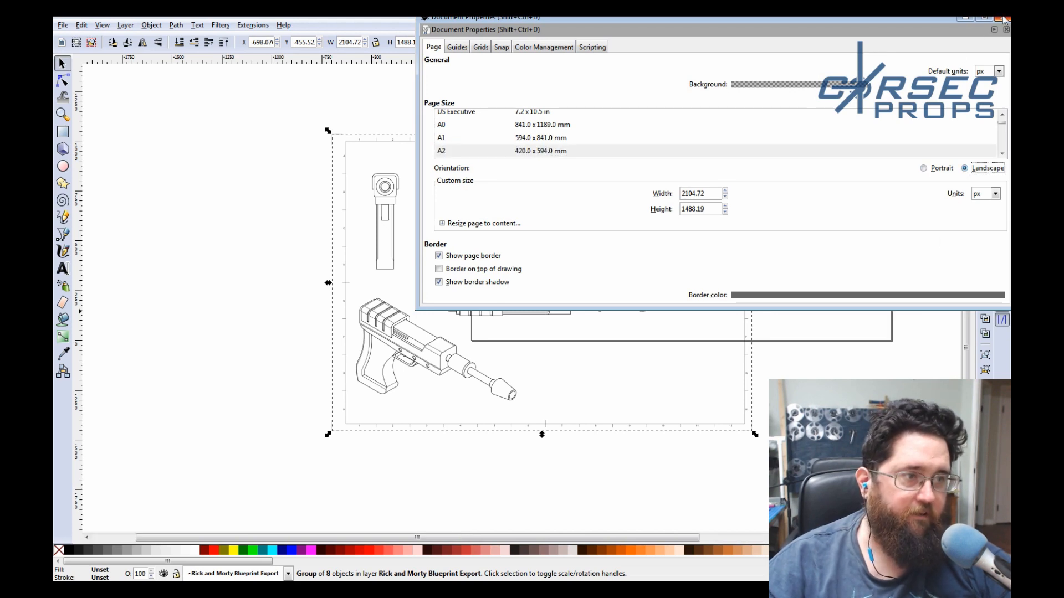
{"action": "left_click", "coordinate": [1005, 28]}
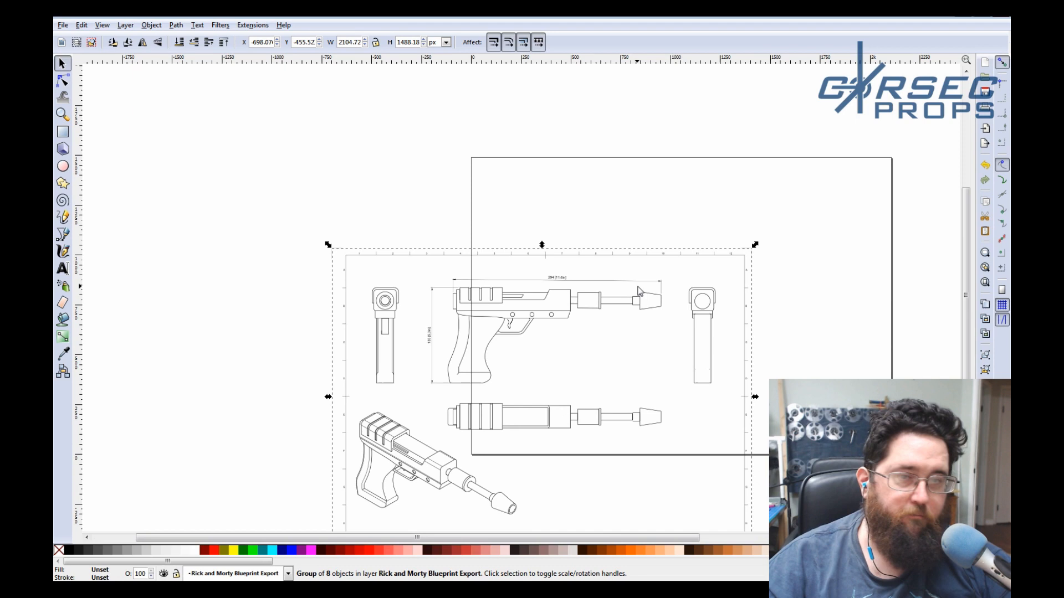
{"action": "left_click", "coordinate": [175, 26]}
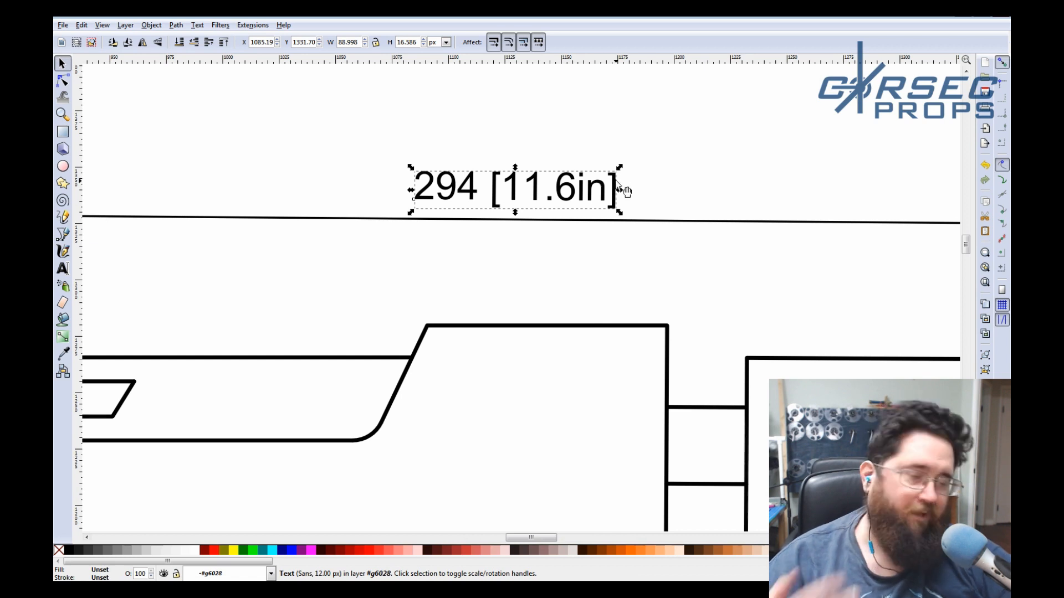
{"action": "mouse_move", "coordinate": [622, 236]}
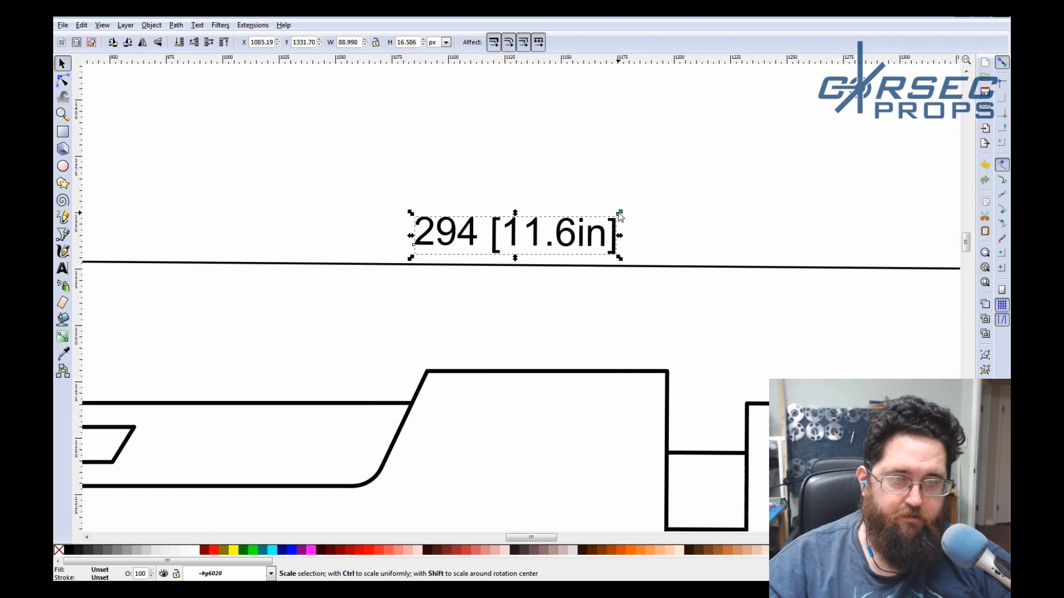
Scale up the 294 [11.6in] dimension label and move toward the 135 [5.3in] label.
{"action": "left_click_drag", "start_coordinate": [618, 213], "coordinate": [758, 171]}
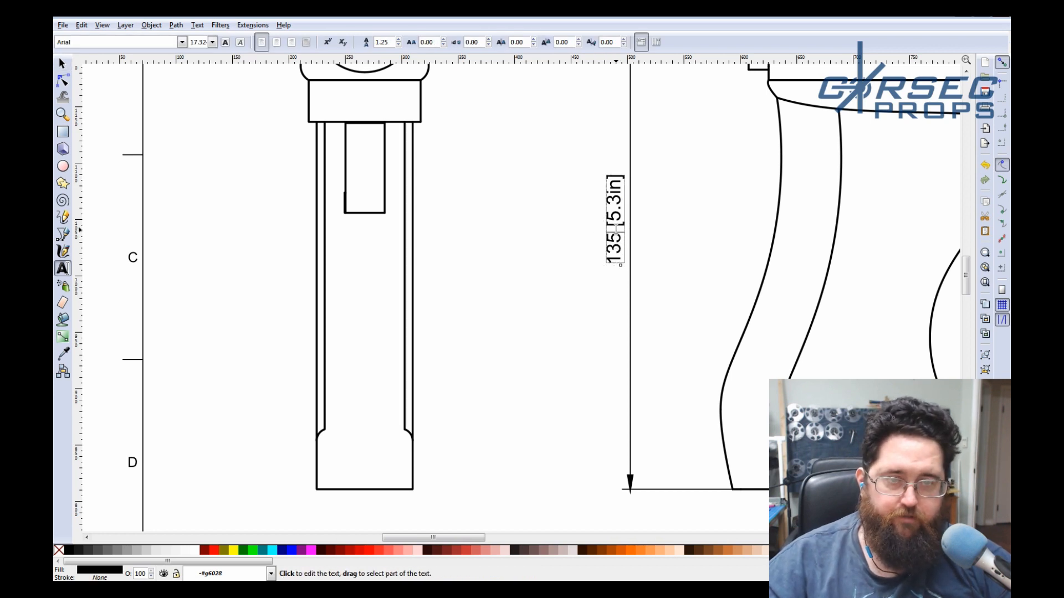
{"action": "scroll", "scroll_direction": "down", "scroll_amount": 3}
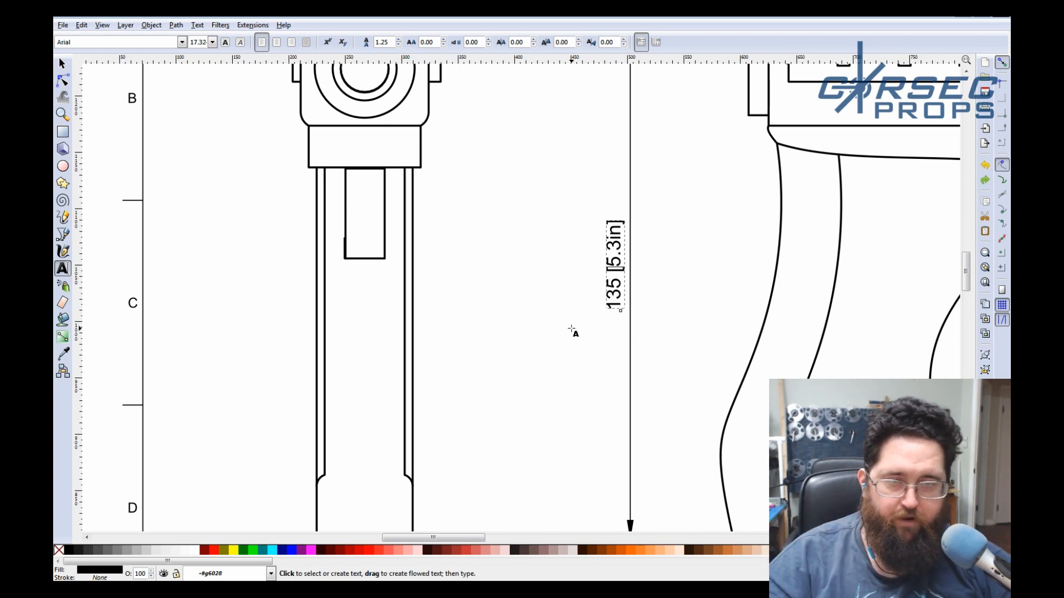
{"action": "mouse_move", "coordinate": [470, 381]}
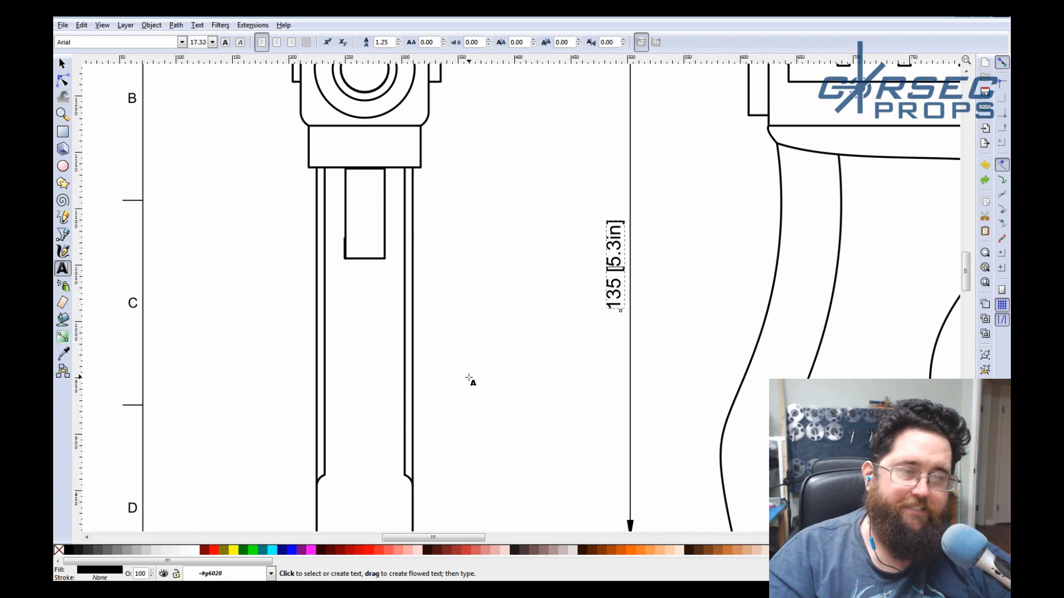
{"action": "mouse_move", "coordinate": [176, 134]}
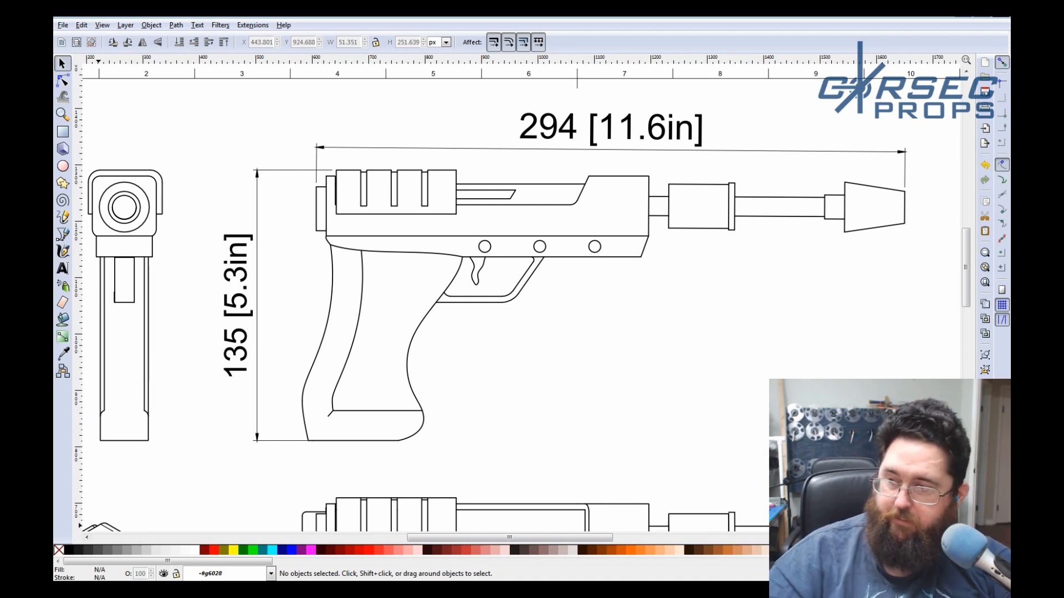
{"action": "mouse_move", "coordinate": [410, 240]}
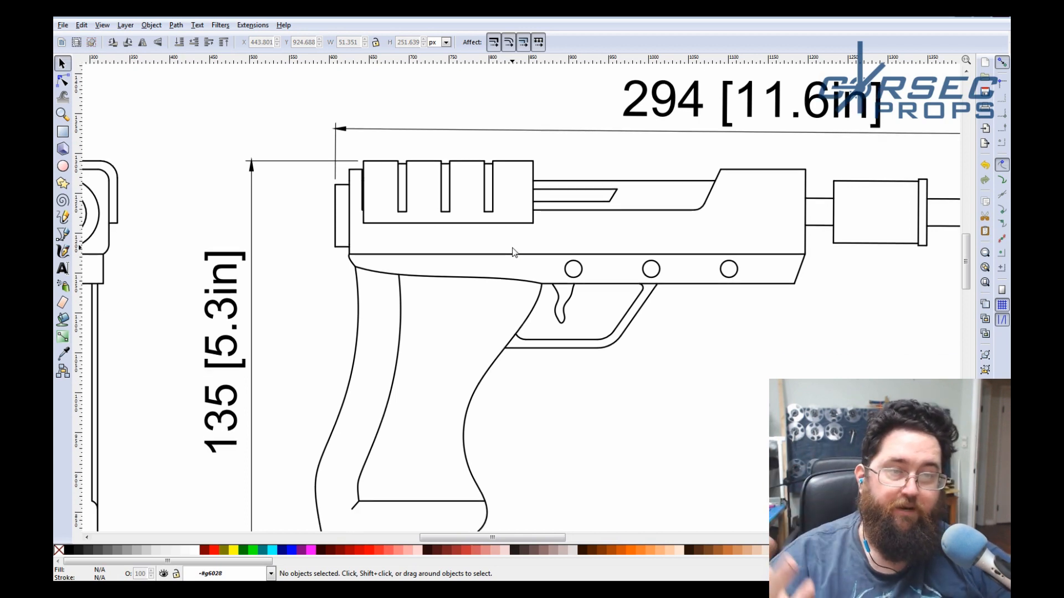
{"action": "scroll", "scroll_direction": "down", "scroll_amount": 3}
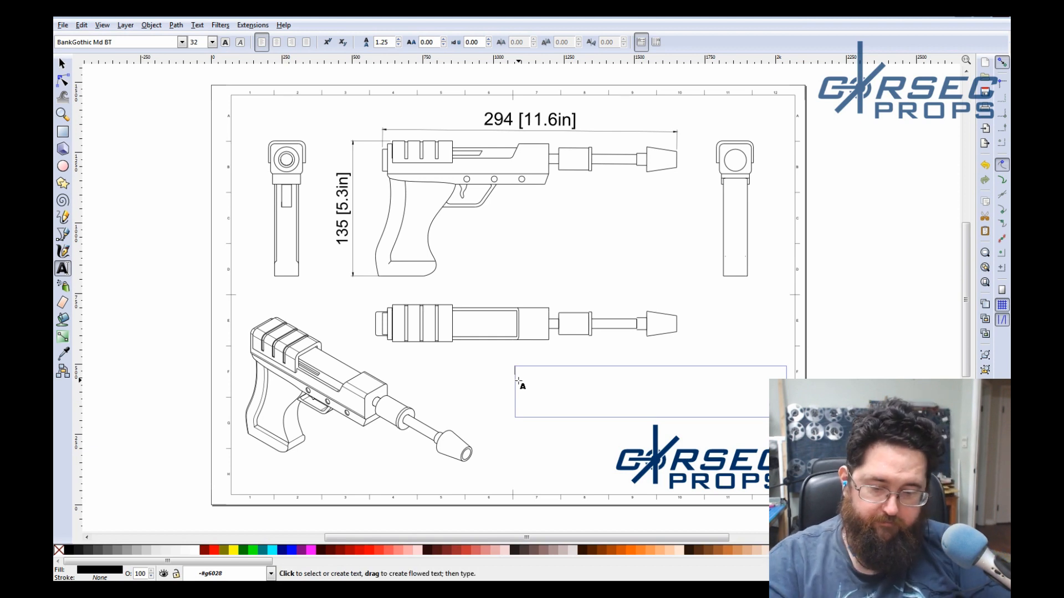
Enter the title lines '9 Guage Plasma Pistol' and 'Rick and Morty'.
{"action": "type", "text": "9 GUAGE PLASMA PISTOL"}
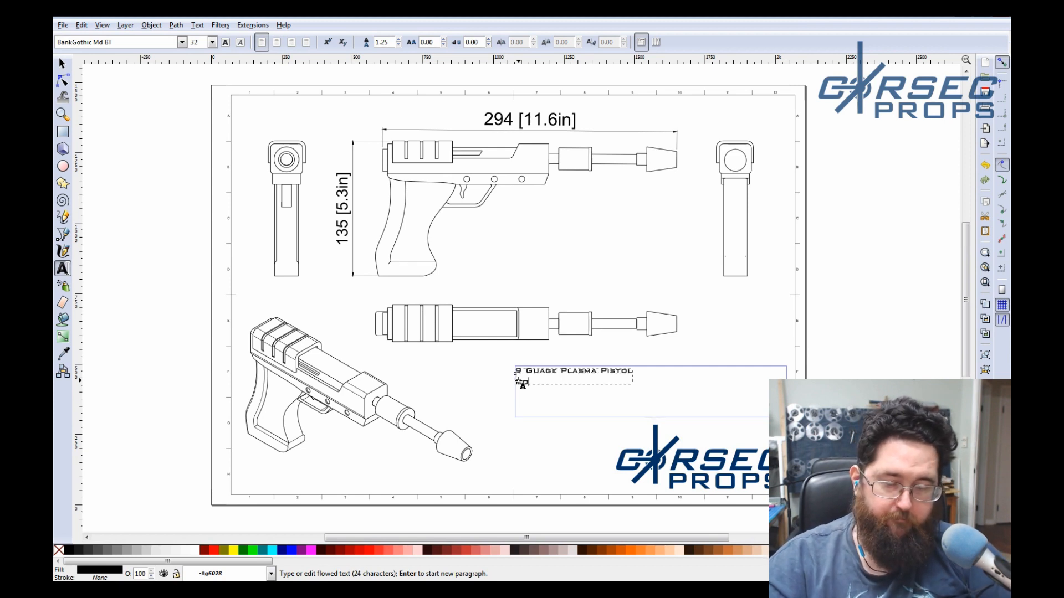
{"action": "key", "text": "Backspace"}
{"action": "type", "text": "Rick and Morty"}
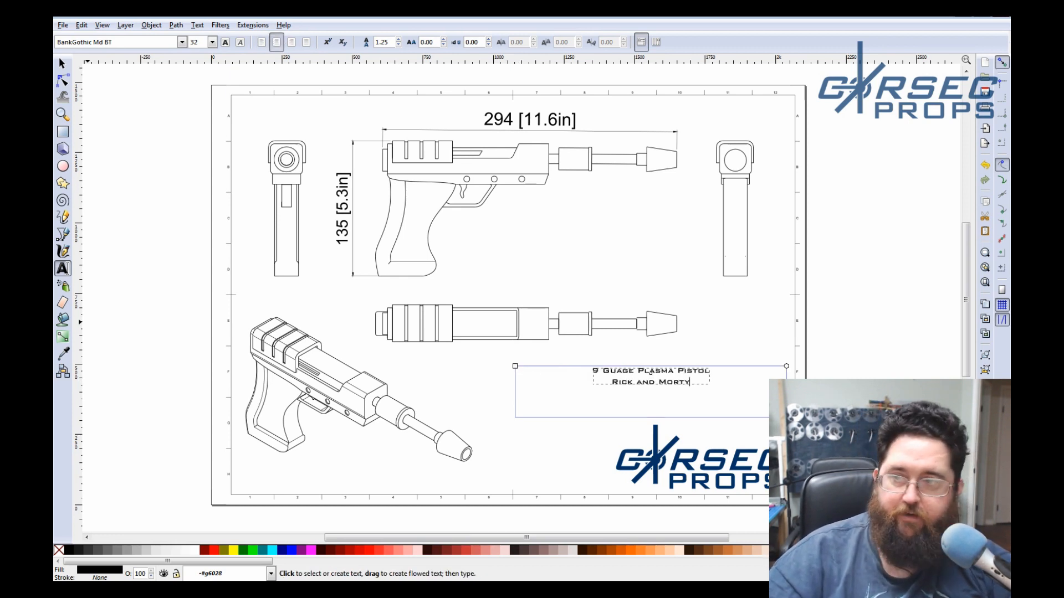
Enlarge the title to a 72-size font, widen its frame and finish editing.
{"action": "left_click", "coordinate": [211, 41]}
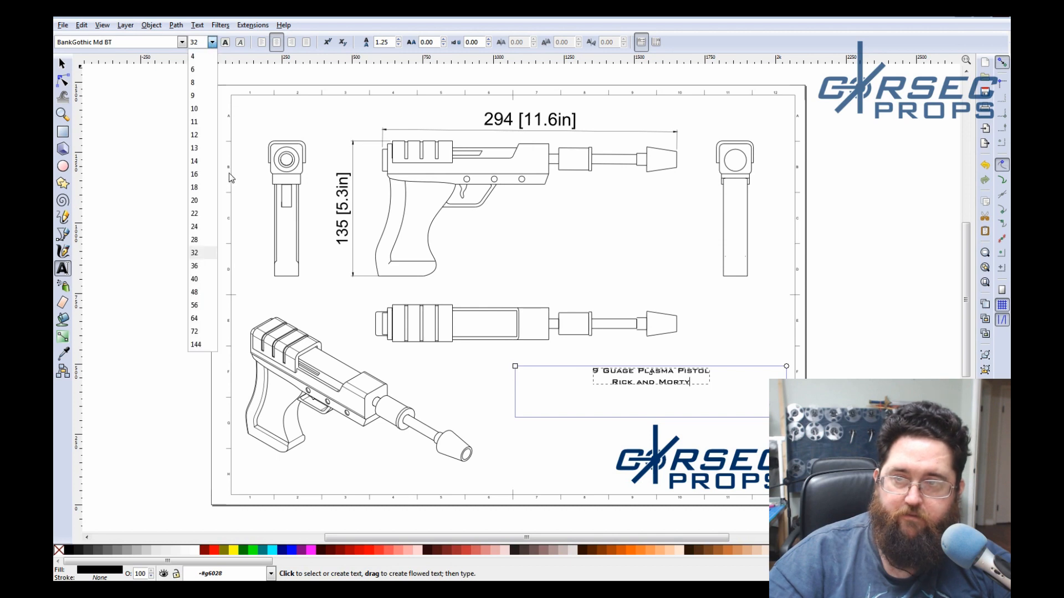
{"action": "left_click", "coordinate": [195, 344]}
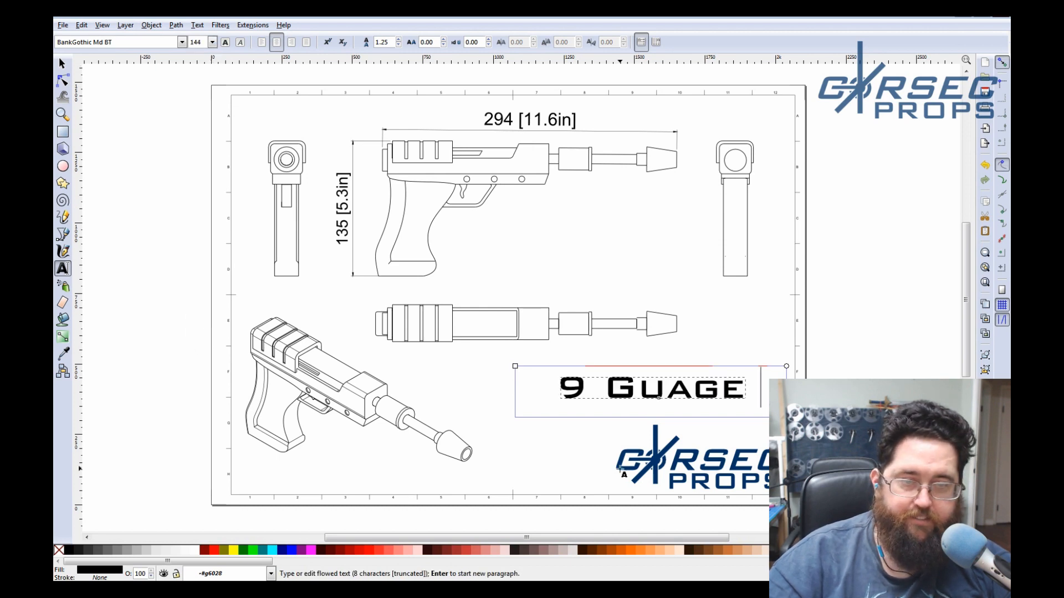
{"action": "left_click", "coordinate": [212, 41]}
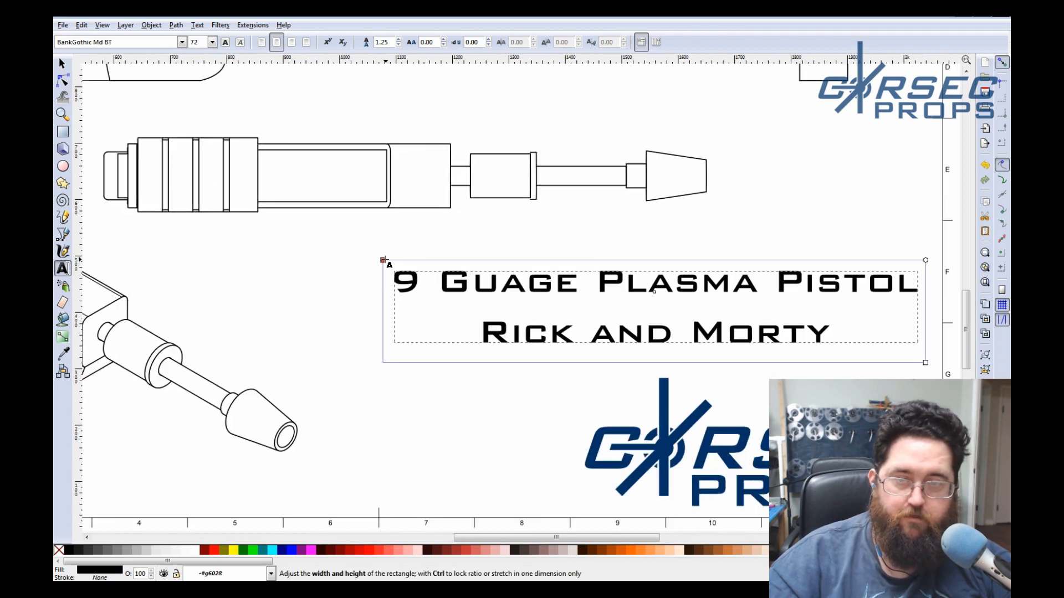
{"action": "left_click", "coordinate": [582, 278]}
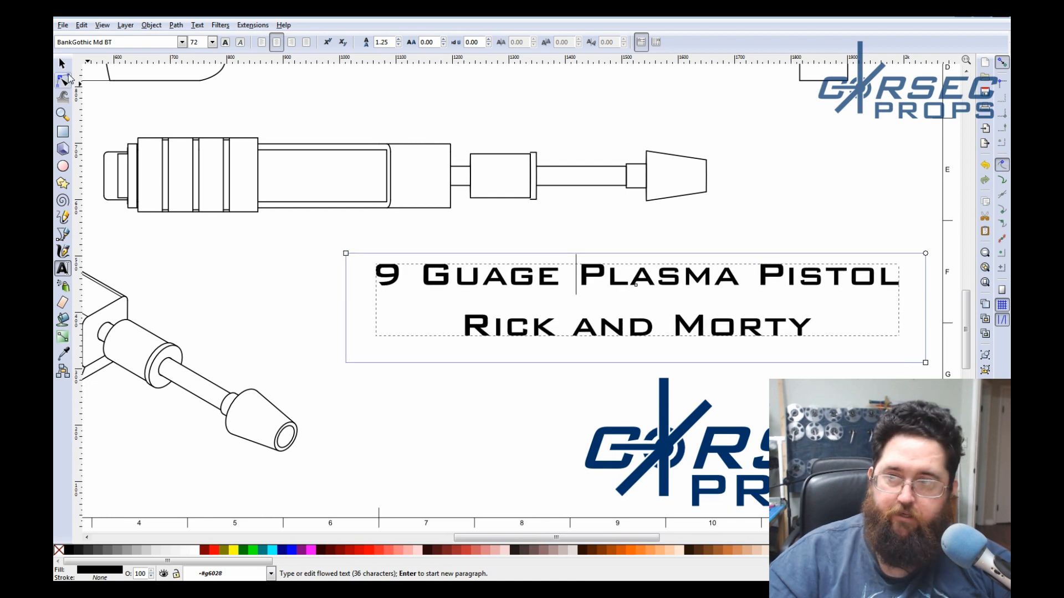
{"action": "left_click", "coordinate": [61, 62]}
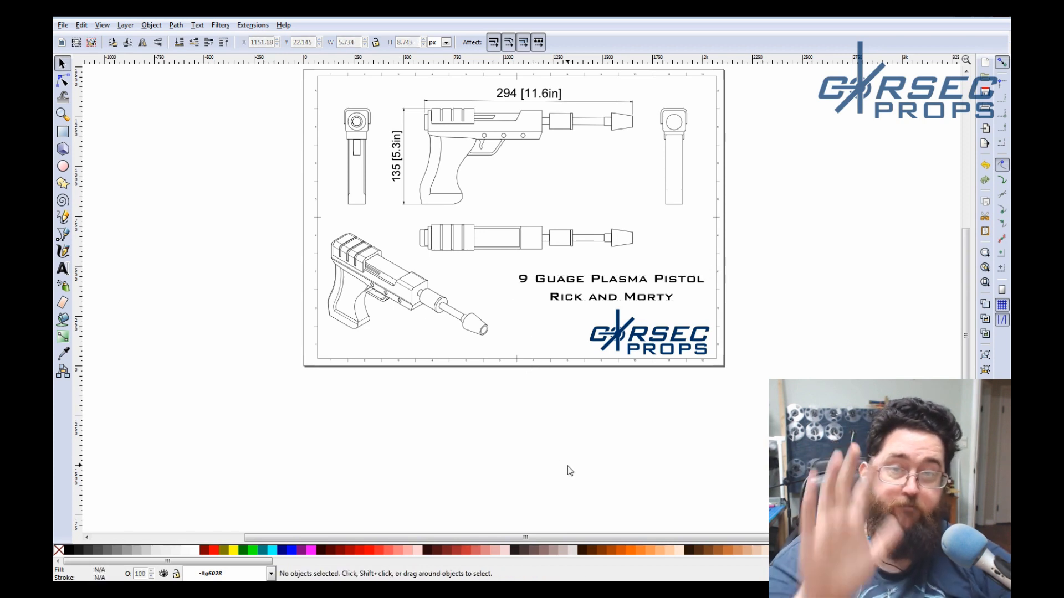
{"action": "mouse_move", "coordinate": [655, 306]}
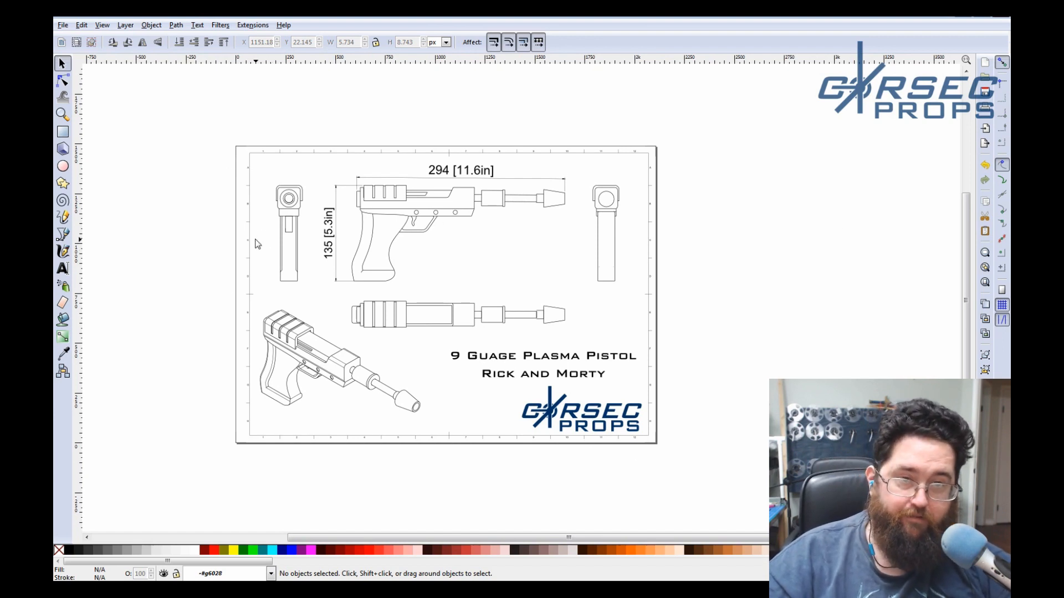
Bring up the File menu over the finished blueprint page.
{"action": "left_click", "coordinate": [63, 24]}
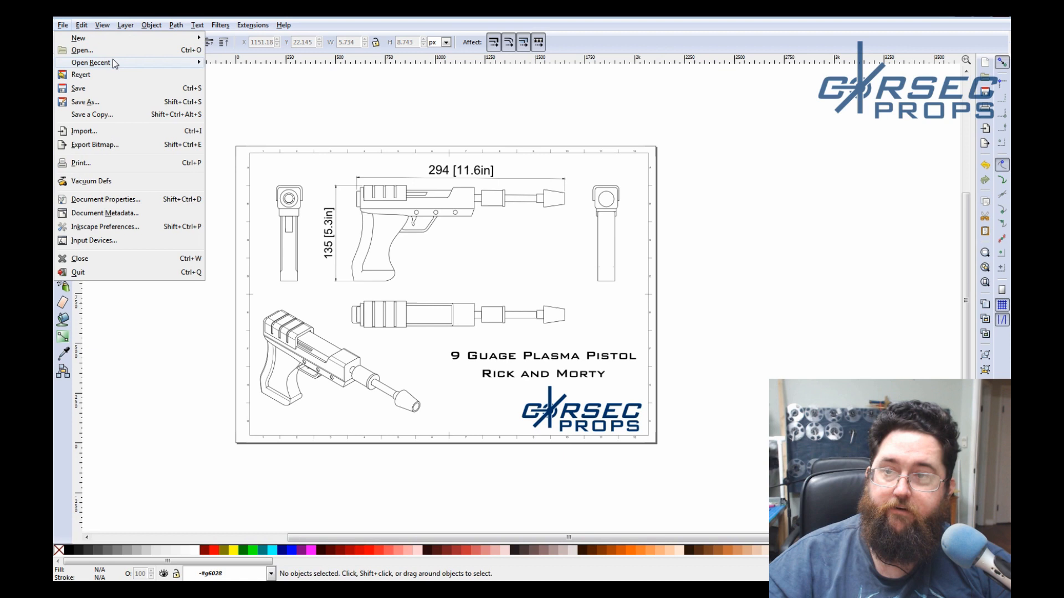
Save over Rick's 9 Guage Plasma Pistol Page 1 Final.svg, confirming the replace.
{"action": "left_click", "coordinate": [84, 102]}
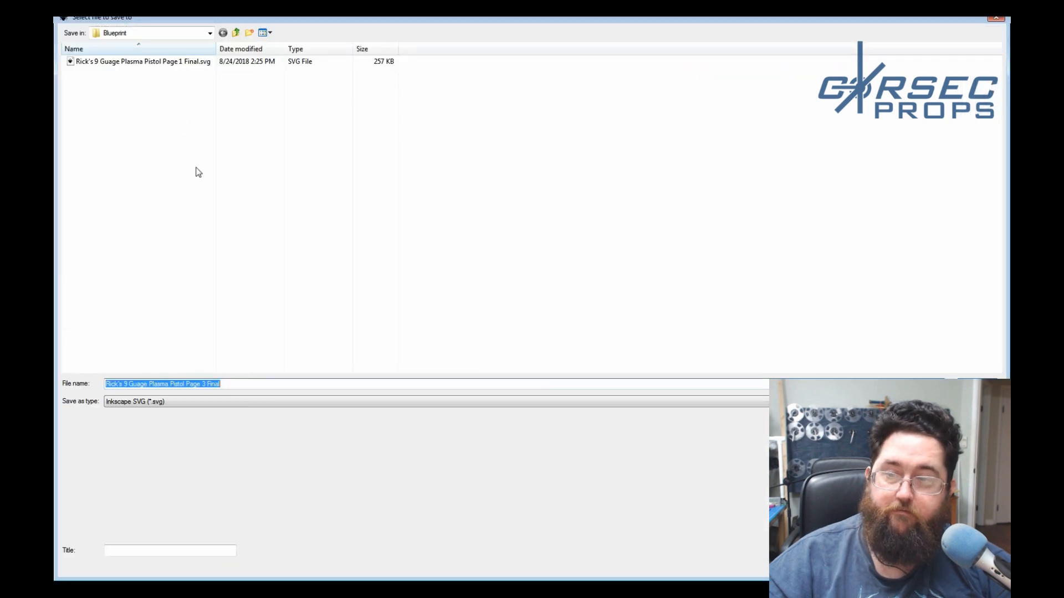
{"action": "left_click", "coordinate": [143, 60]}
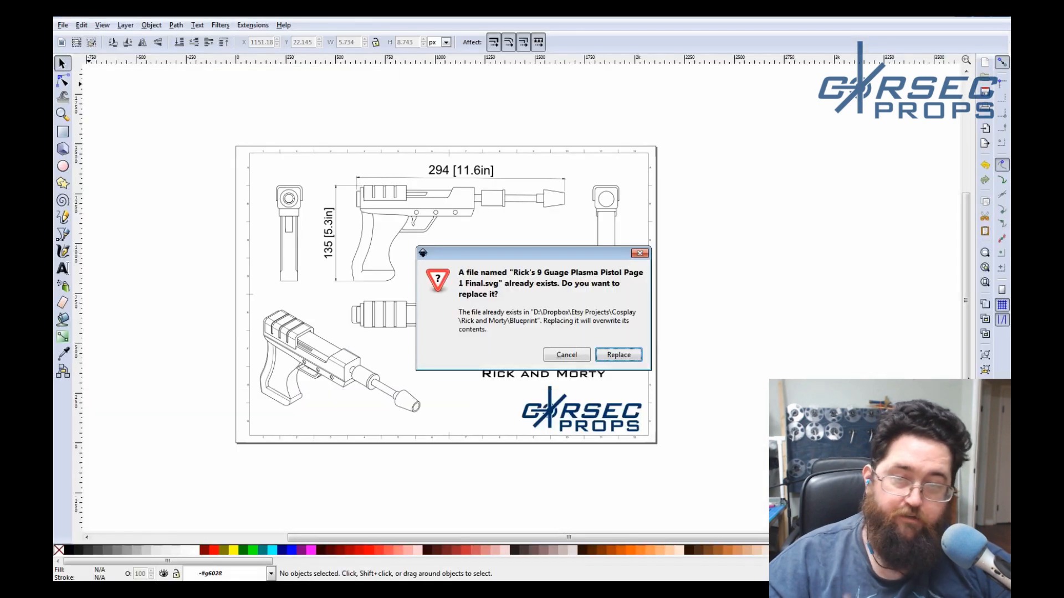
{"action": "left_click", "coordinate": [618, 354]}
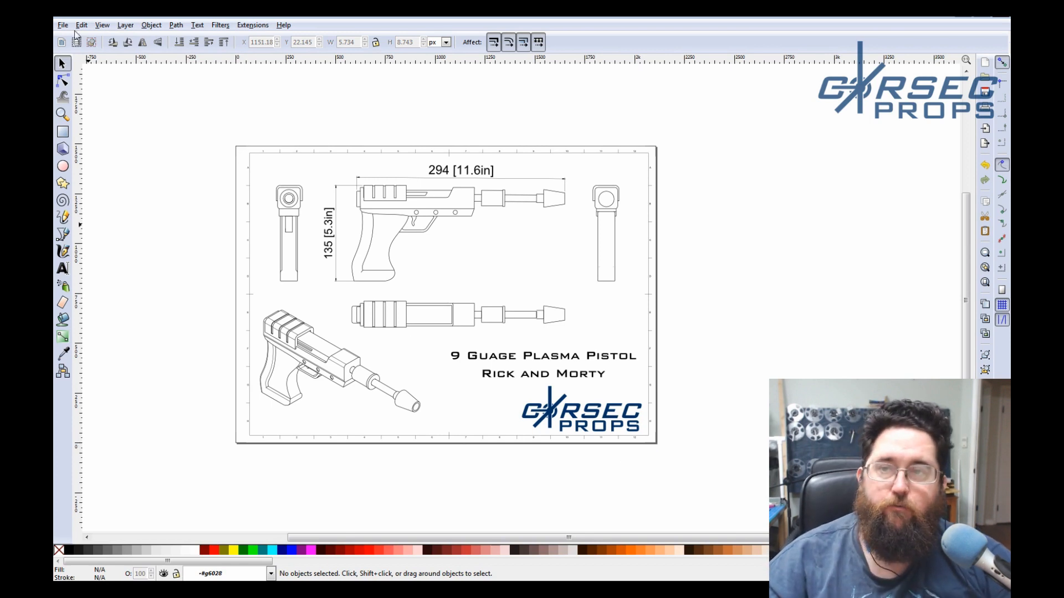
{"action": "left_click", "coordinate": [80, 26]}
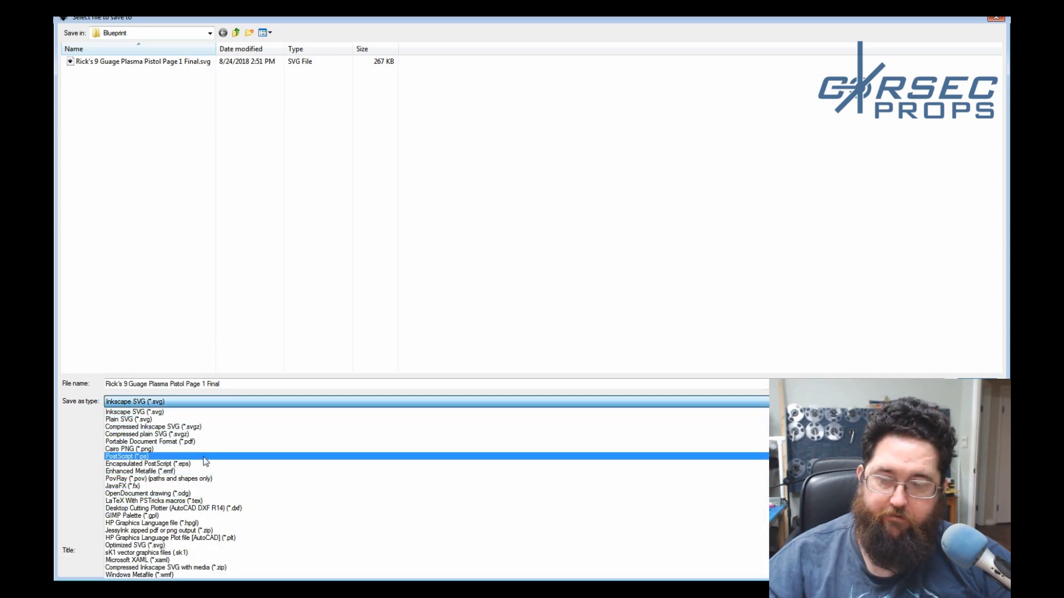
Export a PDF copy replacing Rick's 9 Guage Plasma Pistol Page 1 Final.pdf and check it in Reader.
{"action": "left_click", "coordinate": [150, 442]}
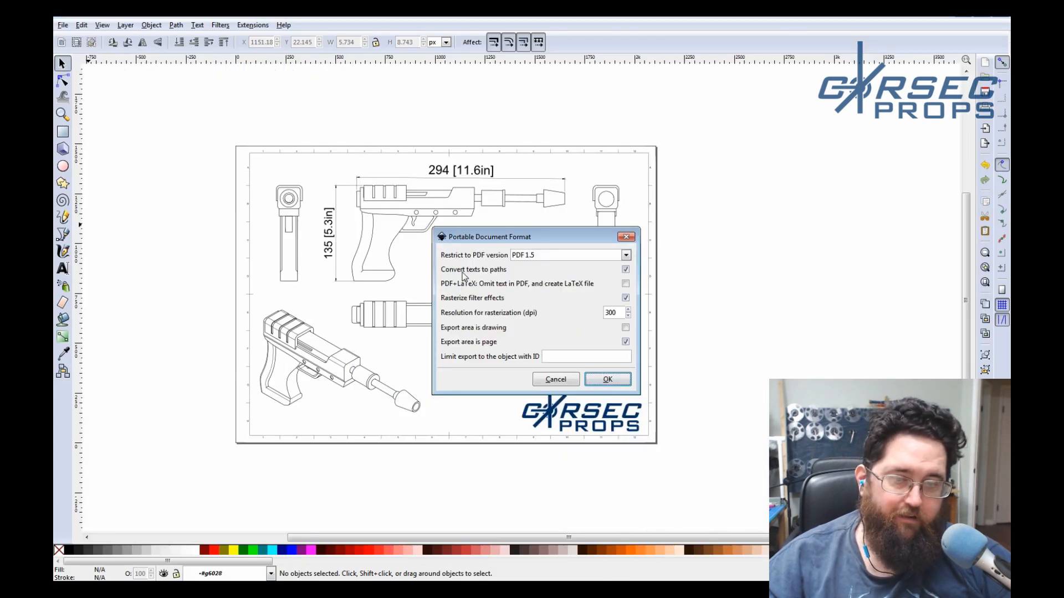
{"action": "mouse_move", "coordinate": [577, 265]}
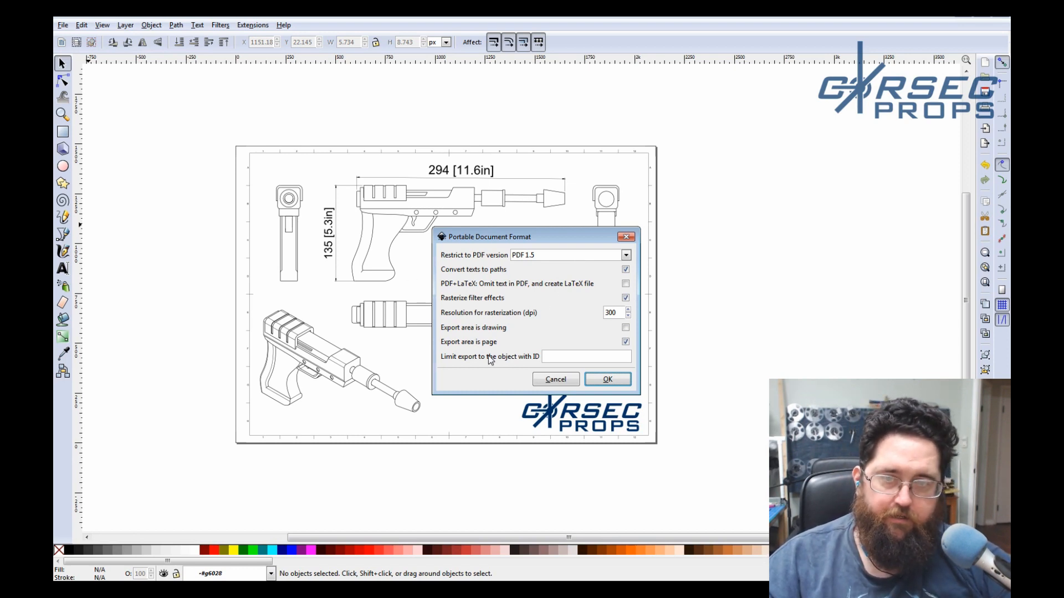
{"action": "mouse_move", "coordinate": [584, 351]}
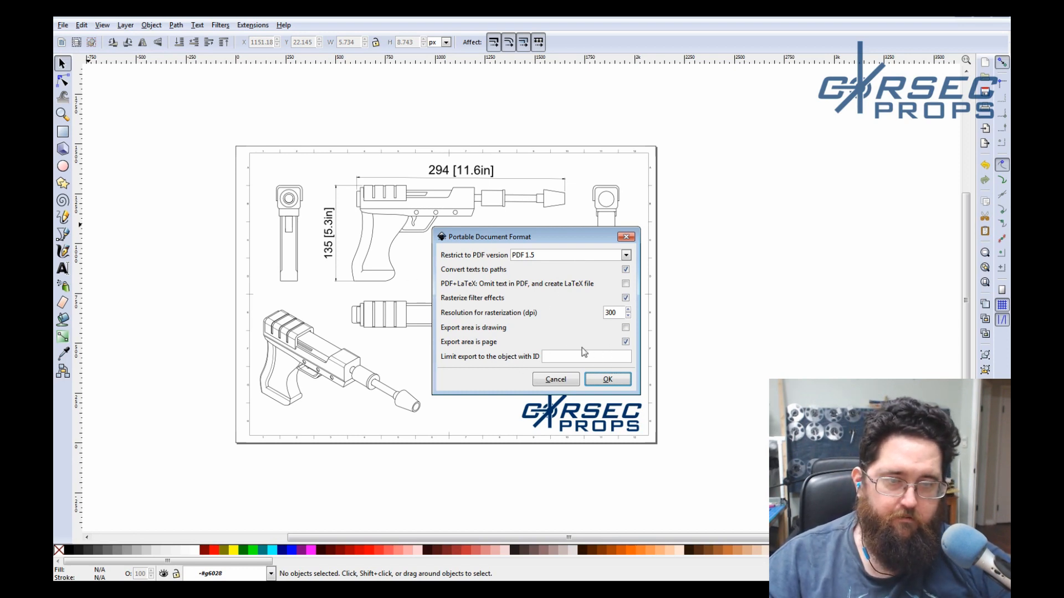
{"action": "left_click", "coordinate": [606, 379]}
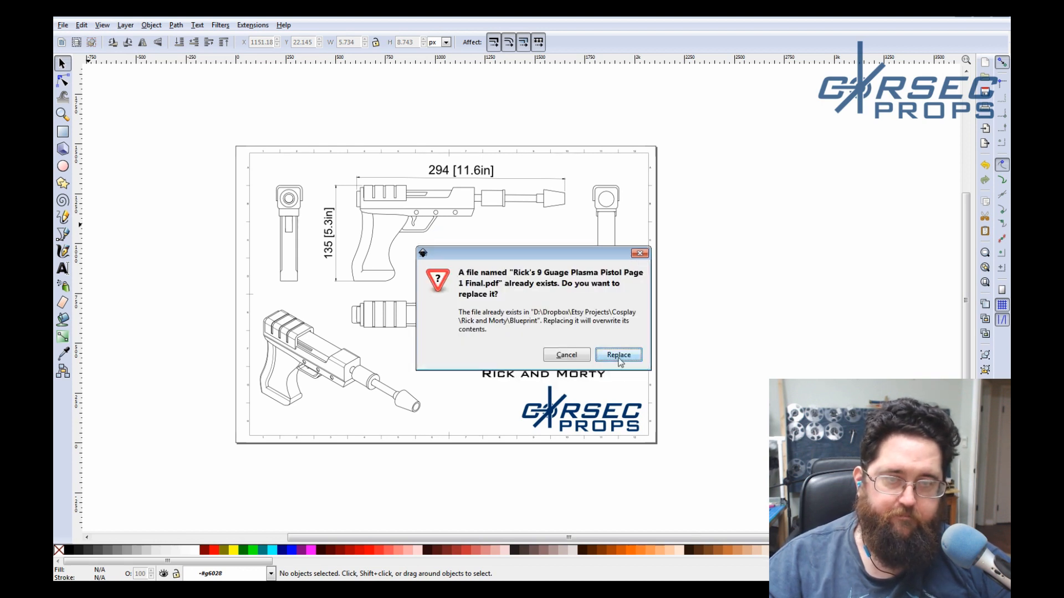
{"action": "left_click", "coordinate": [617, 355]}
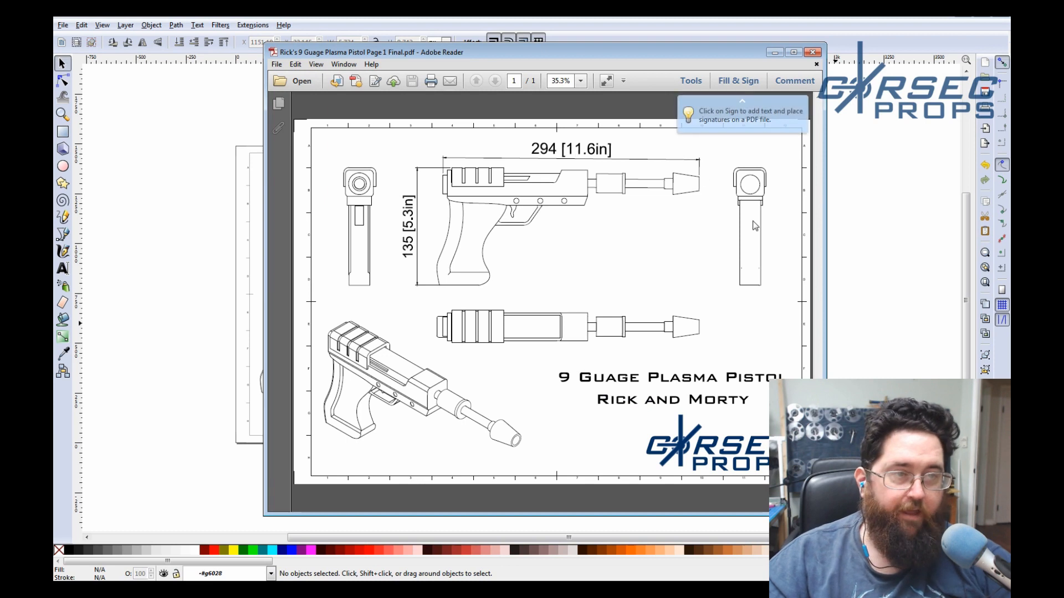
{"action": "left_click", "coordinate": [814, 52]}
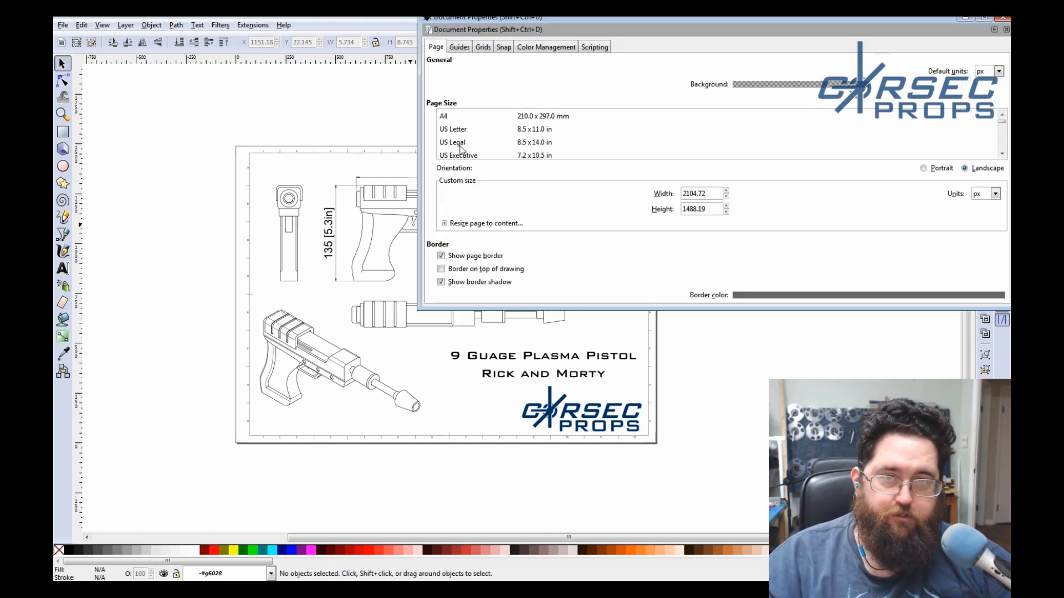
Resize the page to US Letter in Document Properties.
{"action": "left_click", "coordinate": [453, 128]}
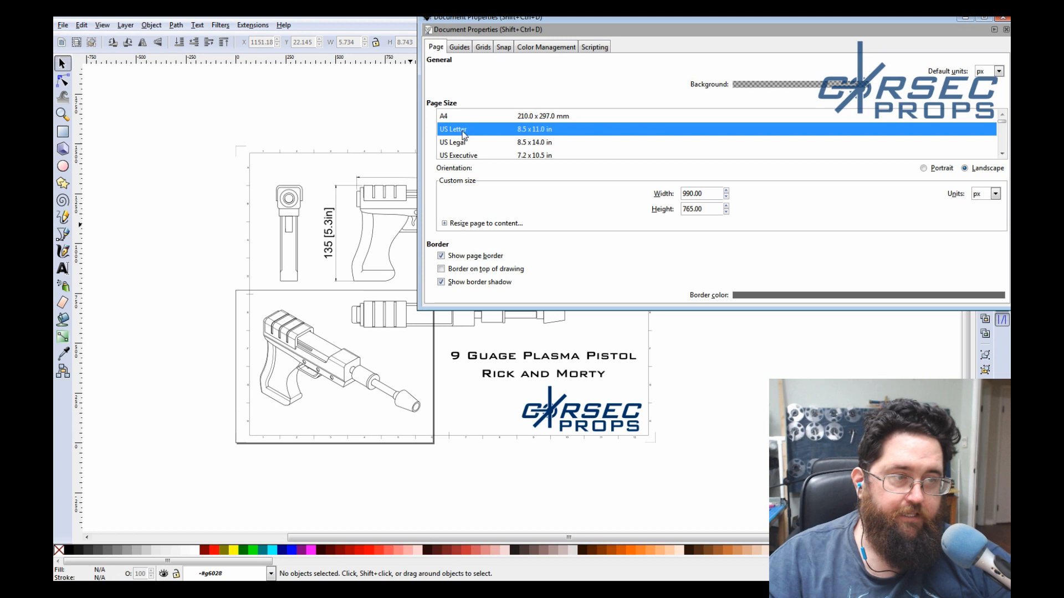
{"action": "left_click", "coordinate": [923, 168]}
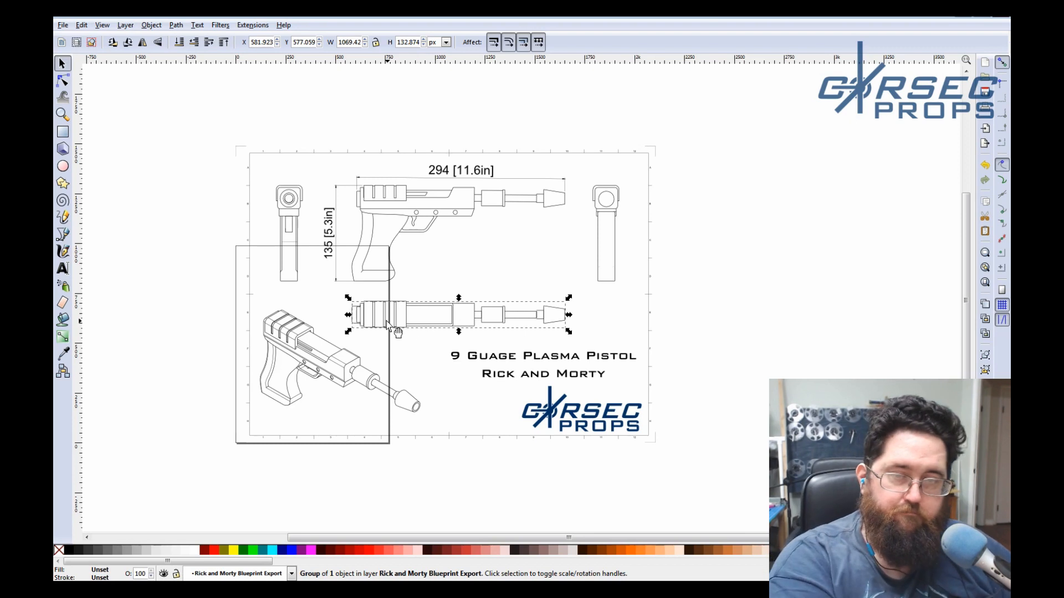
Select the pistol drawing and stand it upright with its barrel half on the page.
{"action": "left_click", "coordinate": [353, 364]}
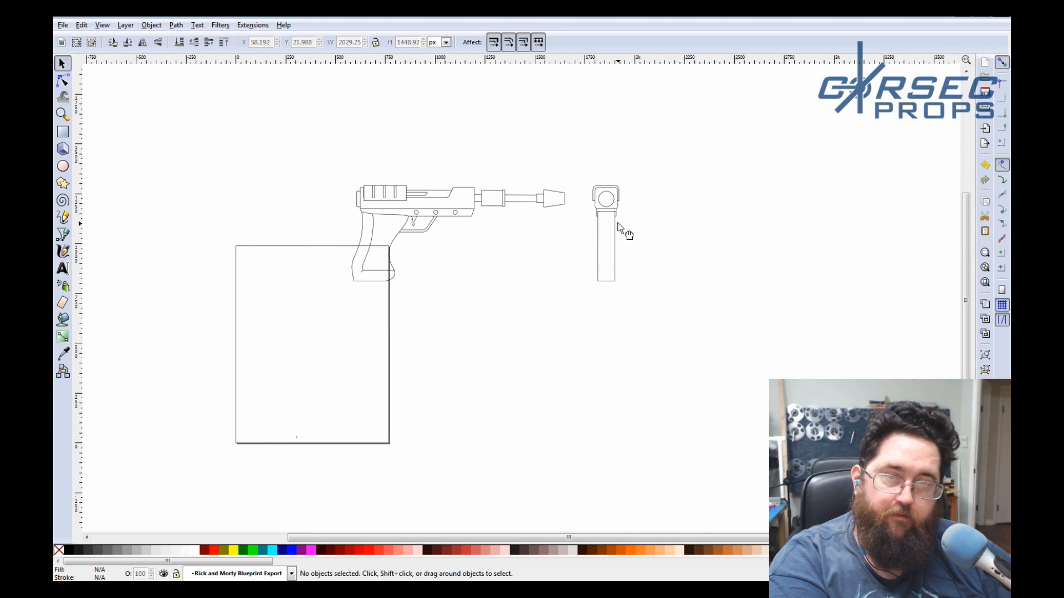
{"action": "left_click", "coordinate": [438, 204]}
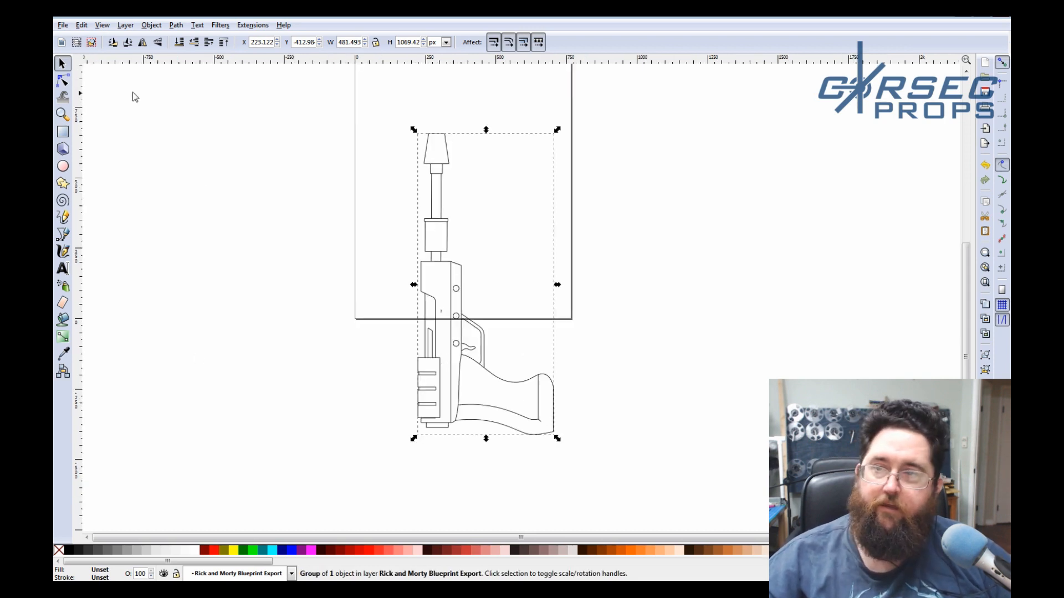
{"action": "left_click", "coordinate": [62, 26]}
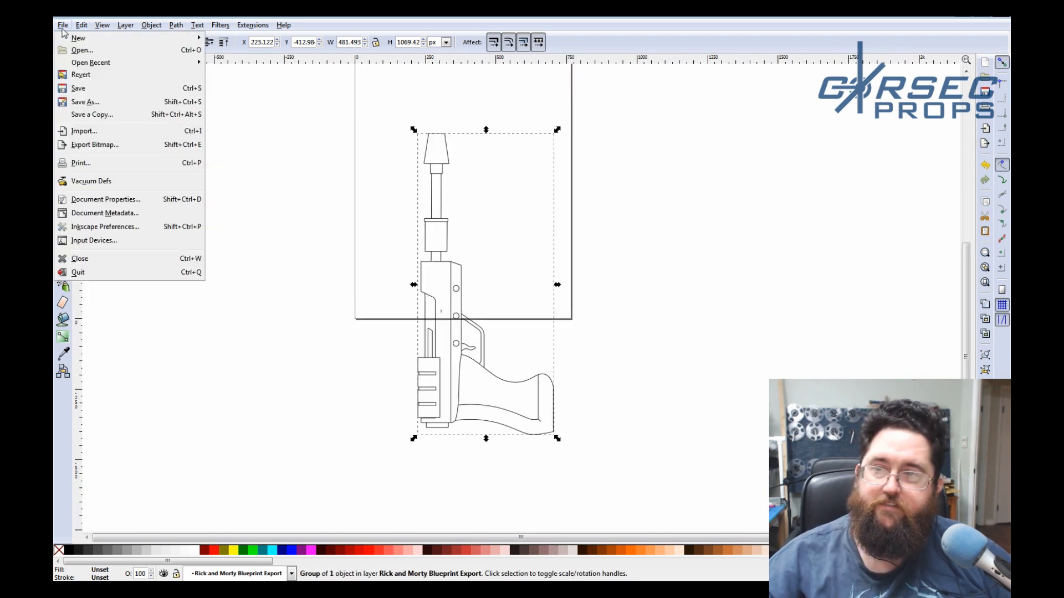
Save as Portable Document Format over Rick's 9 Guage Plasma Pistol Page 2 Final.pdf.
{"action": "left_click", "coordinate": [84, 102]}
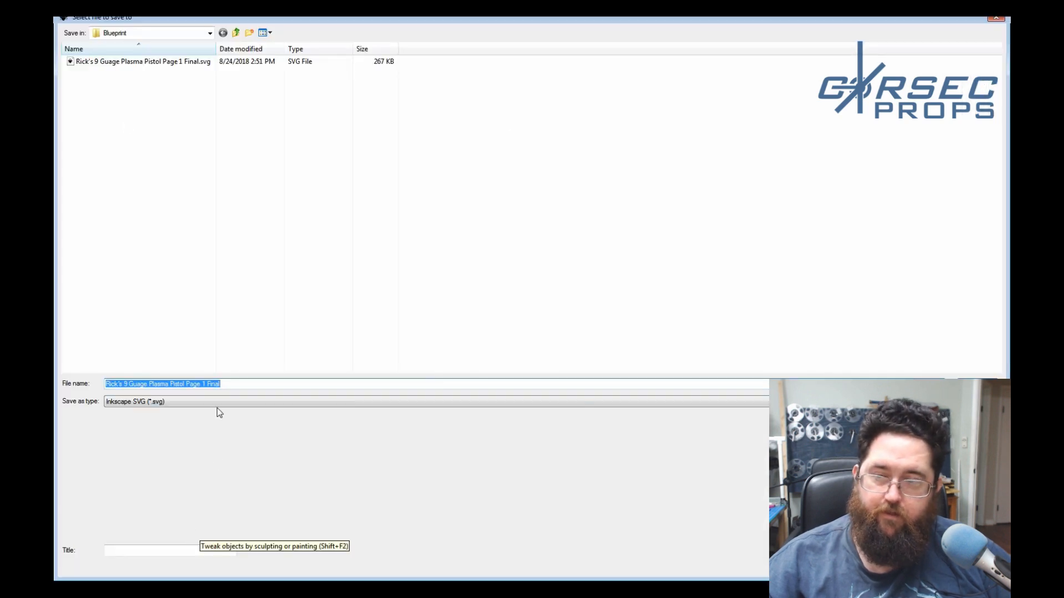
{"action": "left_click", "coordinate": [434, 401]}
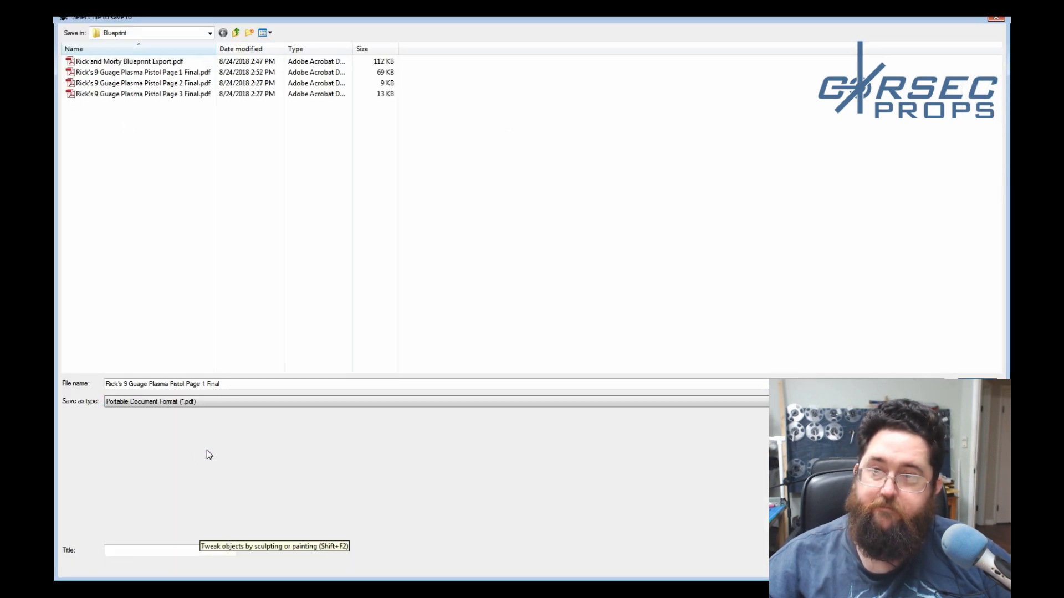
{"action": "left_click", "coordinate": [142, 83]}
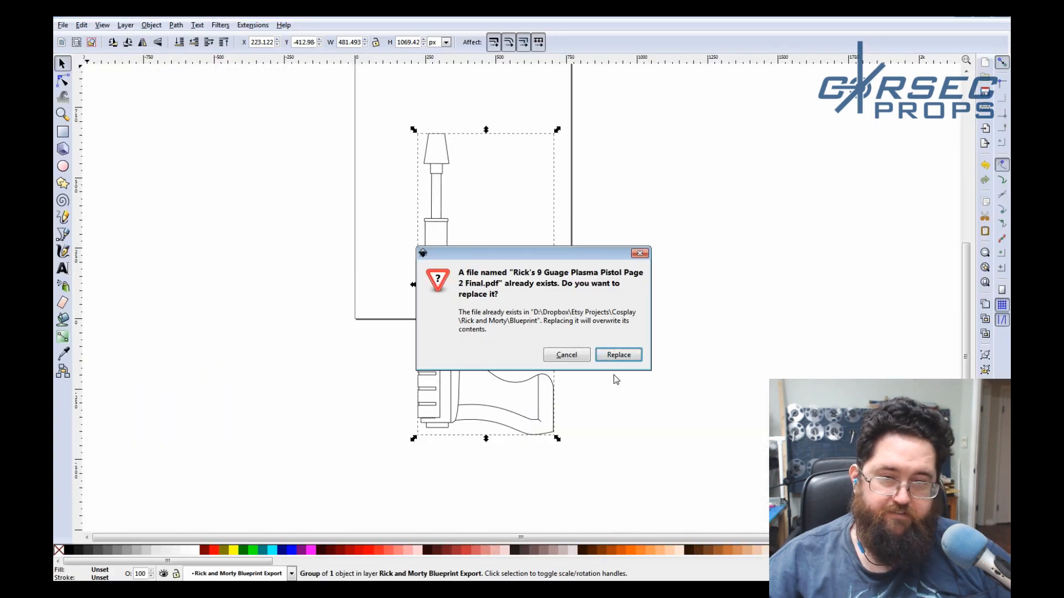
{"action": "left_click", "coordinate": [618, 355]}
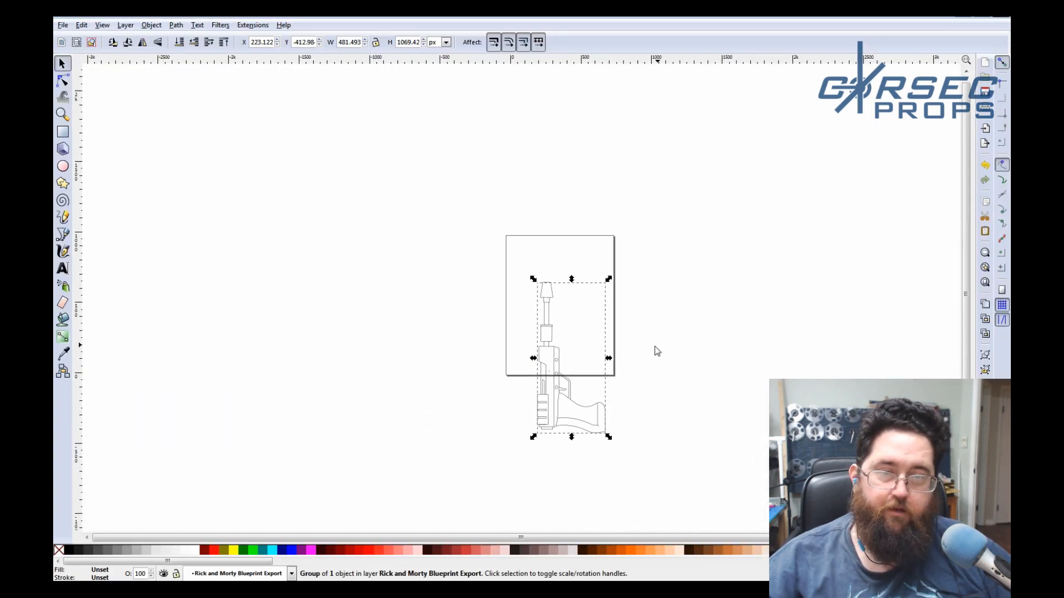
Move the pistol group up so its grip sits centred on the page.
{"action": "left_click_drag", "start_coordinate": [572, 358], "coordinate": [561, 268]}
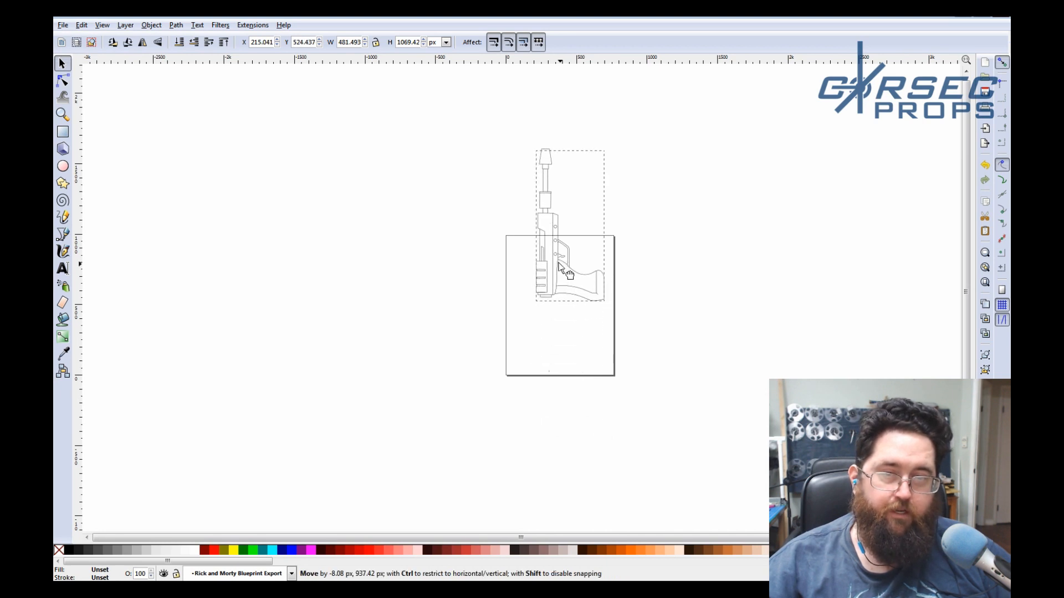
{"action": "left_click_drag", "start_coordinate": [568, 275], "coordinate": [560, 265]}
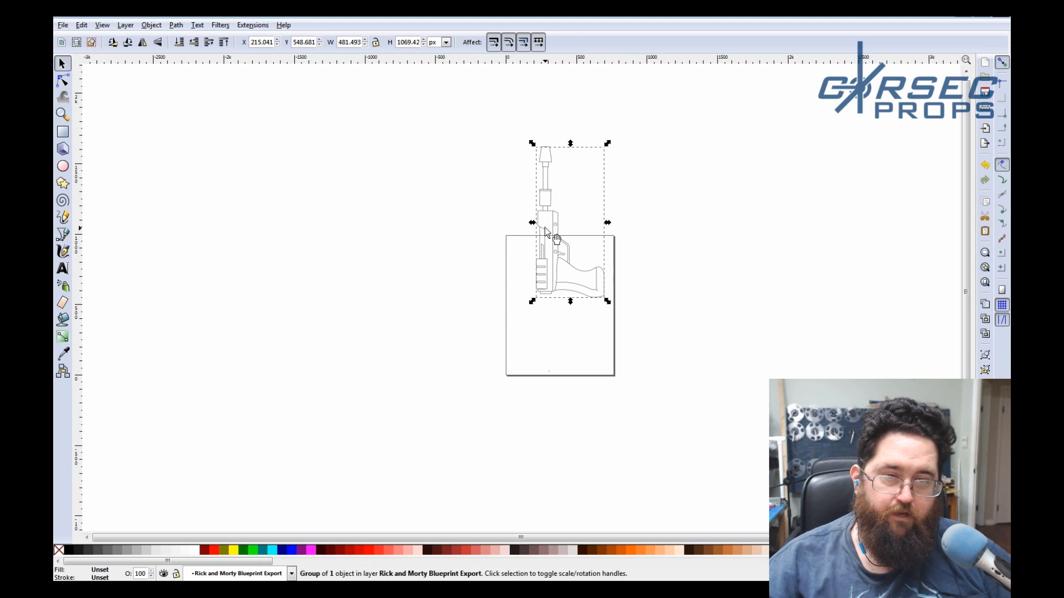
{"action": "left_click_drag", "start_coordinate": [550, 234], "coordinate": [543, 275]}
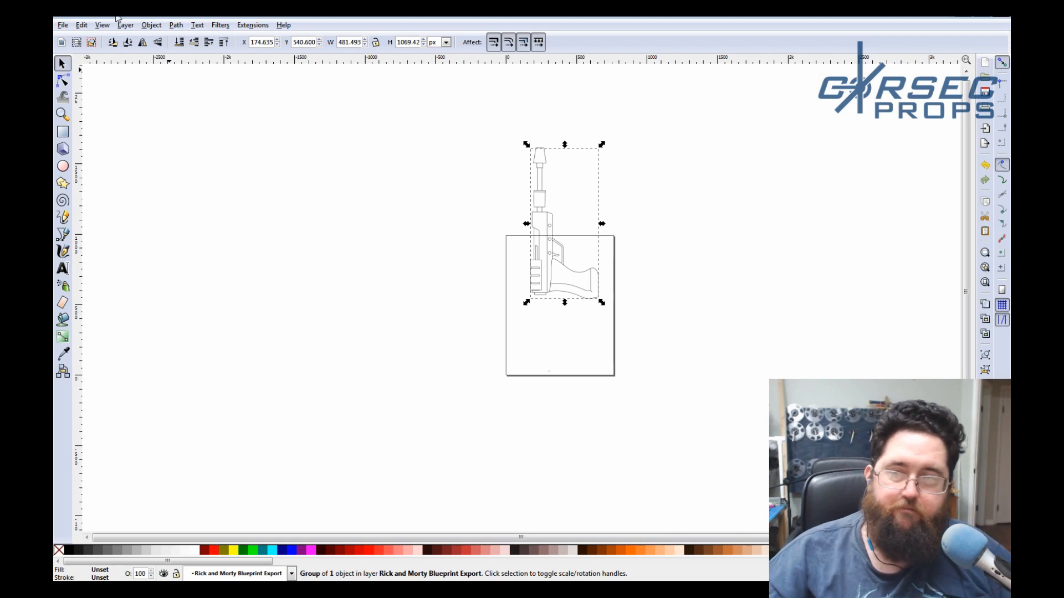
Save the page as the Page 3 PDF, accepting the export options and replacing the old file.
{"action": "left_click", "coordinate": [62, 25]}
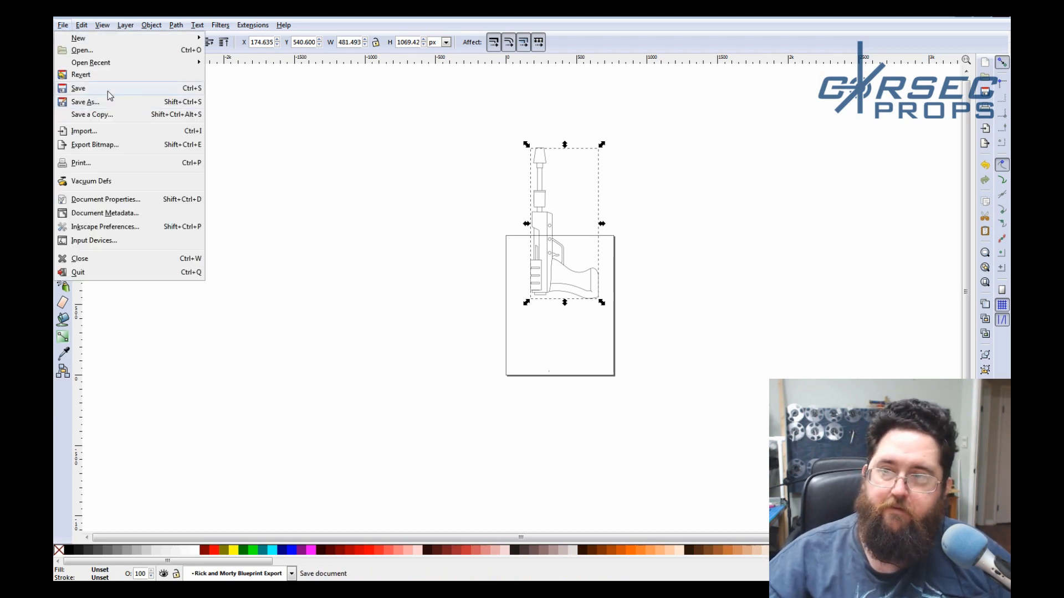
{"action": "left_click", "coordinate": [84, 101]}
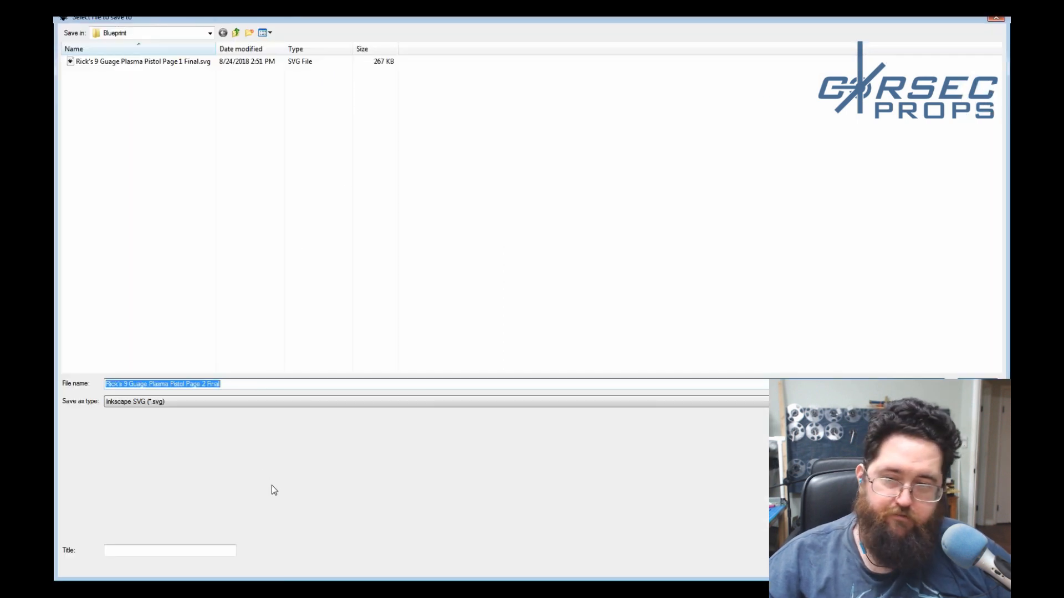
{"action": "left_click", "coordinate": [434, 401]}
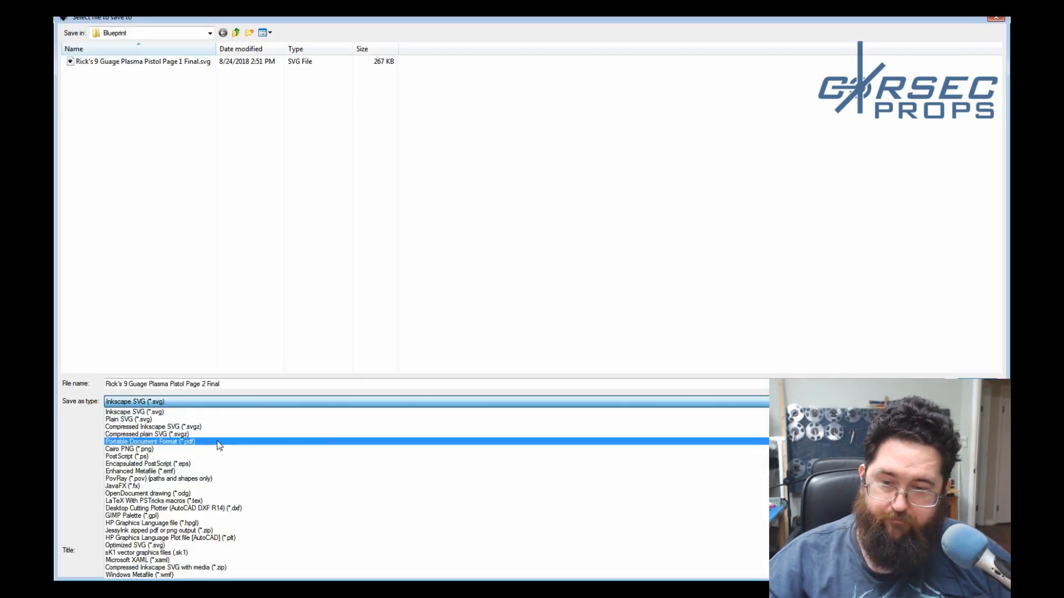
{"action": "left_click", "coordinate": [149, 443]}
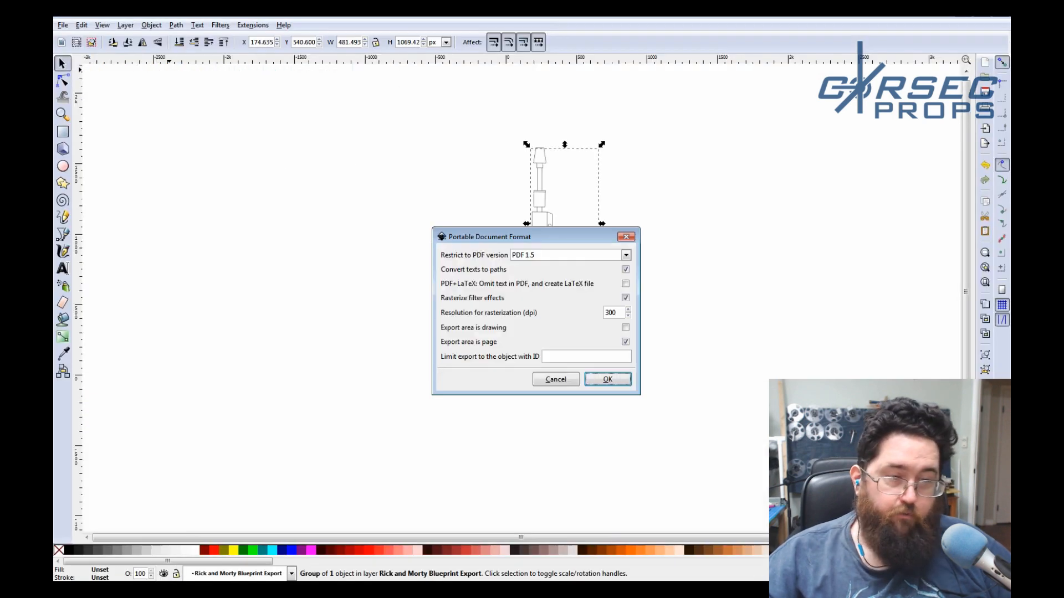
{"action": "left_click", "coordinate": [607, 379]}
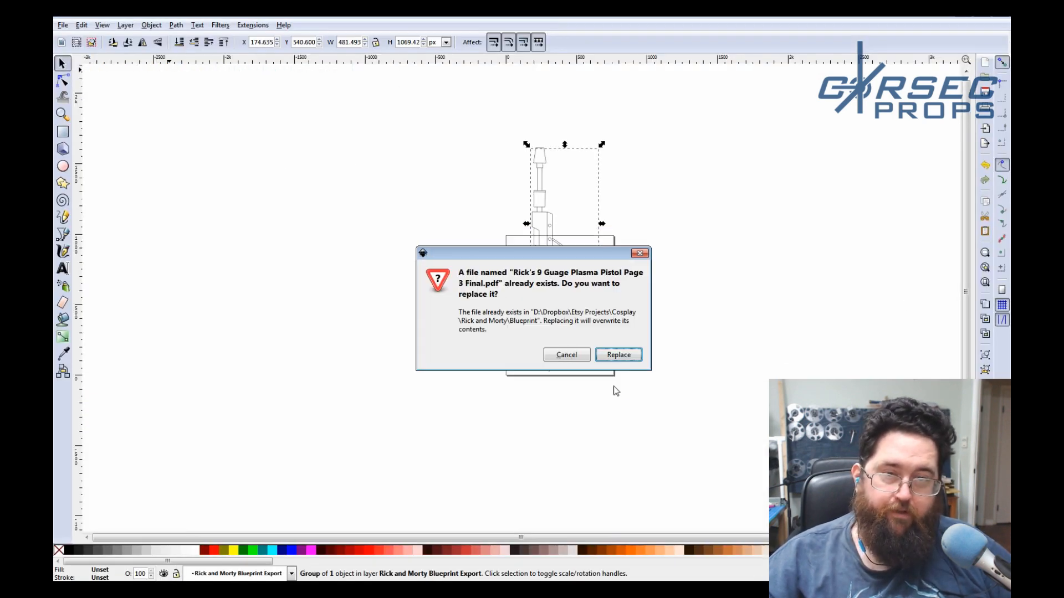
{"action": "left_click", "coordinate": [617, 354]}
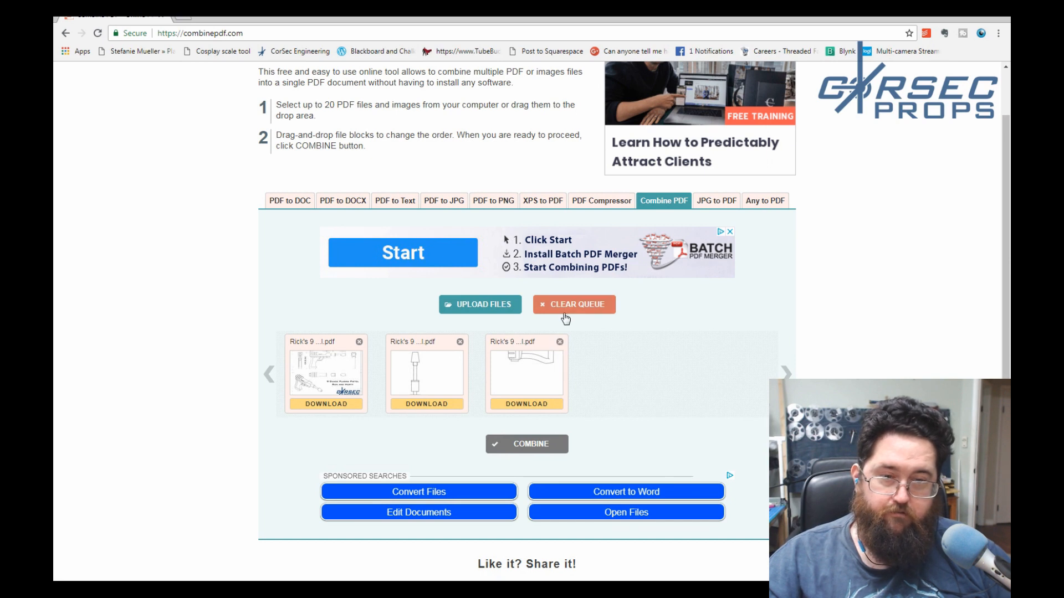
Clear the queue and upload the three Page PDFs to combinepdf.com.
{"action": "left_click", "coordinate": [572, 303]}
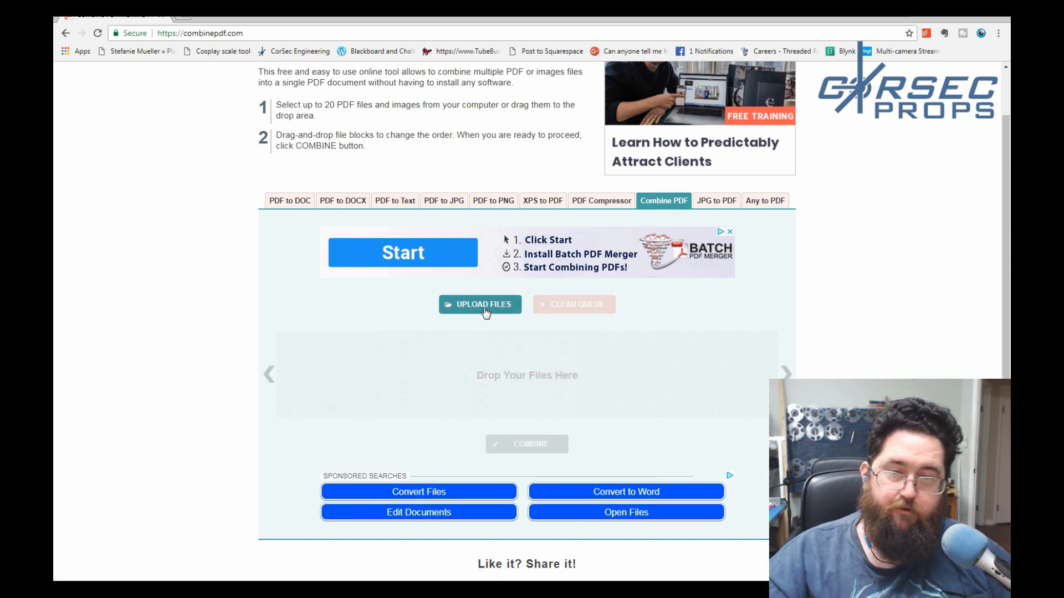
{"action": "left_click", "coordinate": [480, 304]}
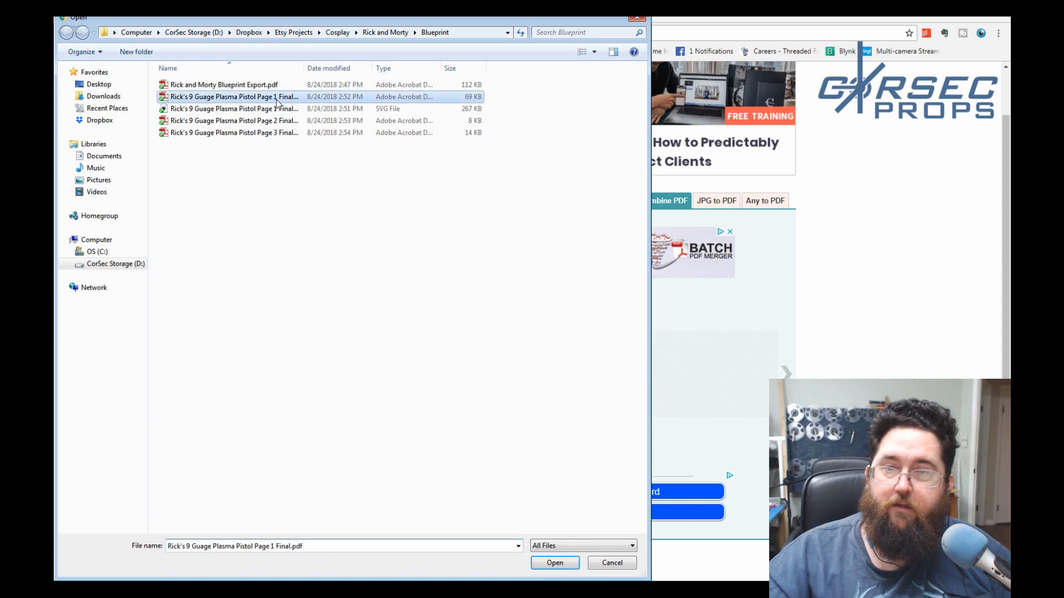
{"action": "left_click", "coordinate": [234, 132]}
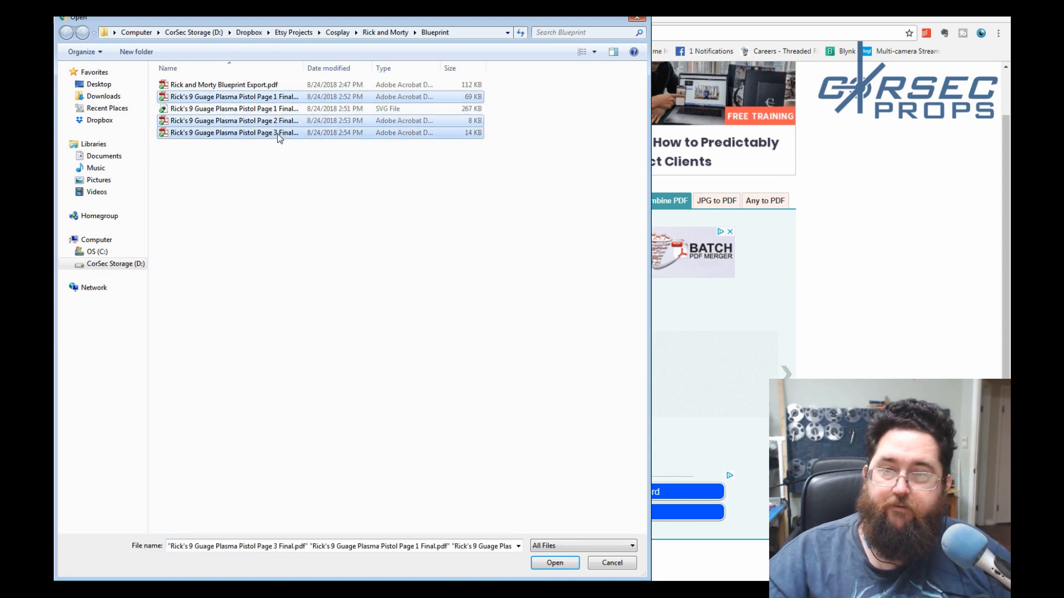
{"action": "left_click", "coordinate": [555, 563]}
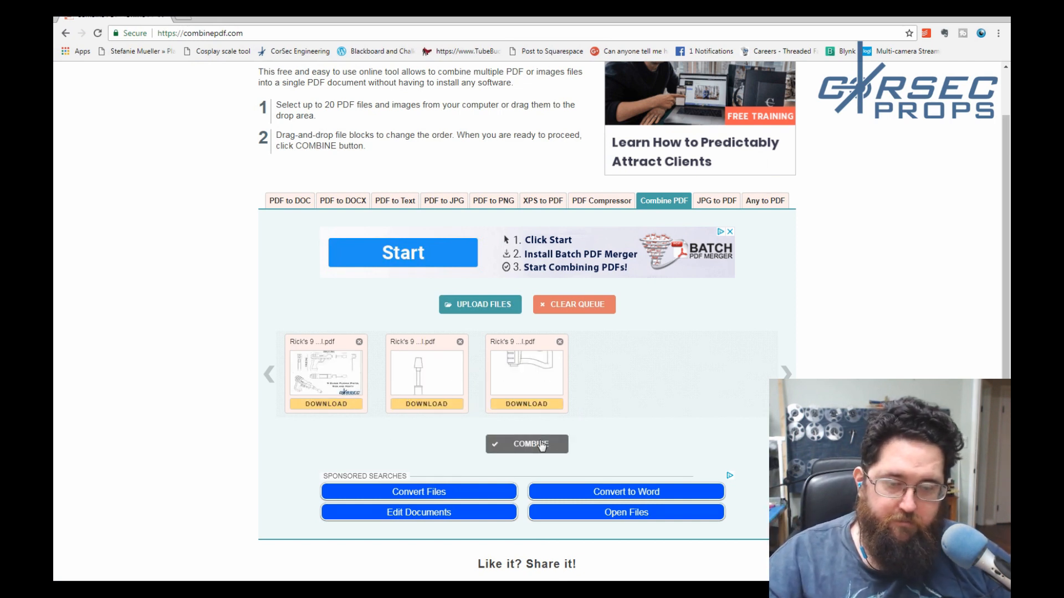
Combine the three queued PDFs into one file and open the download.
{"action": "left_click", "coordinate": [527, 445]}
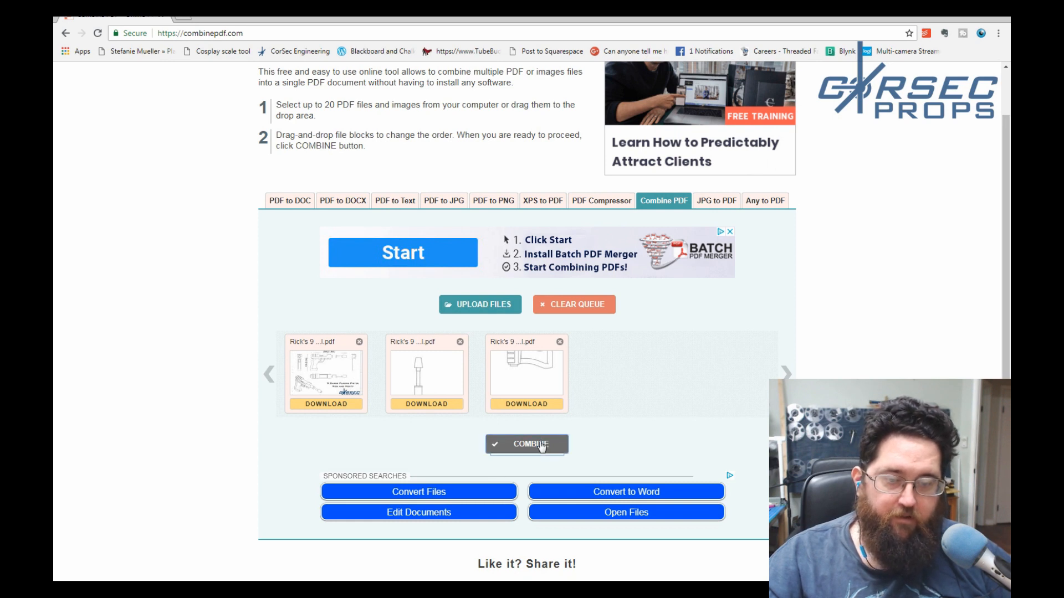
{"action": "left_click", "coordinate": [526, 445]}
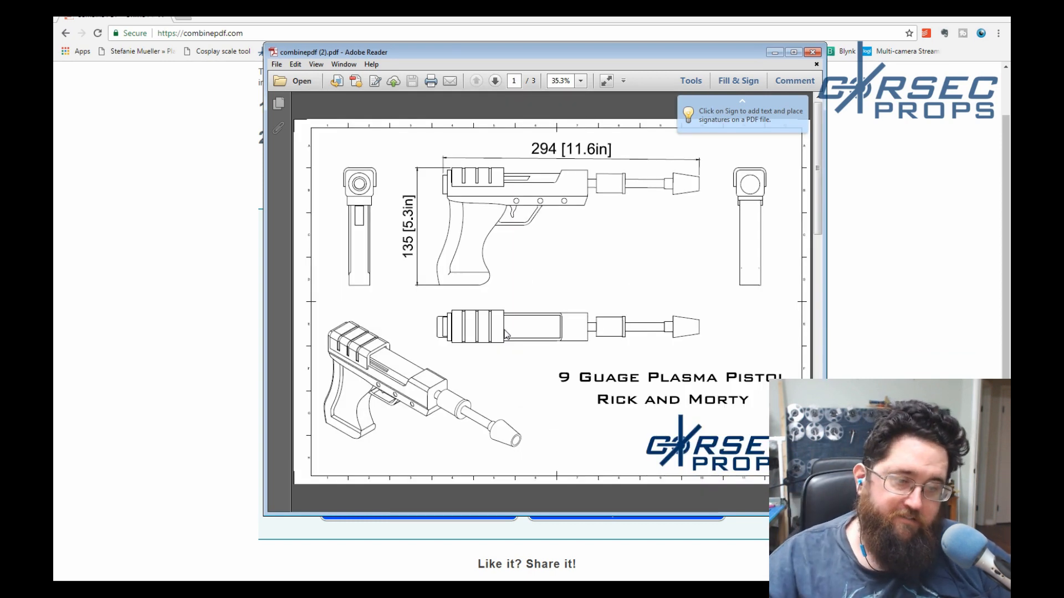
Page through pages 2 and 3 of the combined PDF, then return to page 1.
{"action": "left_click", "coordinate": [494, 81]}
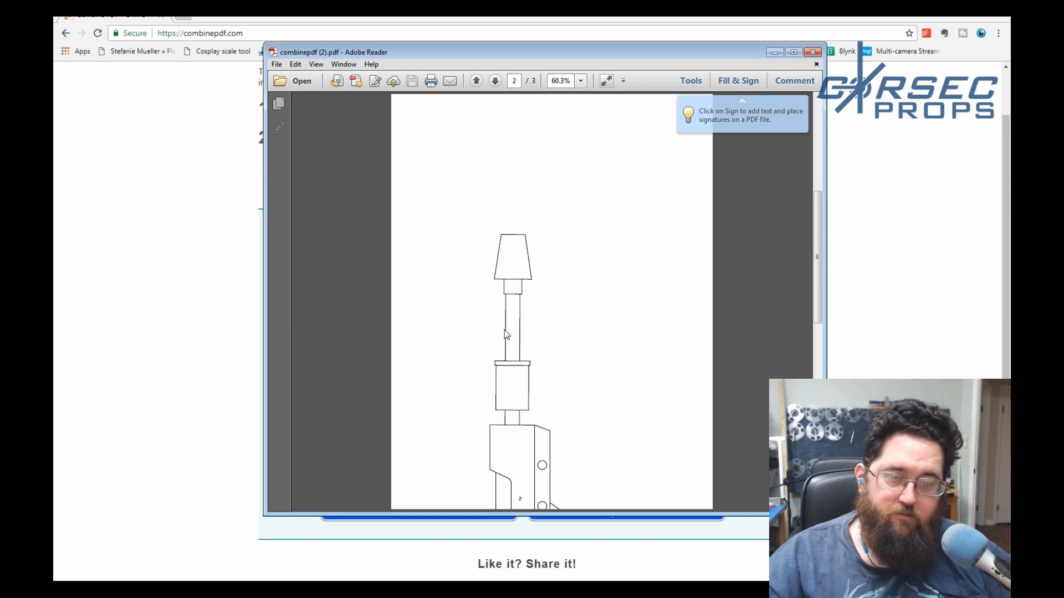
{"action": "left_click", "coordinate": [494, 79]}
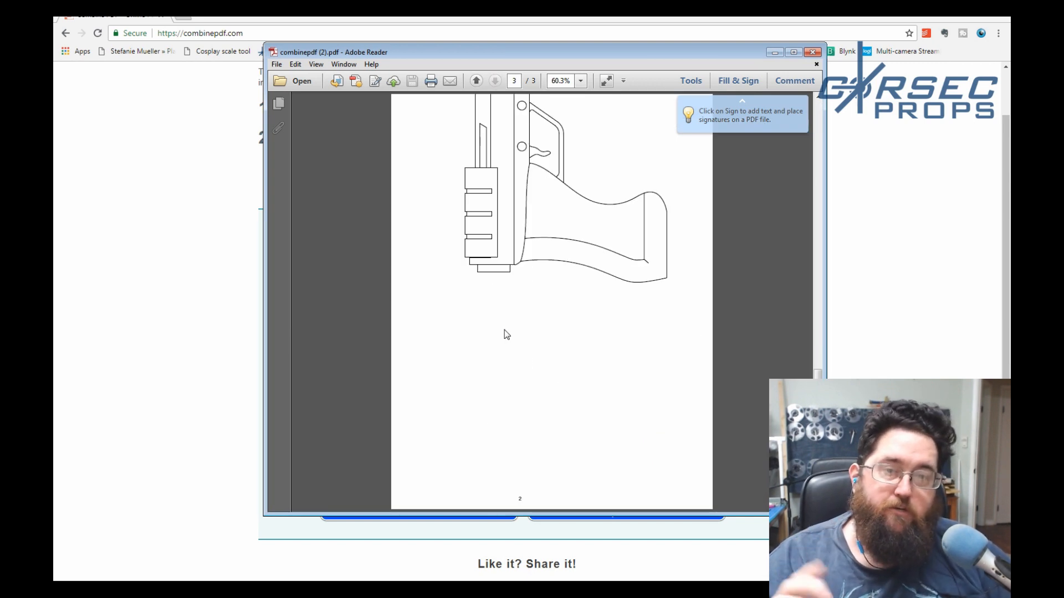
{"action": "left_click", "coordinate": [476, 81]}
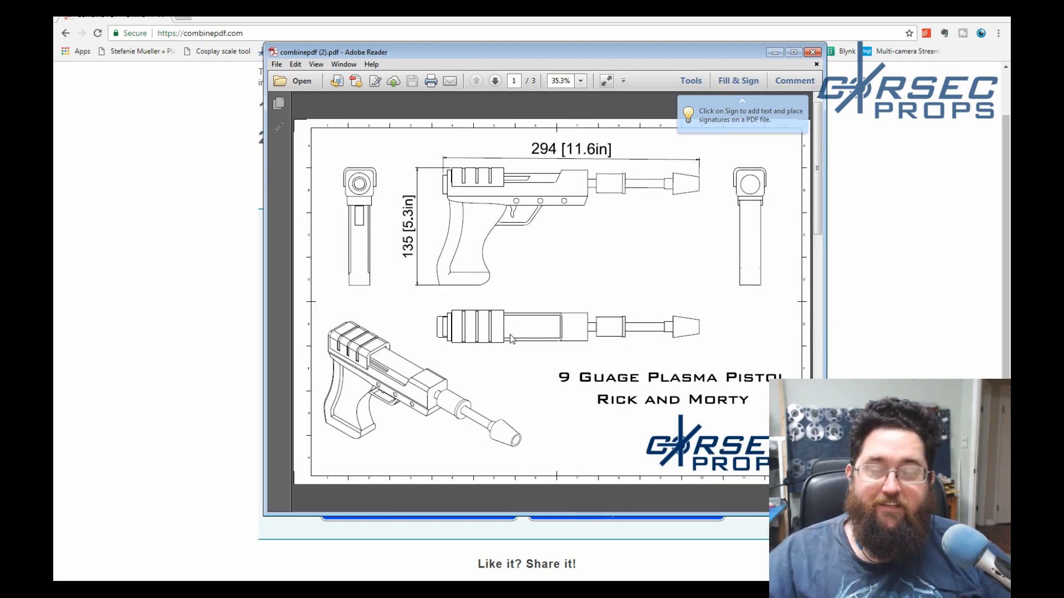
{"action": "mouse_move", "coordinate": [645, 214]}
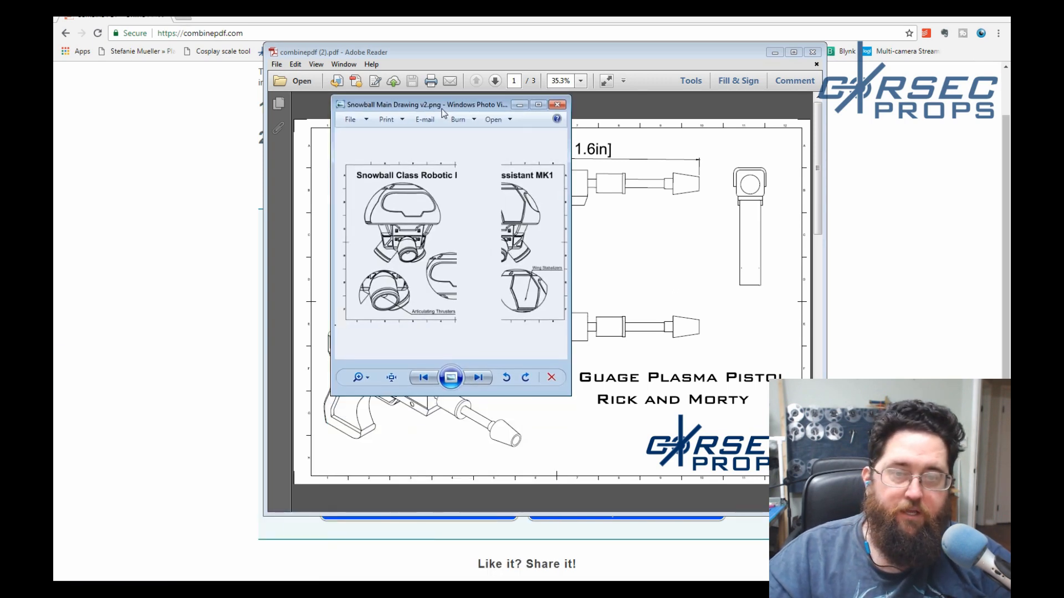
Open Snowball Blueprint Web.png in Windows Photo Viewer and fit it to the window.
{"action": "left_click_drag", "start_coordinate": [424, 105], "coordinate": [482, 128]}
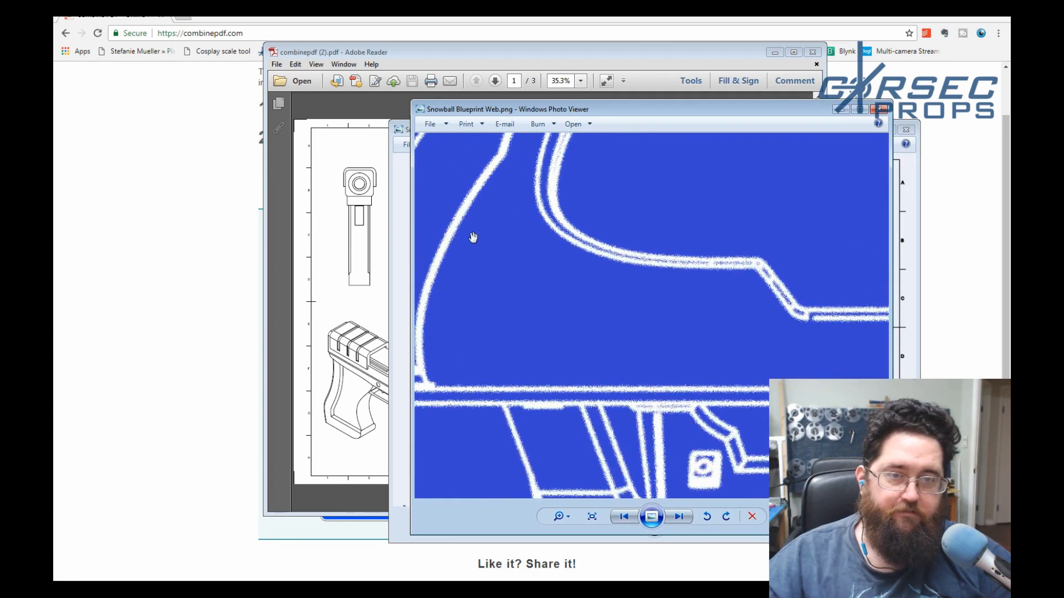
{"action": "left_click", "coordinate": [591, 516]}
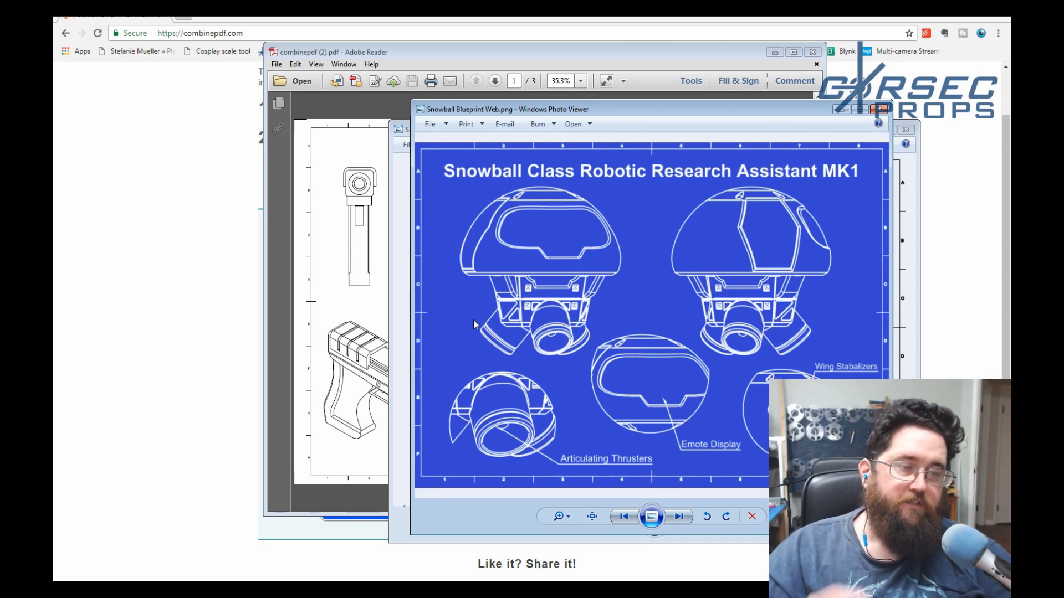